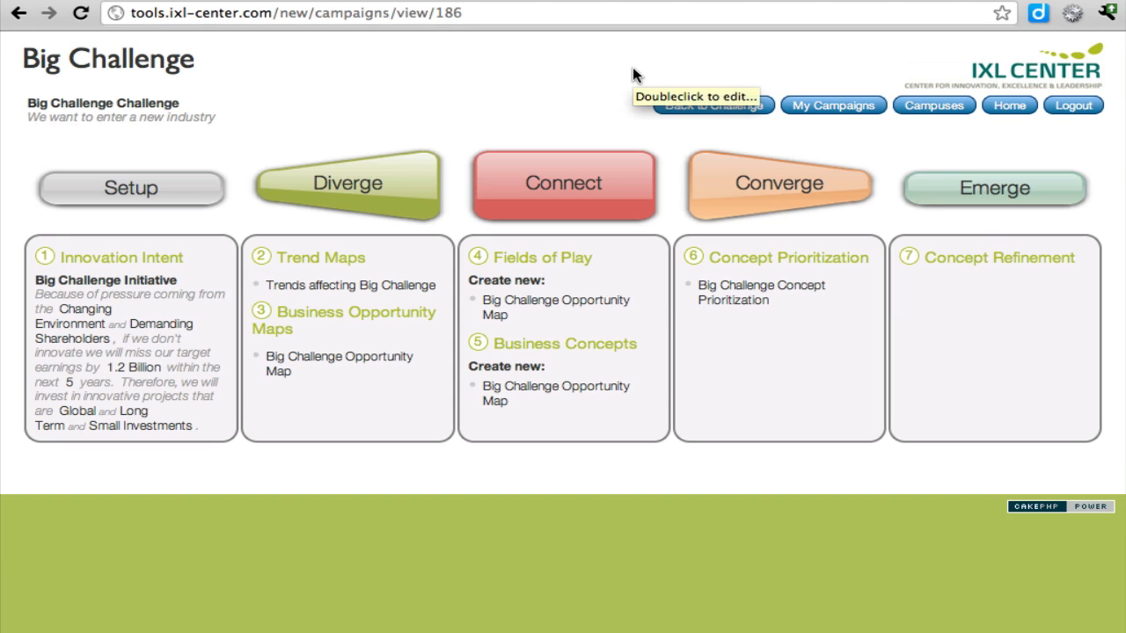
pyautogui.moveTo(531, 258)
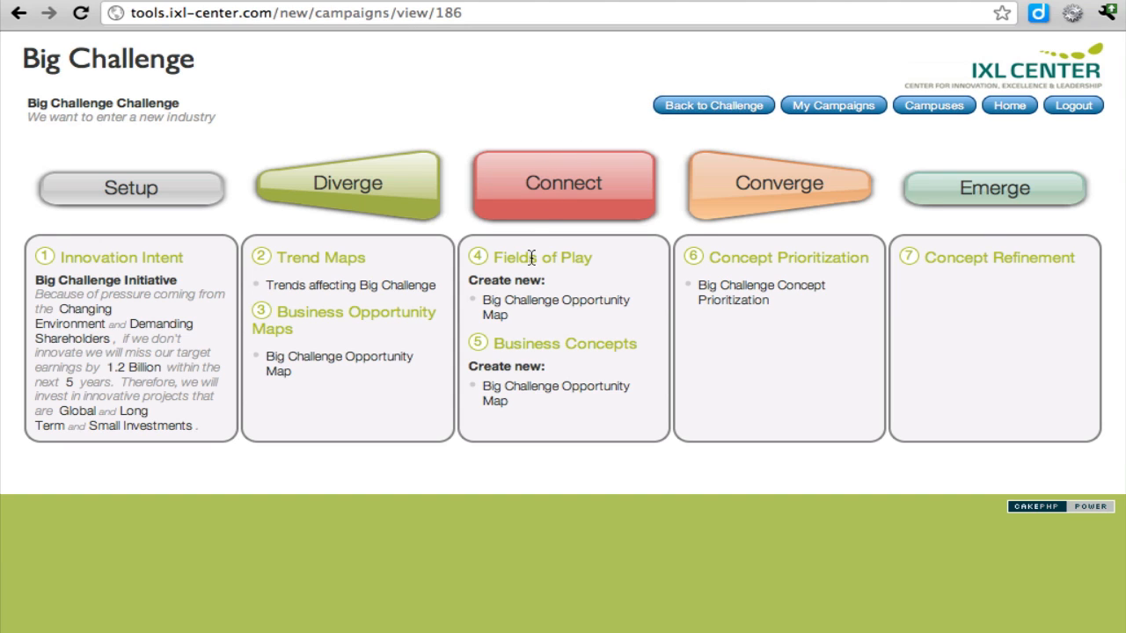
pyautogui.moveTo(527, 307)
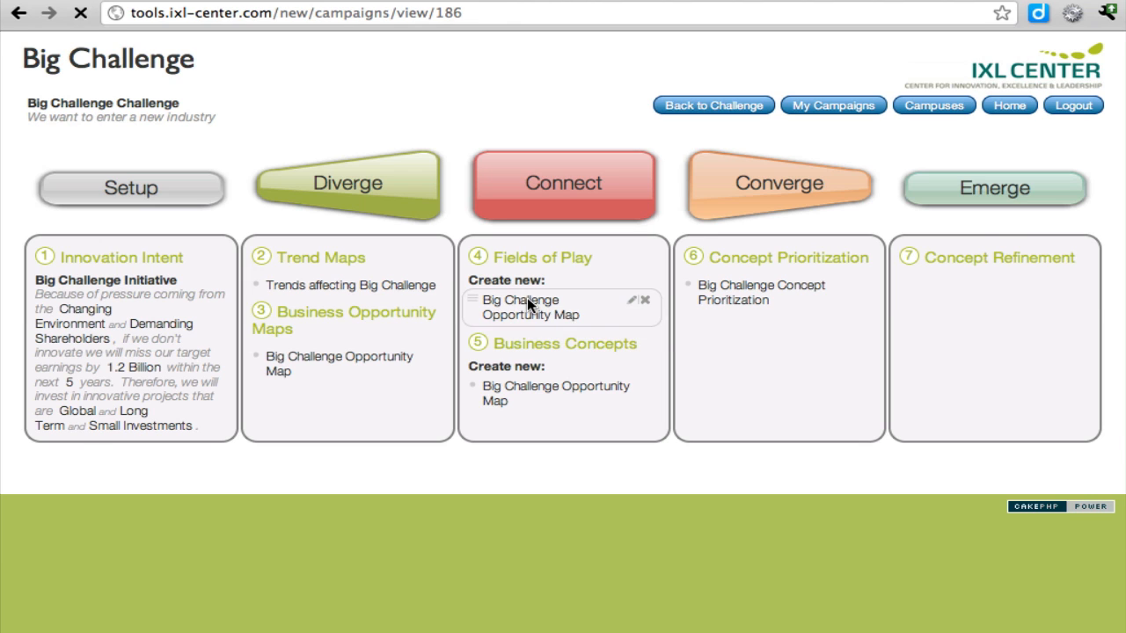
# Open the Big Challenge Opportunity Map under Fields of Play and look over its sections
pyautogui.click(520, 307)
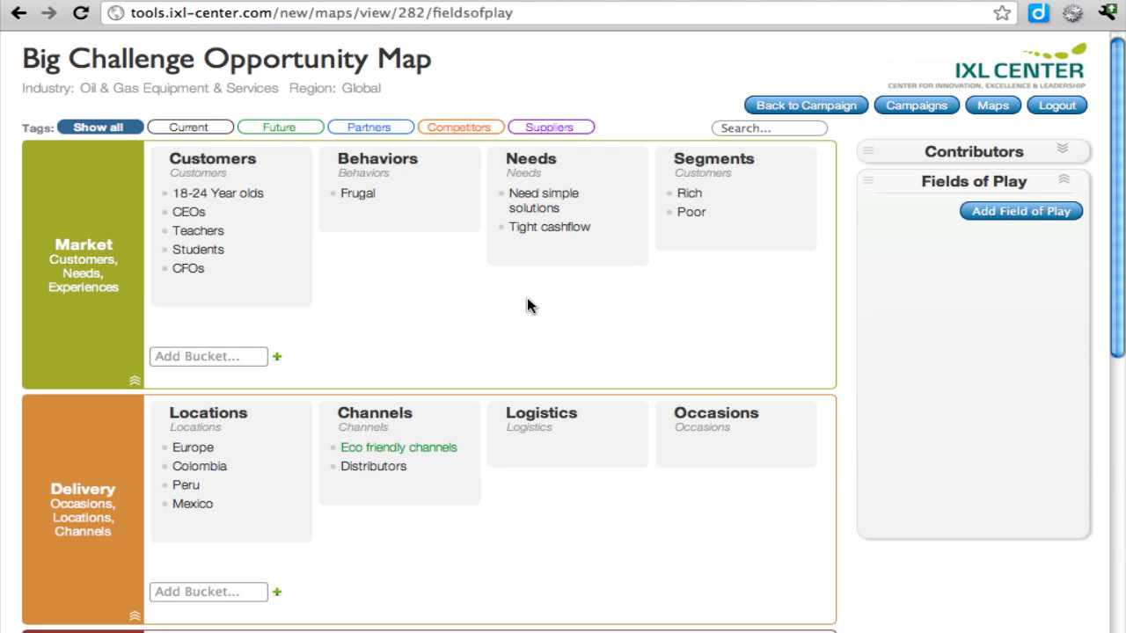
pyautogui.scroll(-3)
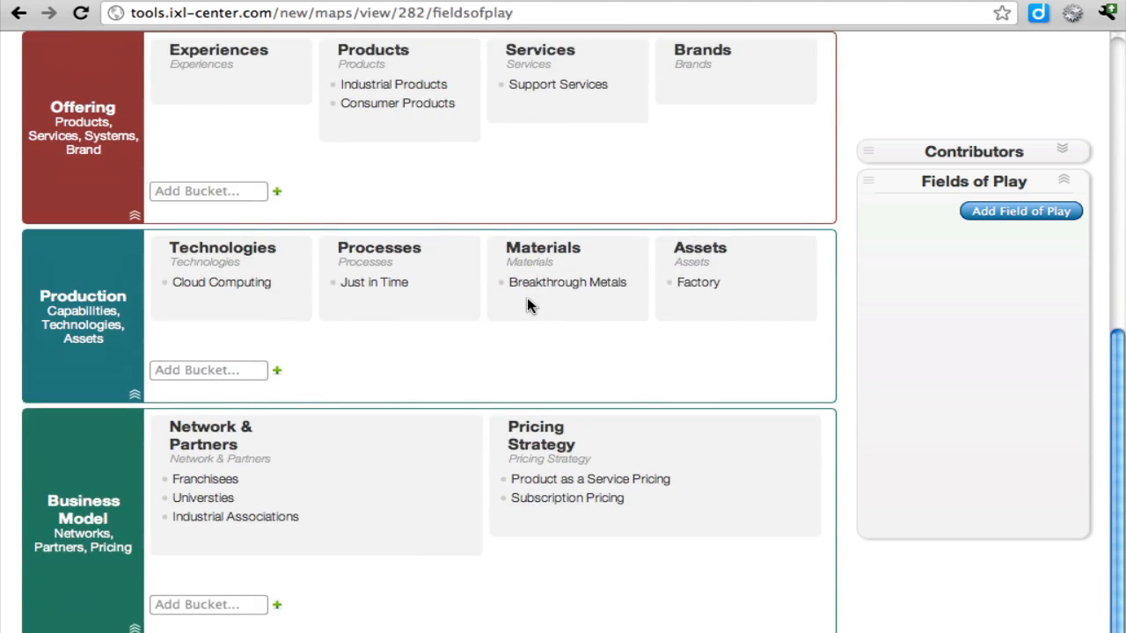
pyautogui.scroll(3)
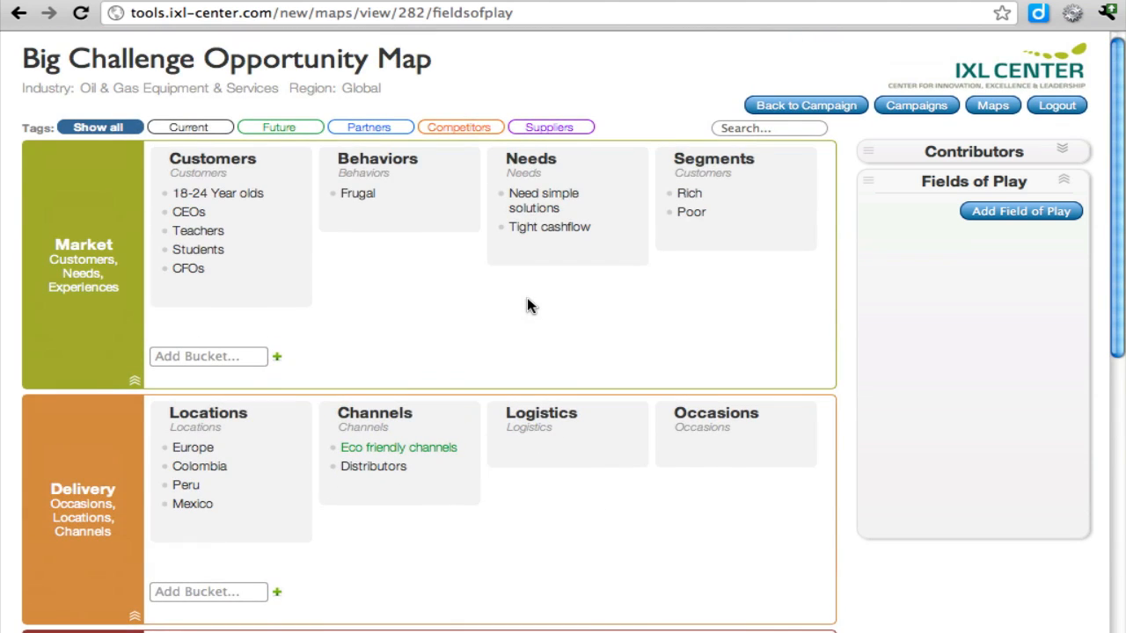
pyautogui.moveTo(811, 299)
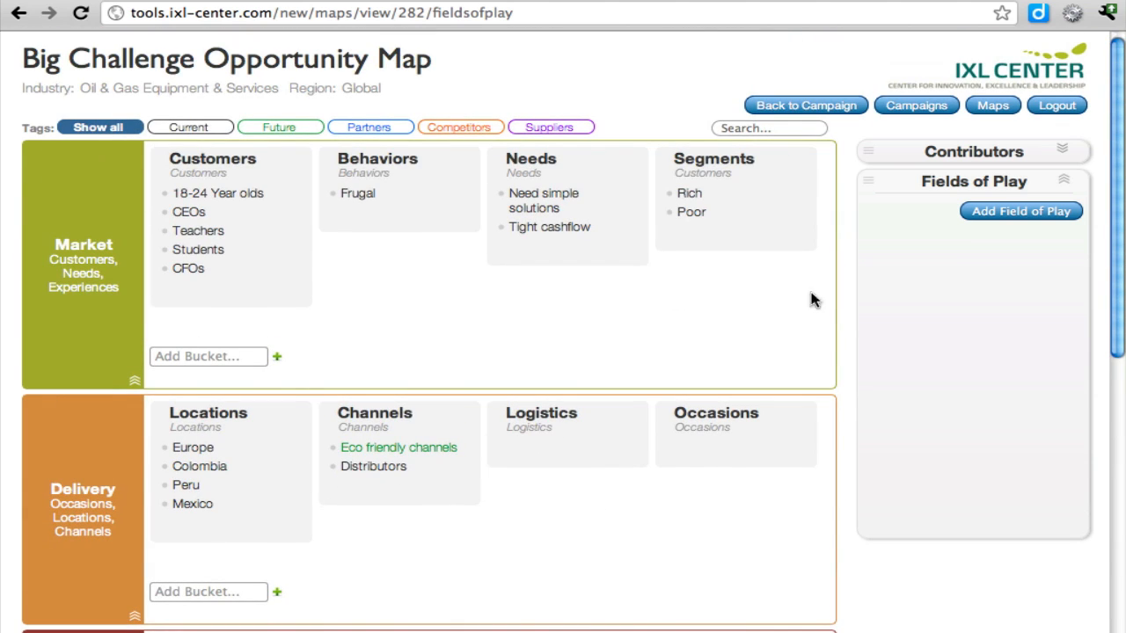
# Start a new field of play and add CFOs, CEOs, an offering item and a business-model item
pyautogui.click(1020, 210)
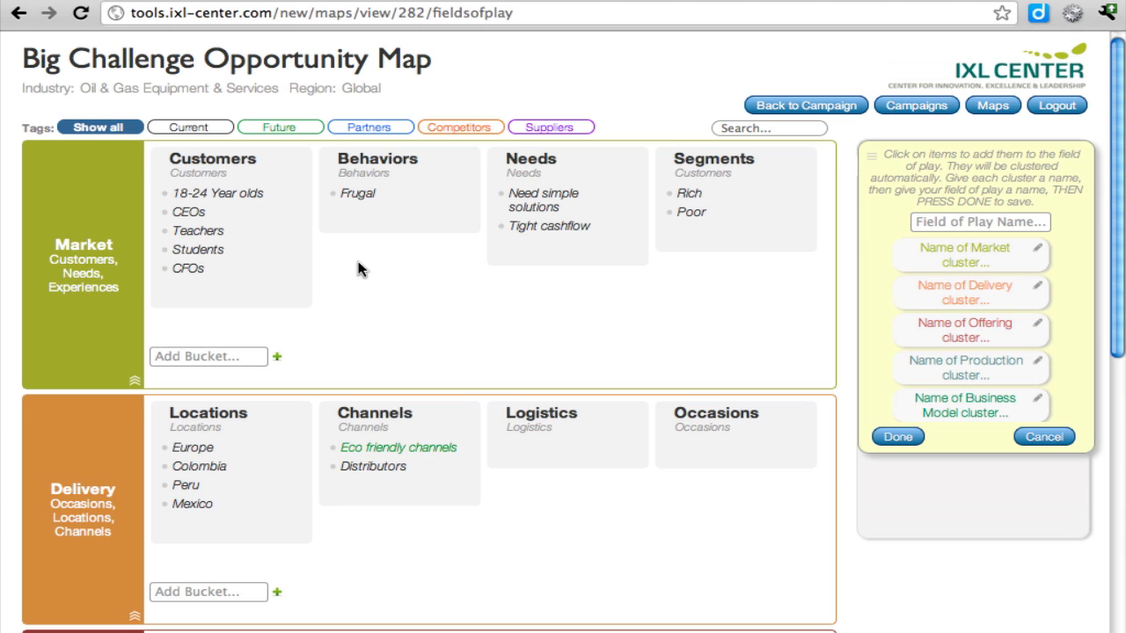
pyautogui.scroll(-3)
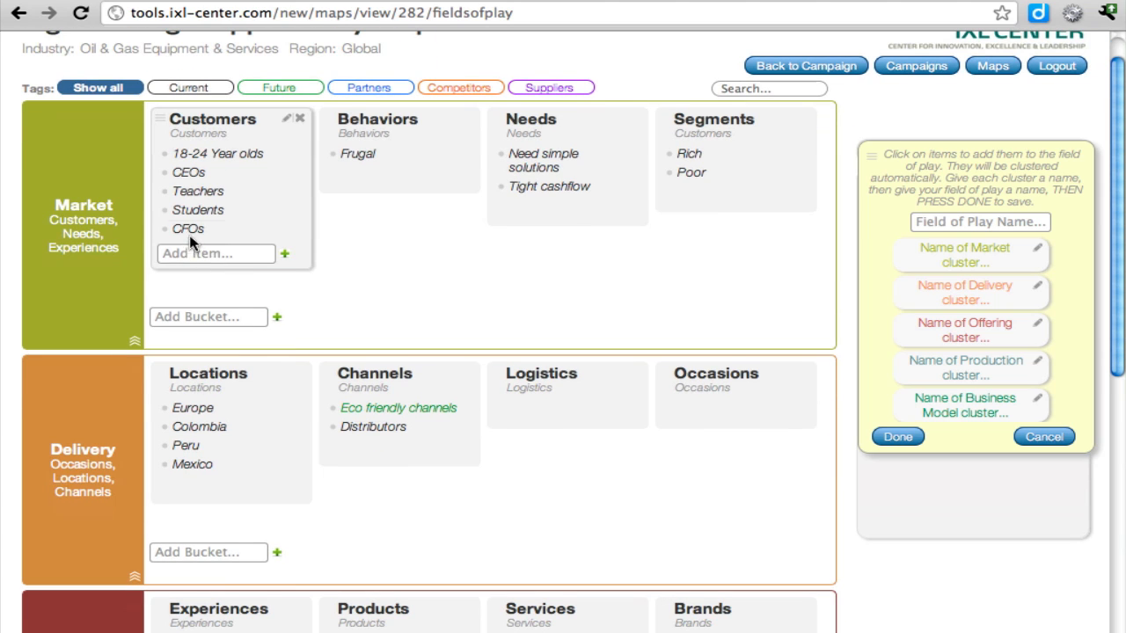
pyautogui.click(188, 228)
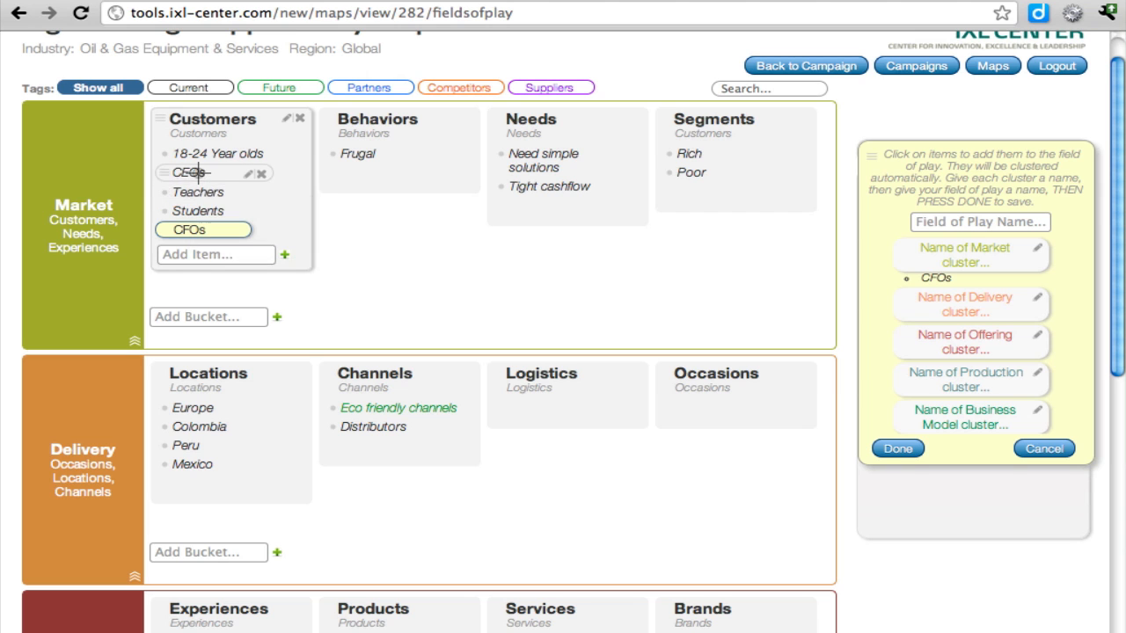
pyautogui.click(190, 173)
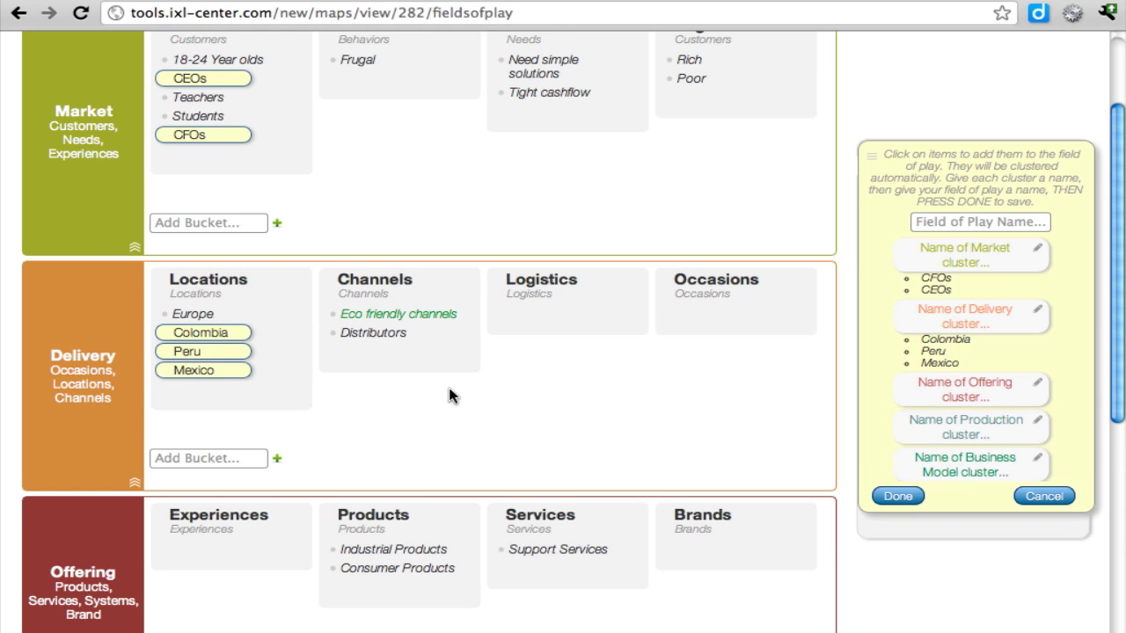
pyautogui.scroll(-3)
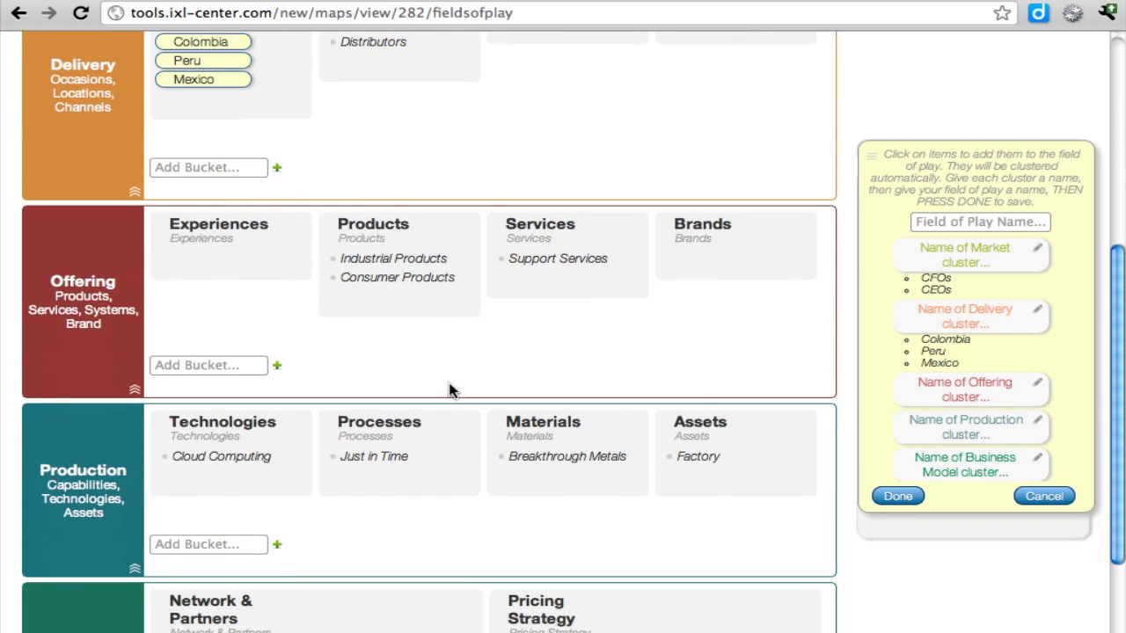
pyautogui.click(393, 258)
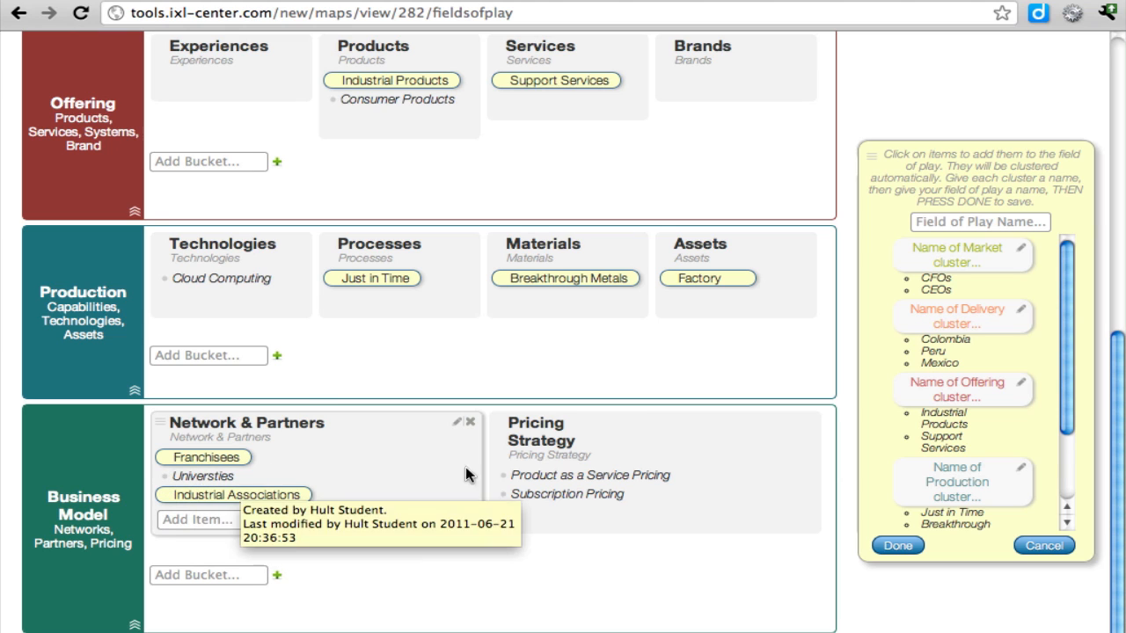
pyautogui.click(567, 494)
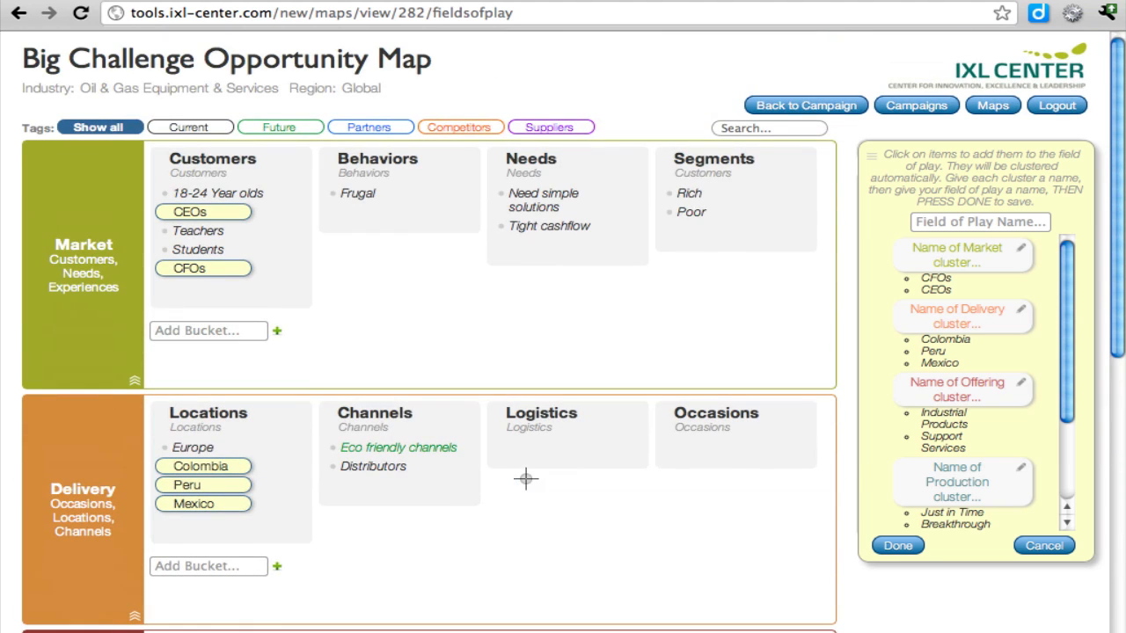
pyautogui.moveTo(968, 259)
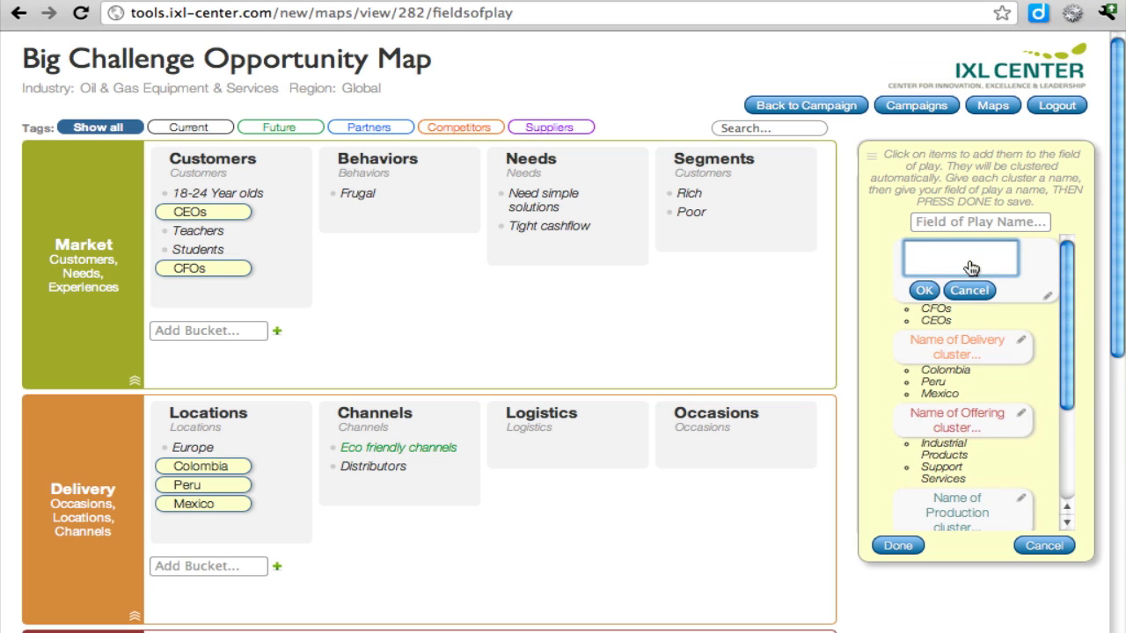
# Name the market cluster C-Levels and the delivery cluster Latin America
pyautogui.write('C-')
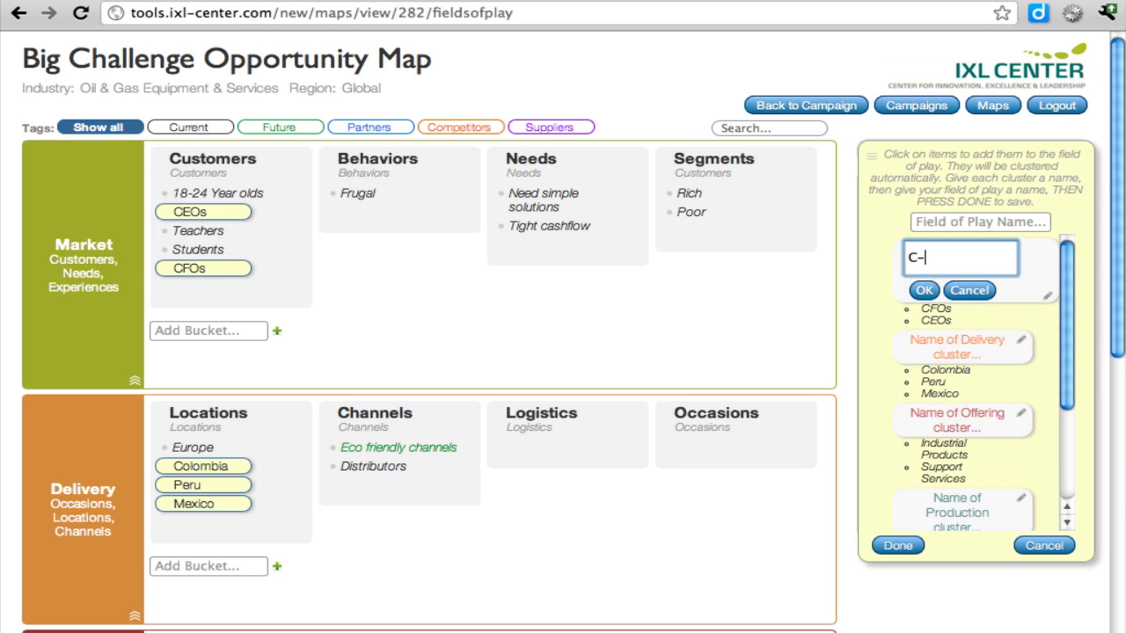
pyautogui.click(923, 291)
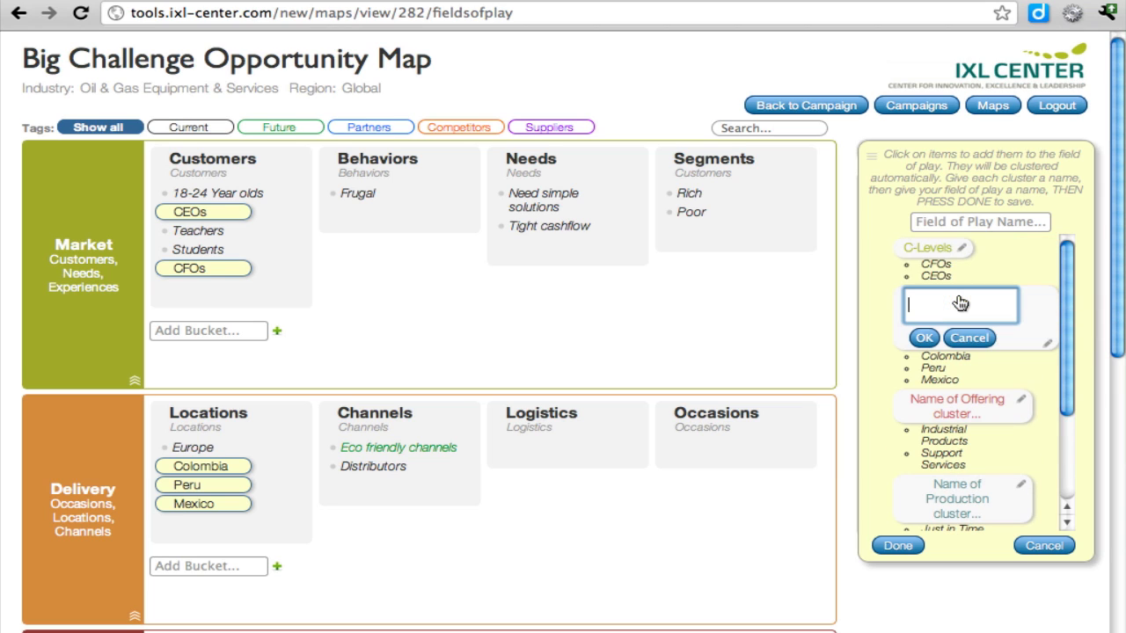
pyautogui.write('L')
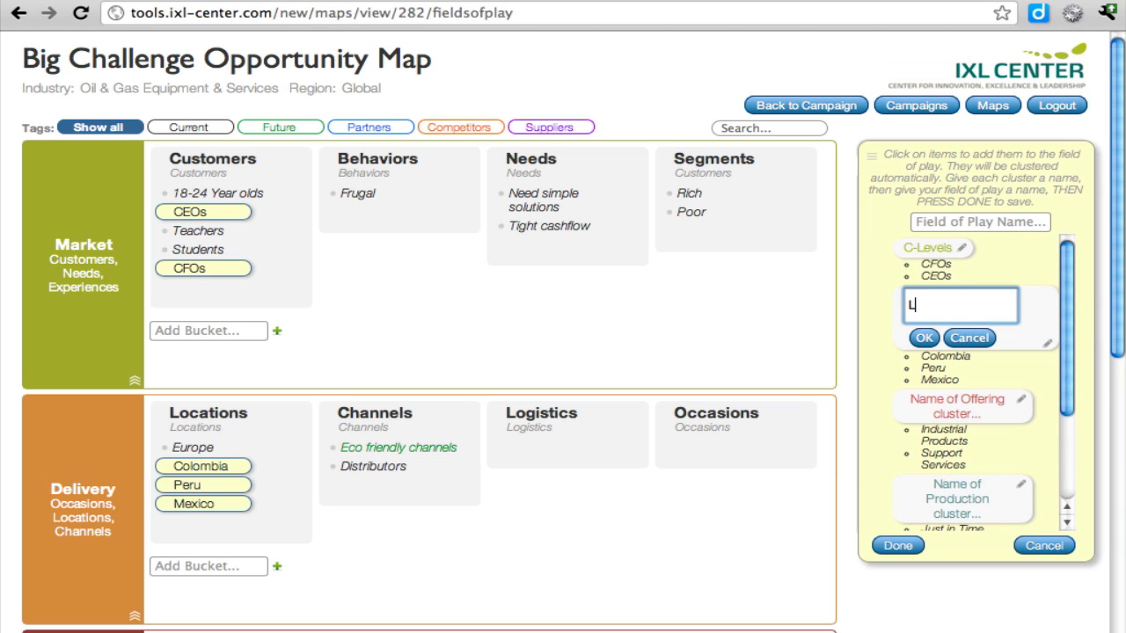
pyautogui.write('Latin')
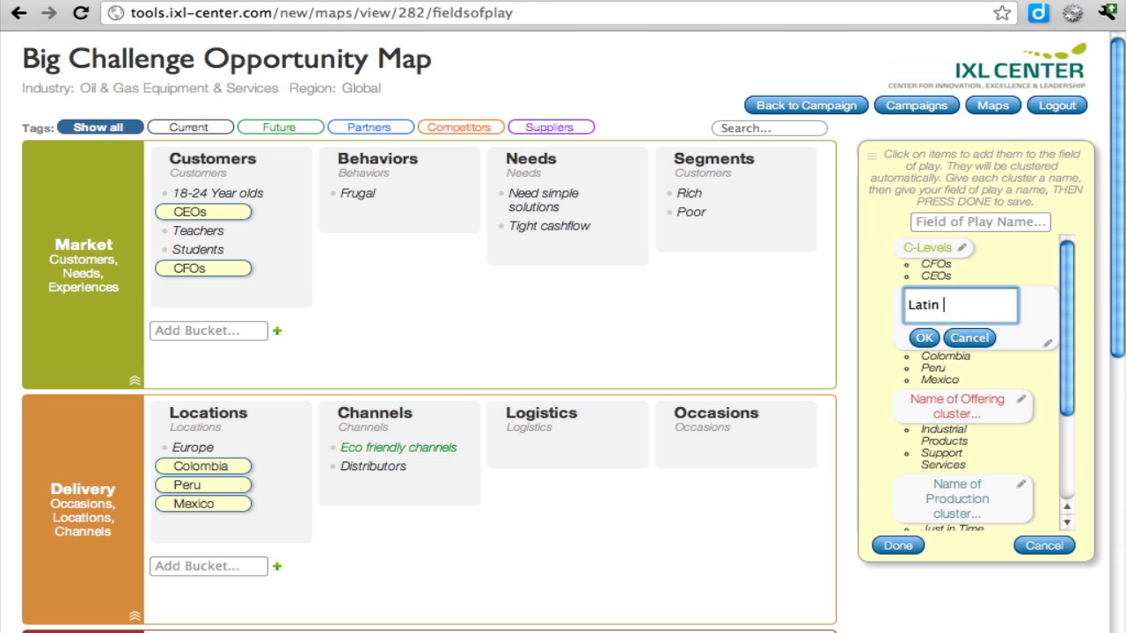
pyautogui.click(923, 338)
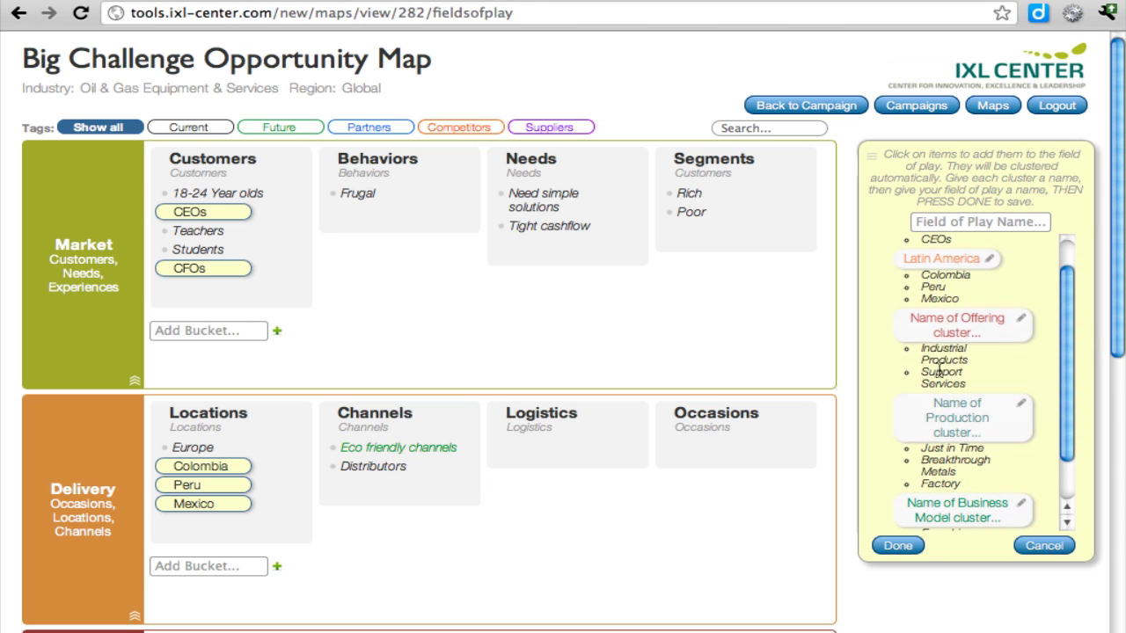
# Name the offering cluster Industrial Offerings and the production cluster Breakthrough processes
pyautogui.click(1019, 319)
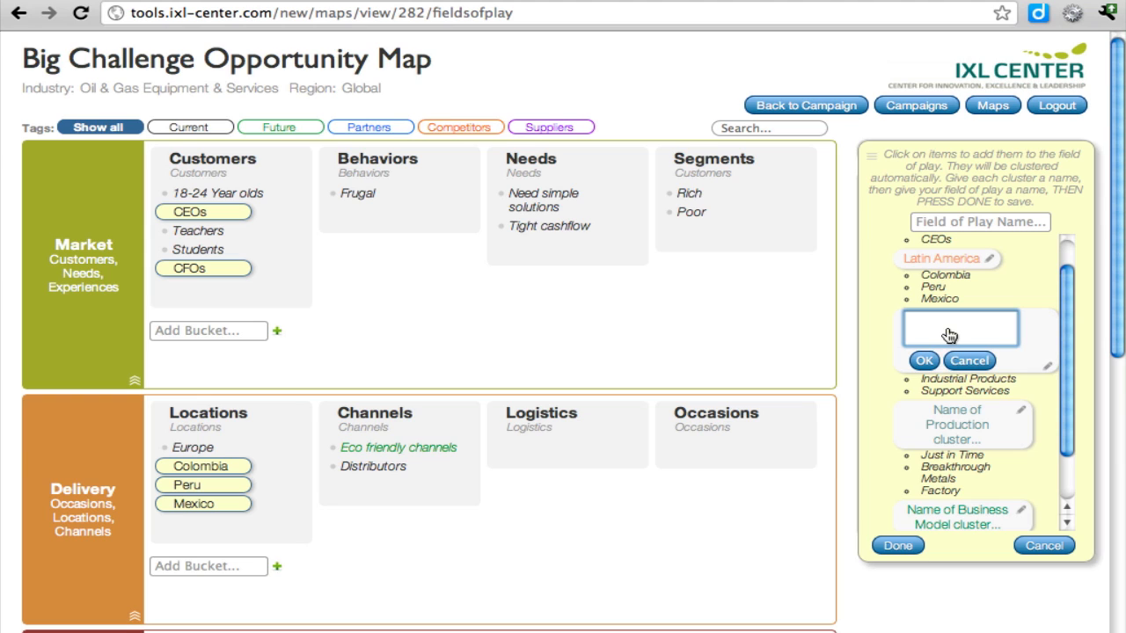
pyautogui.write('Industrial Offerings')
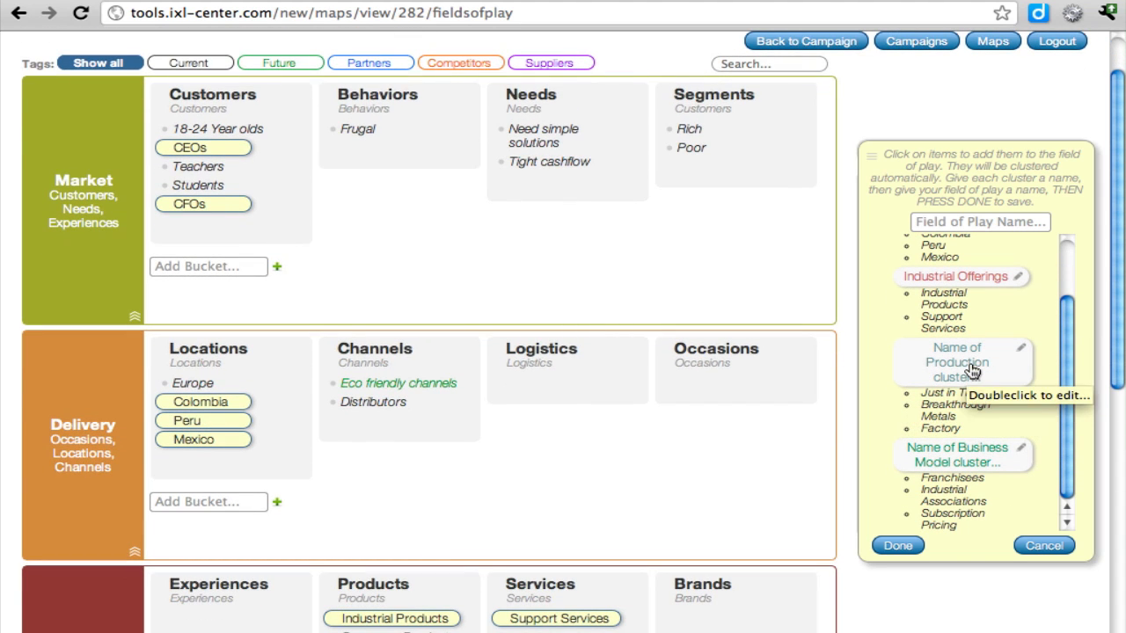
pyautogui.doubleClick(957, 362)
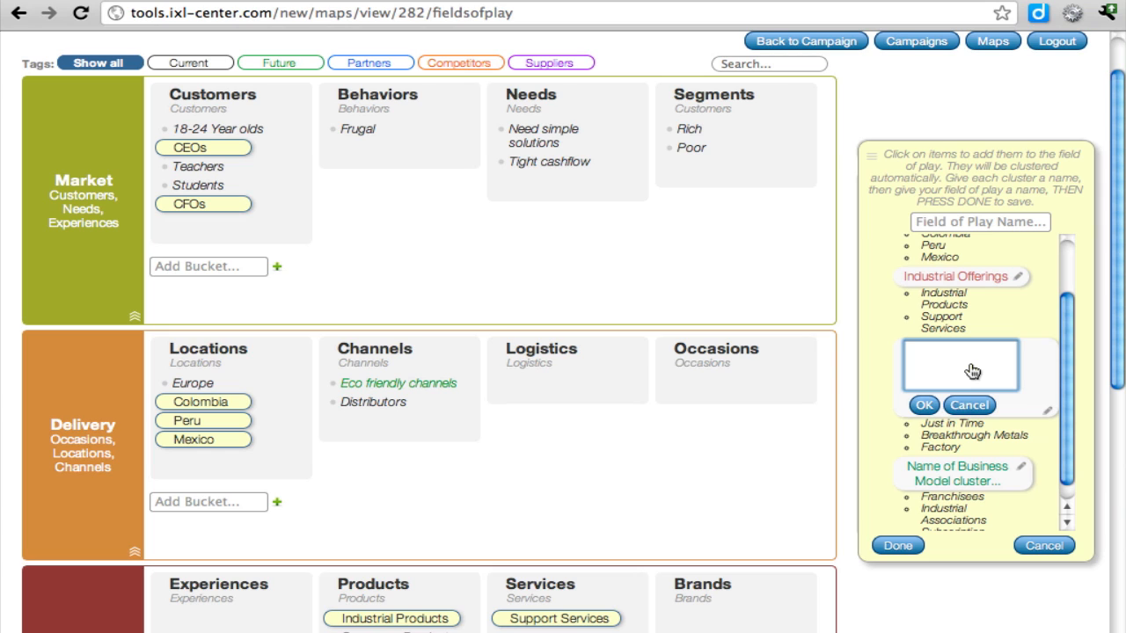
pyautogui.write('Br')
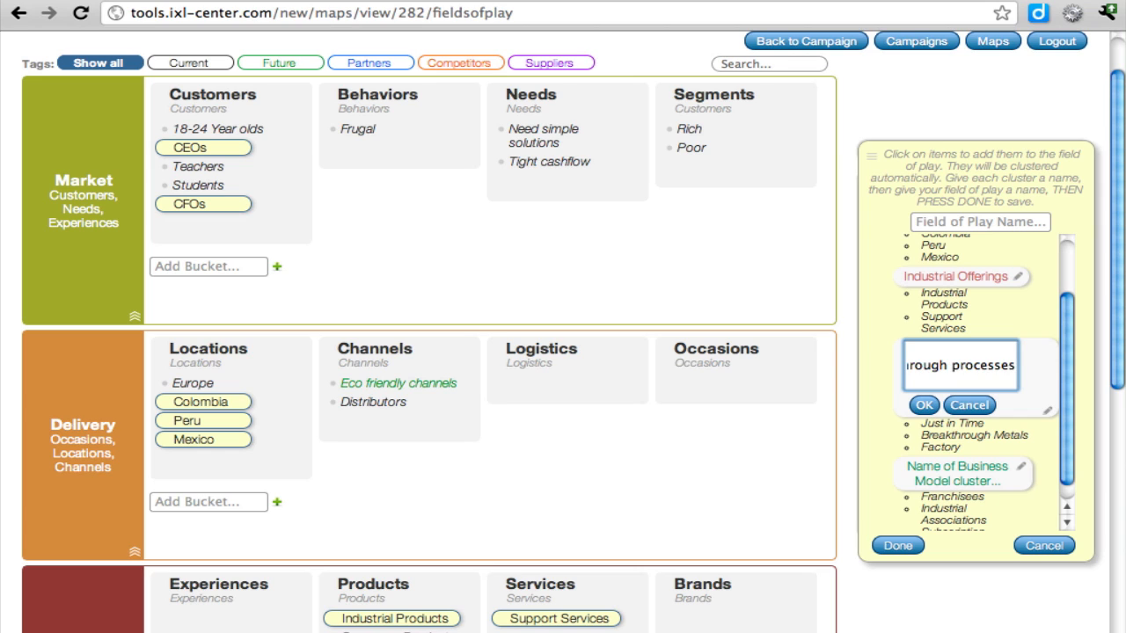
pyautogui.write('an')
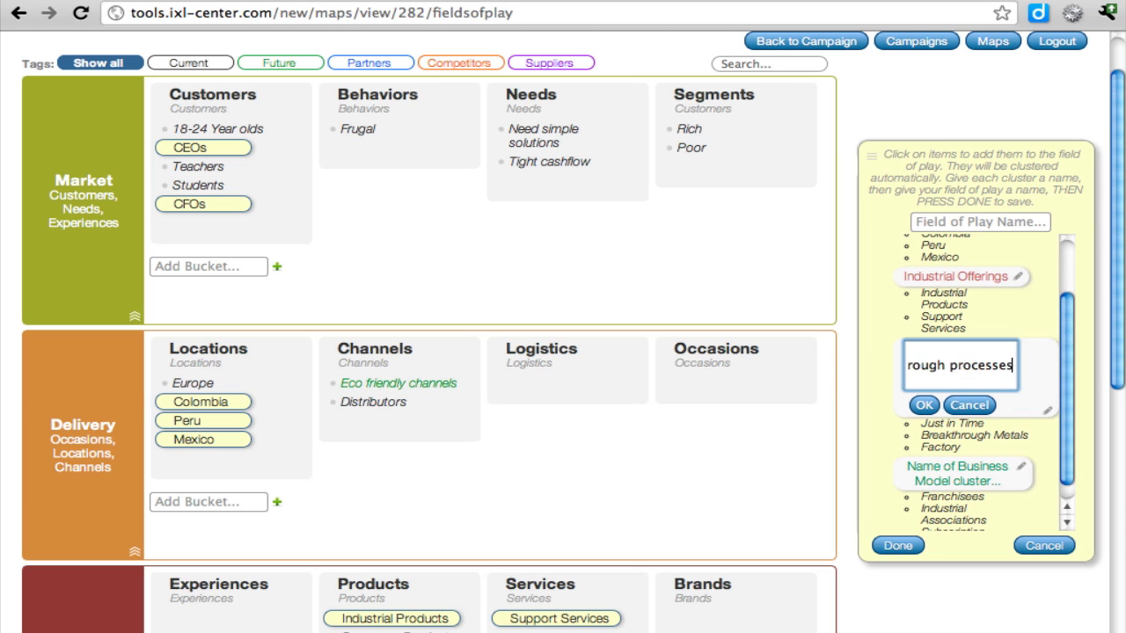
pyautogui.click(923, 405)
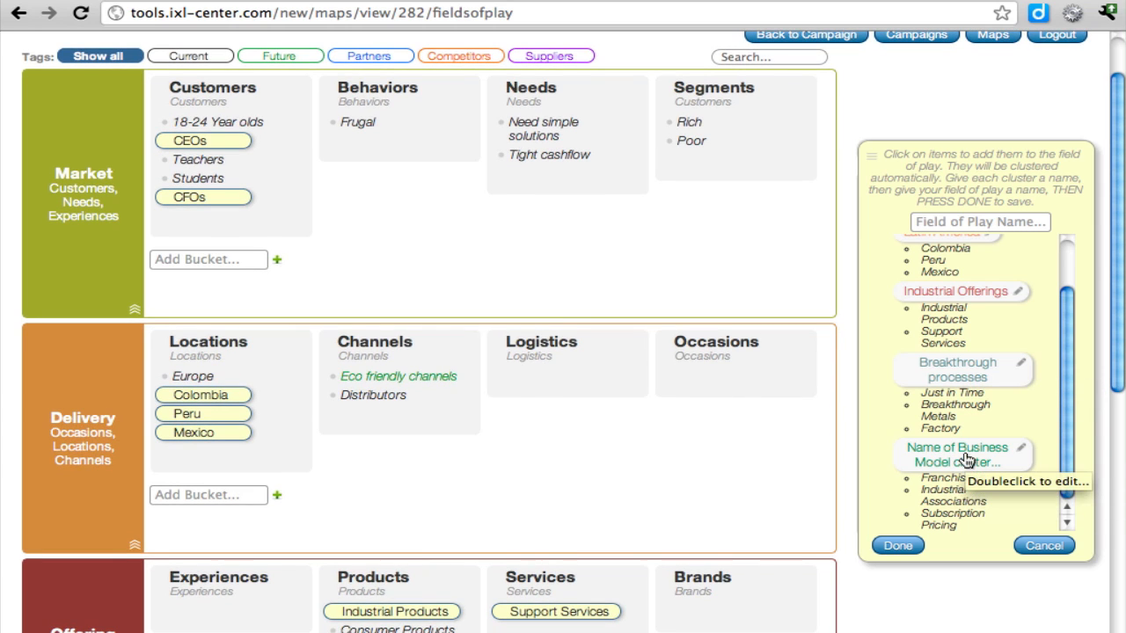
# Name the newest business model cluster Subscription-based partner model
pyautogui.doubleClick(957, 455)
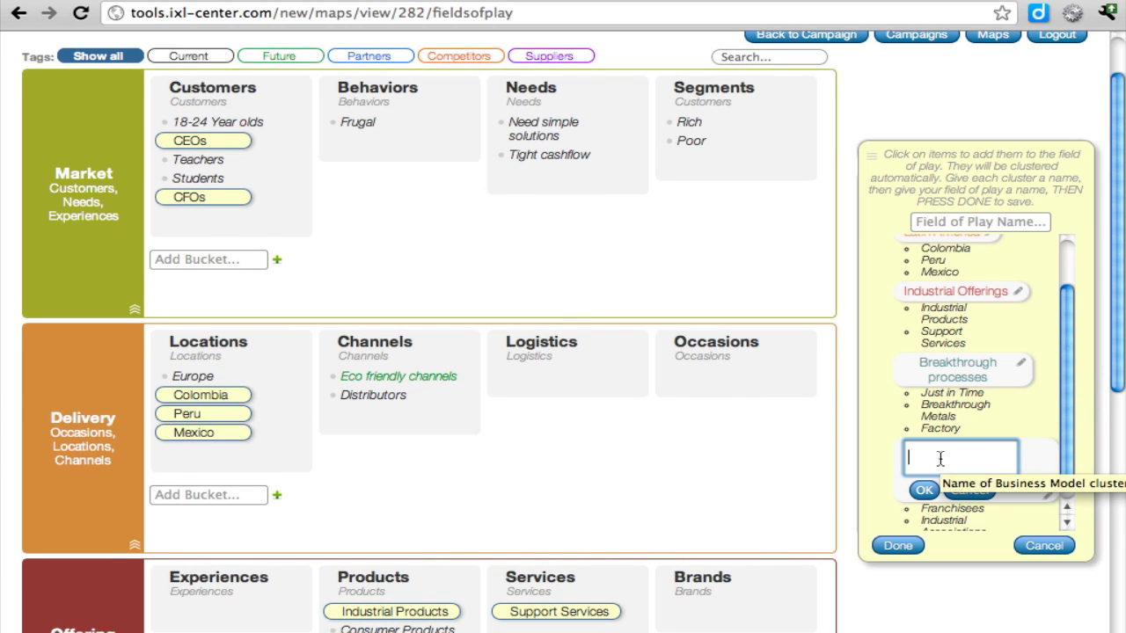
pyautogui.write('Subscriptions')
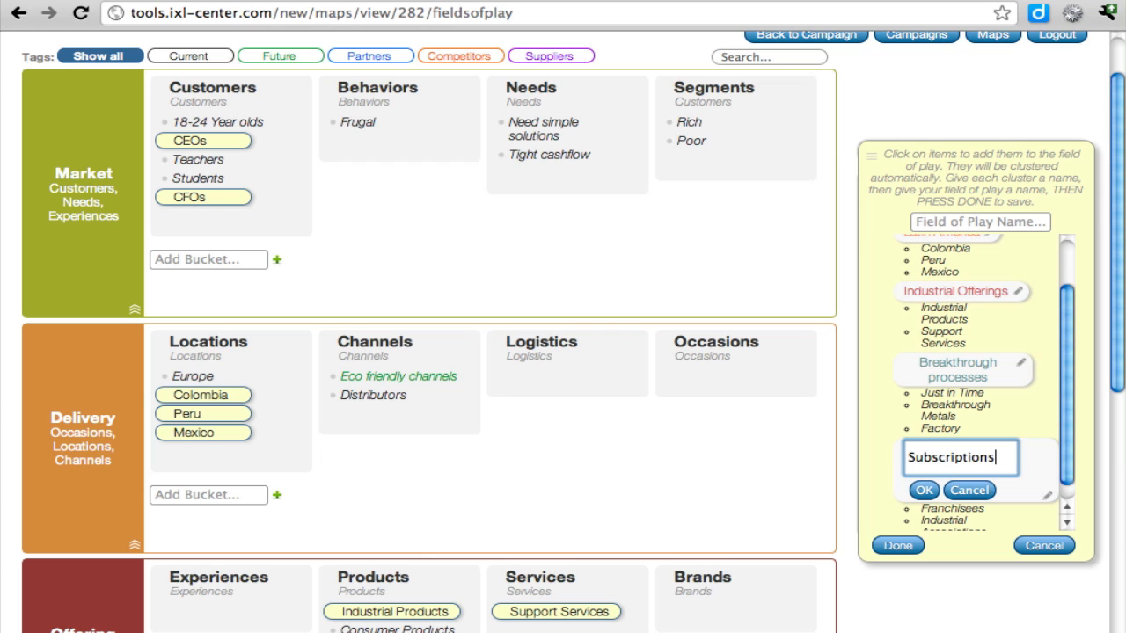
pyautogui.write('bscription-based')
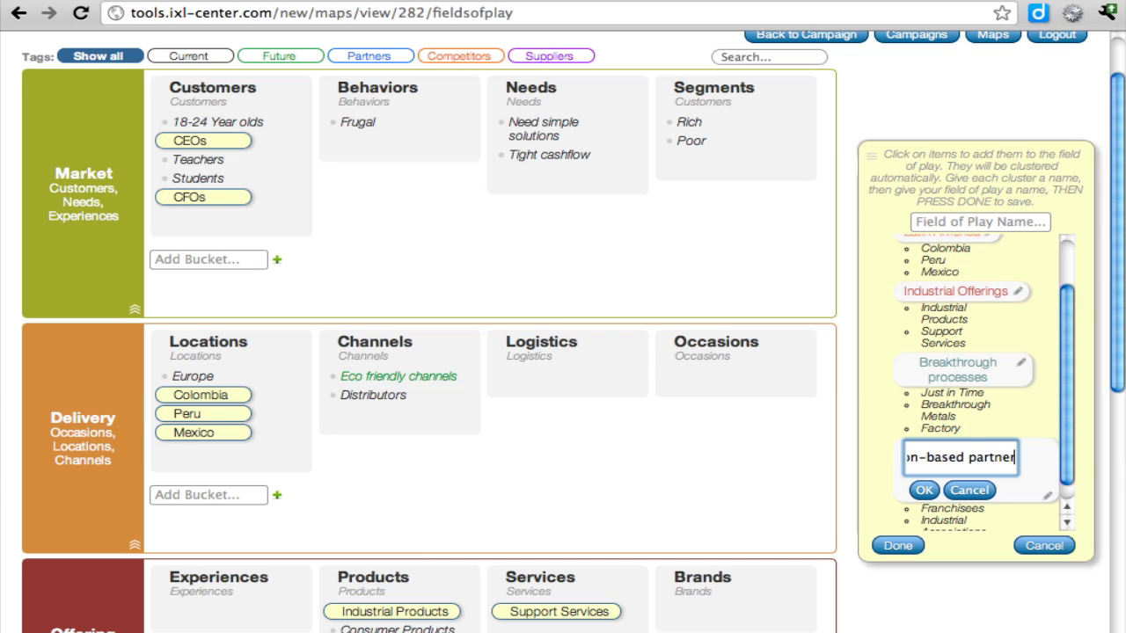
pyautogui.click(923, 490)
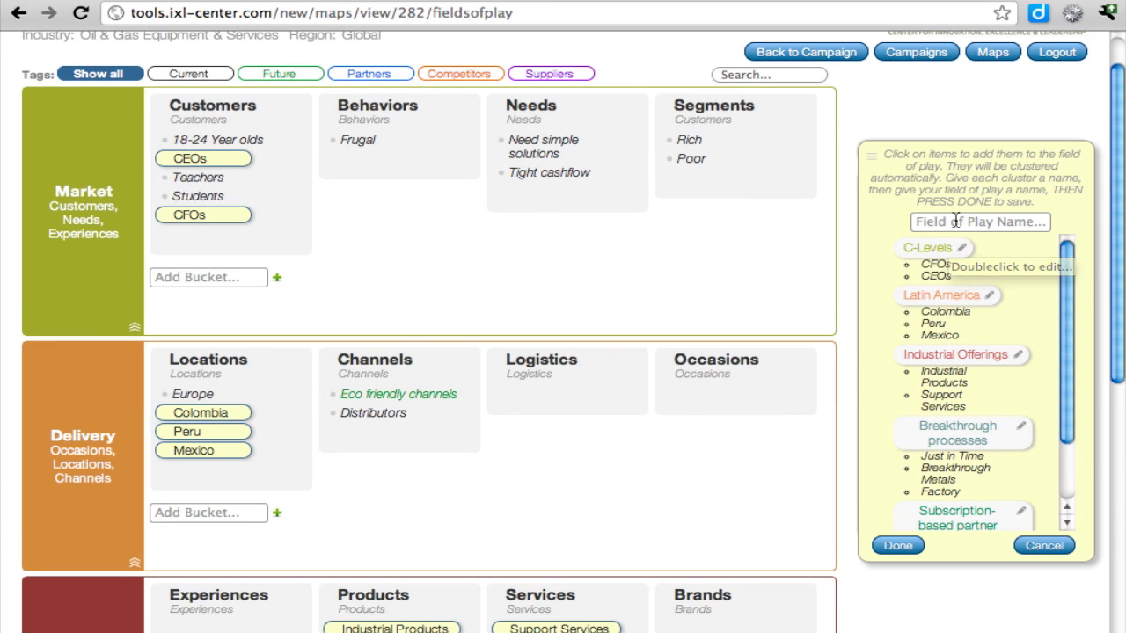
# Enter 'Latin America JiT' as the Field of Play Name and save it with Done
pyautogui.write('Latin')
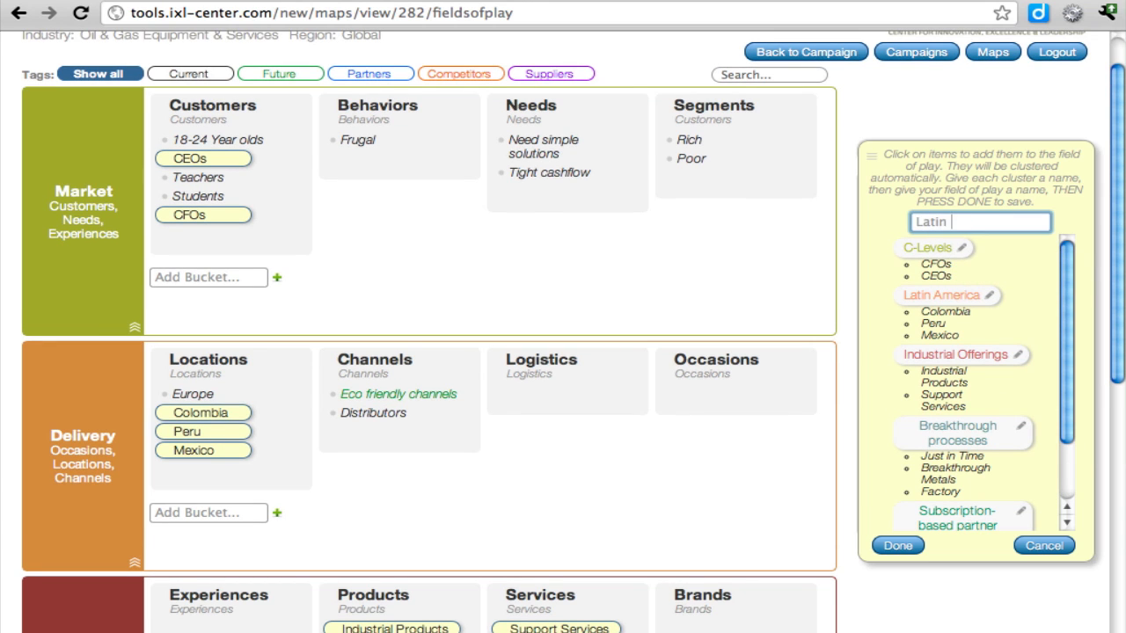
pyautogui.write('America')
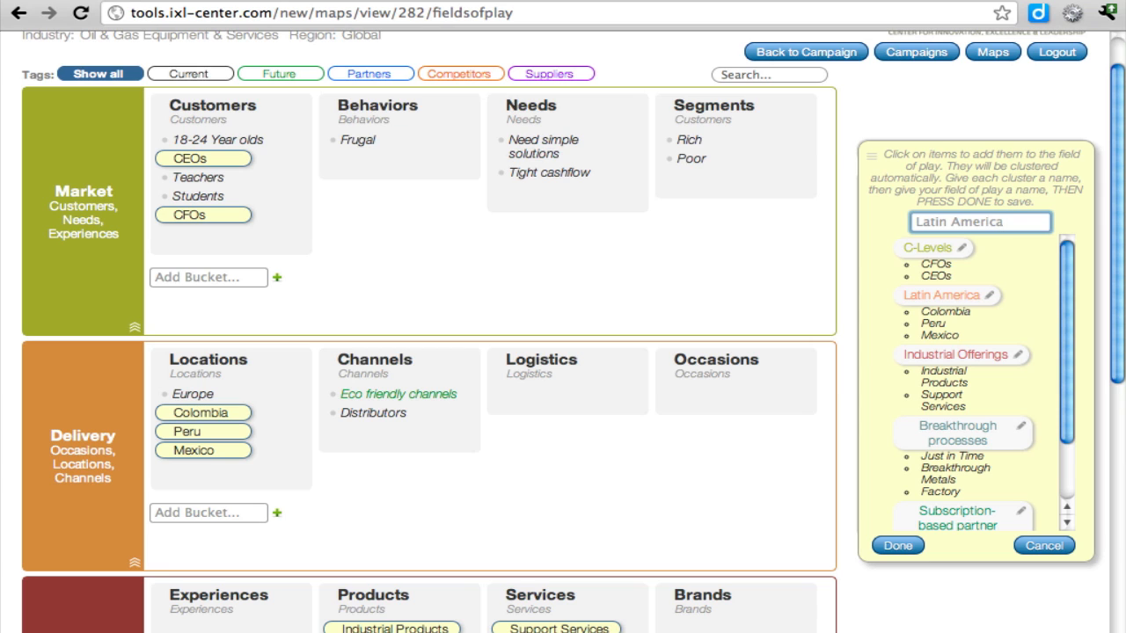
pyautogui.write('J')
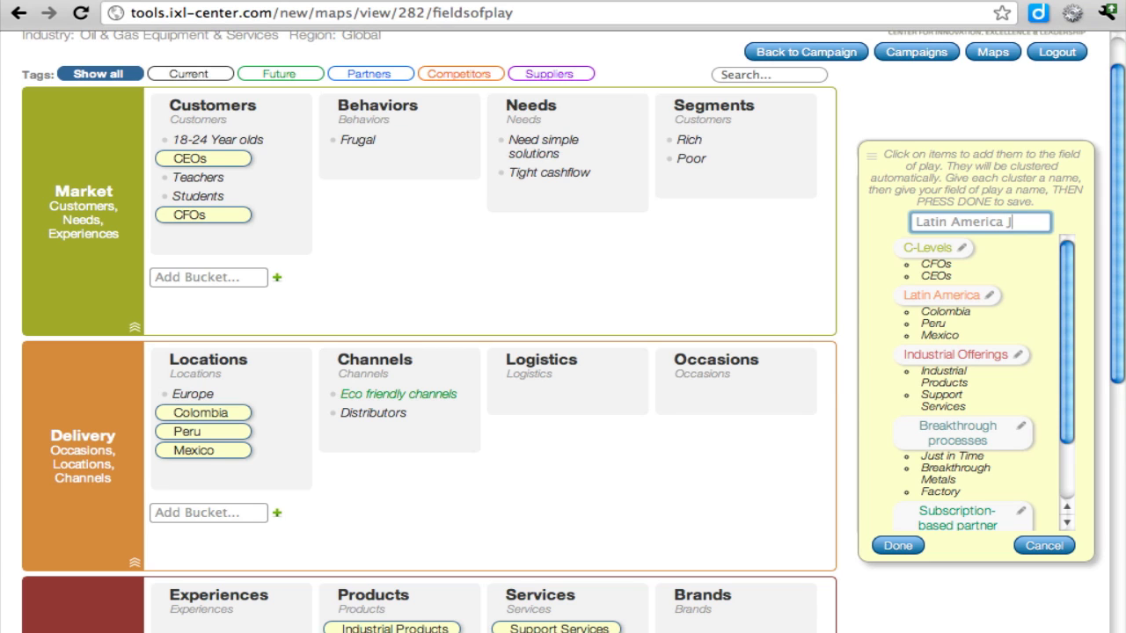
pyautogui.write('iT')
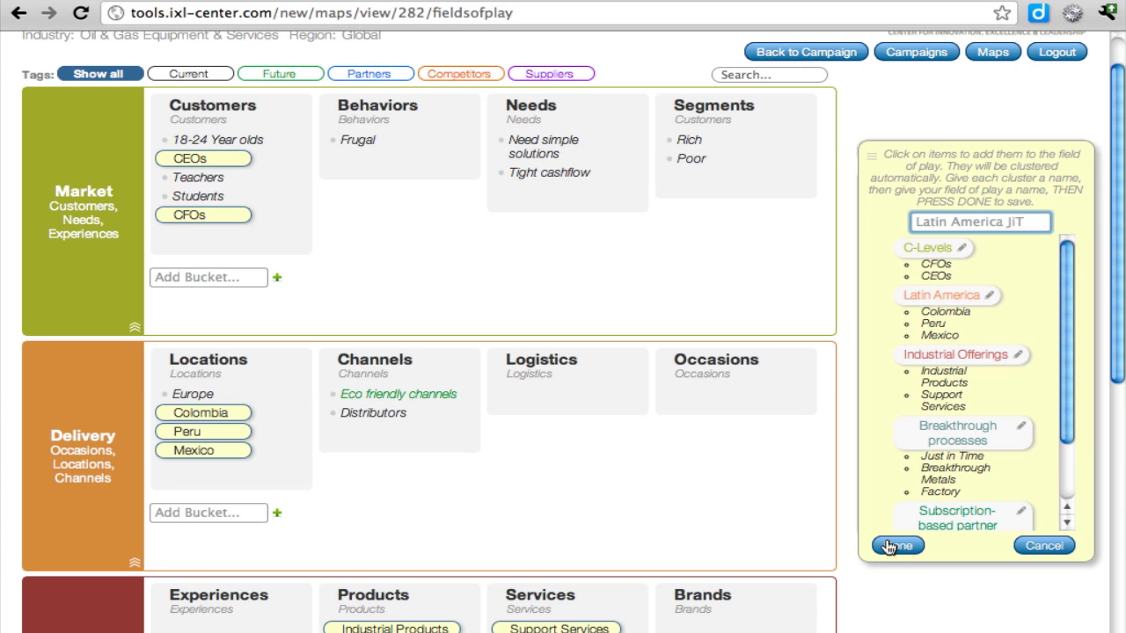
pyautogui.click(896, 545)
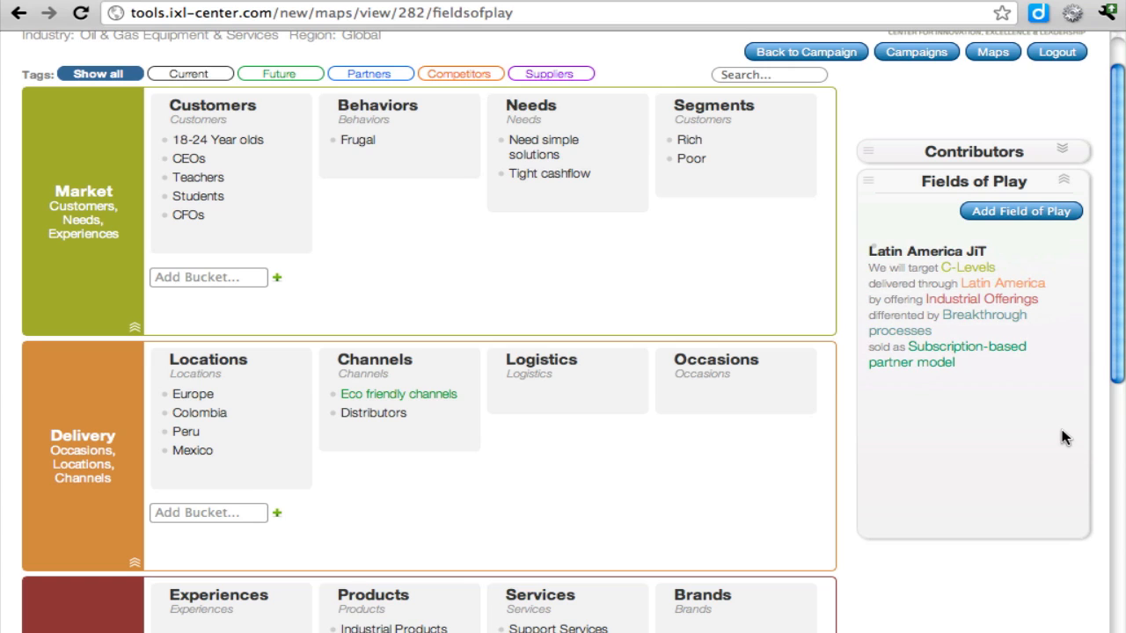
pyautogui.moveTo(1066, 423)
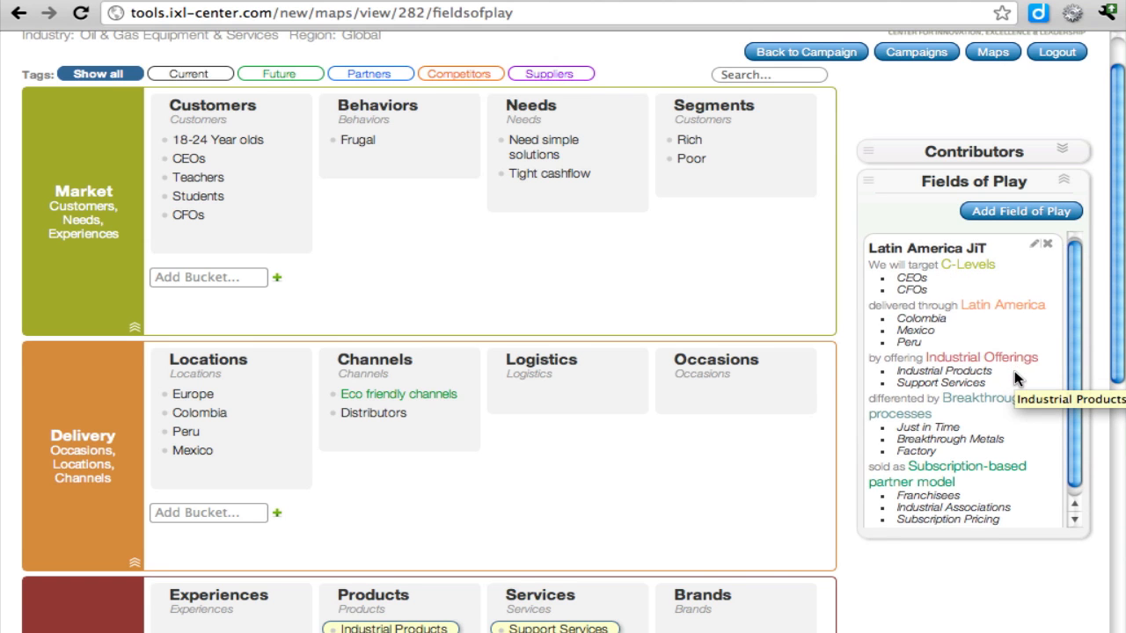
pyautogui.scroll(-3)
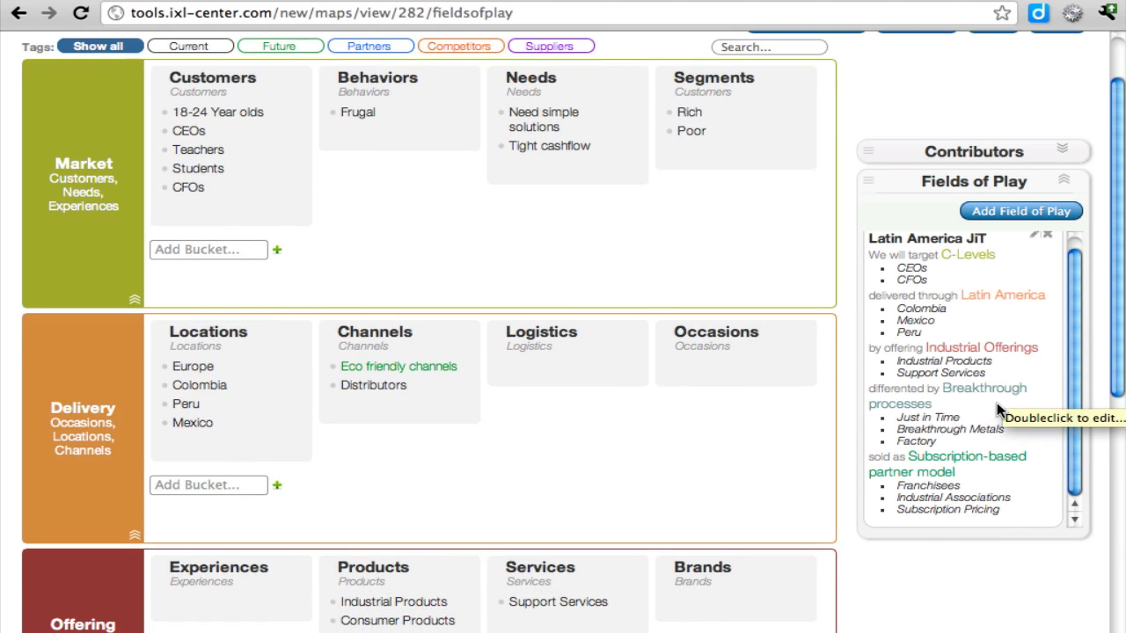
pyautogui.moveTo(992, 472)
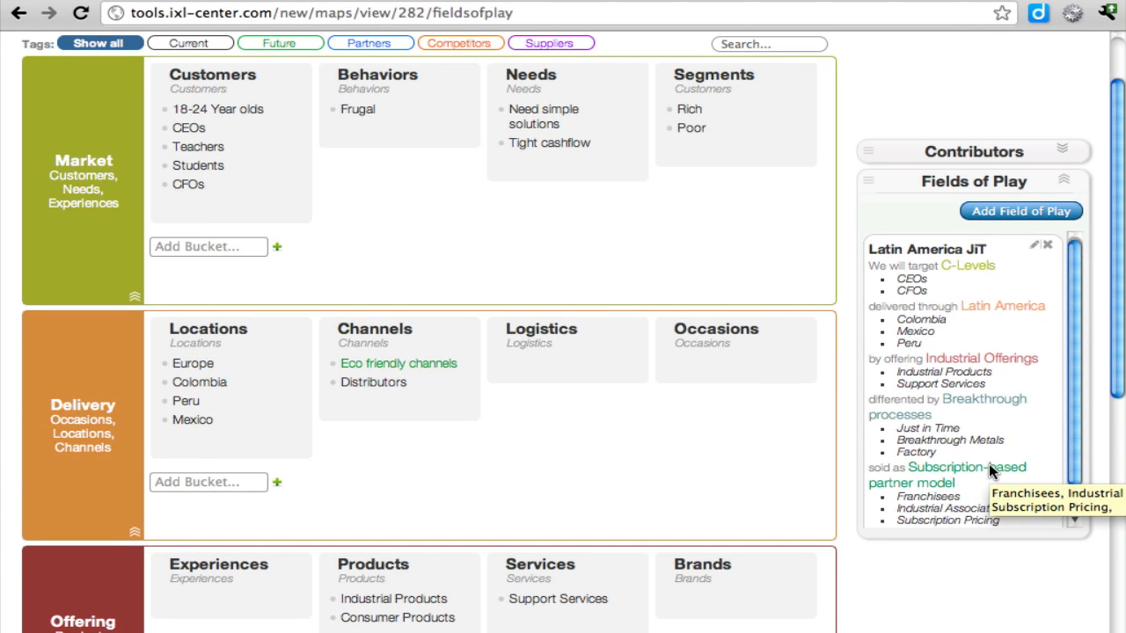
pyautogui.scroll(3)
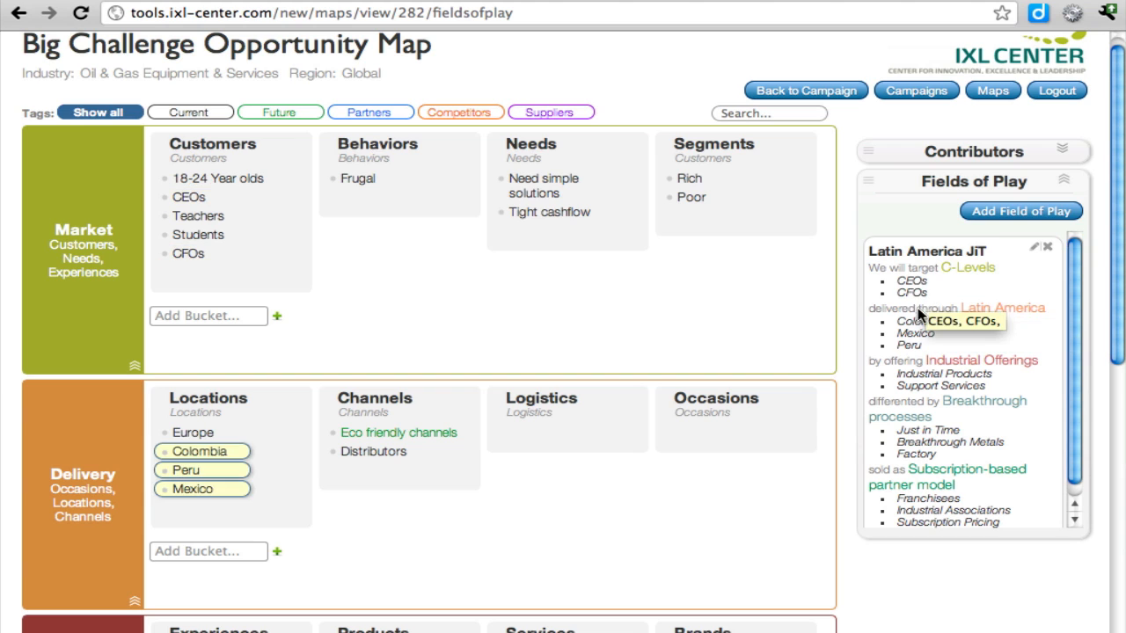
pyautogui.moveTo(919, 475)
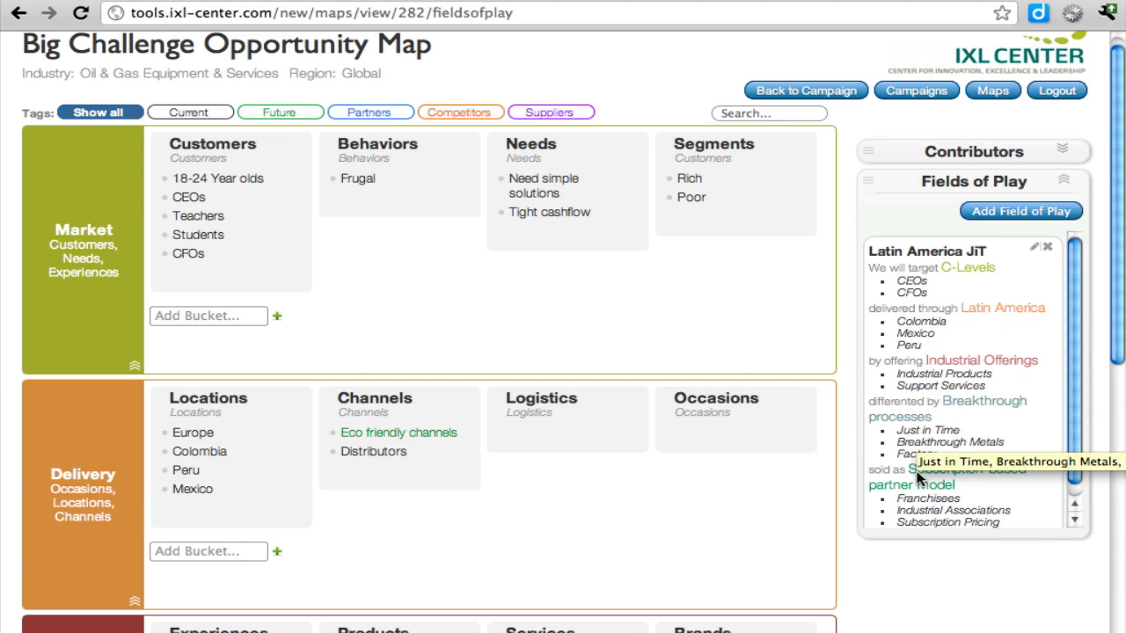
pyautogui.moveTo(922, 515)
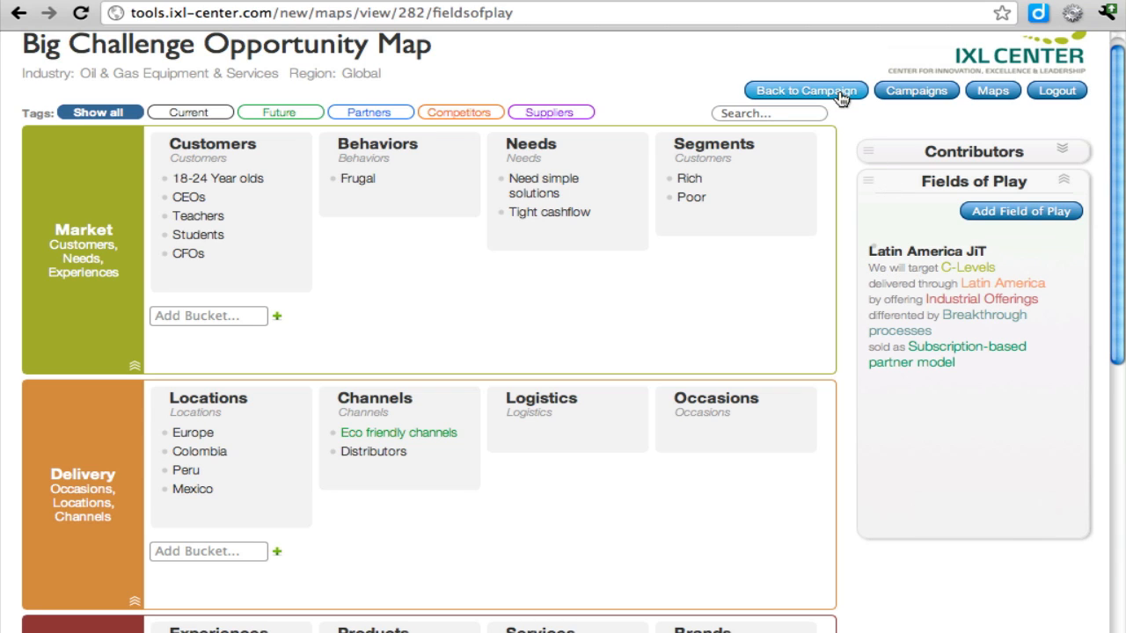
# Return to the campaign, open business concept creation from the map and begin a new concept
pyautogui.click(805, 89)
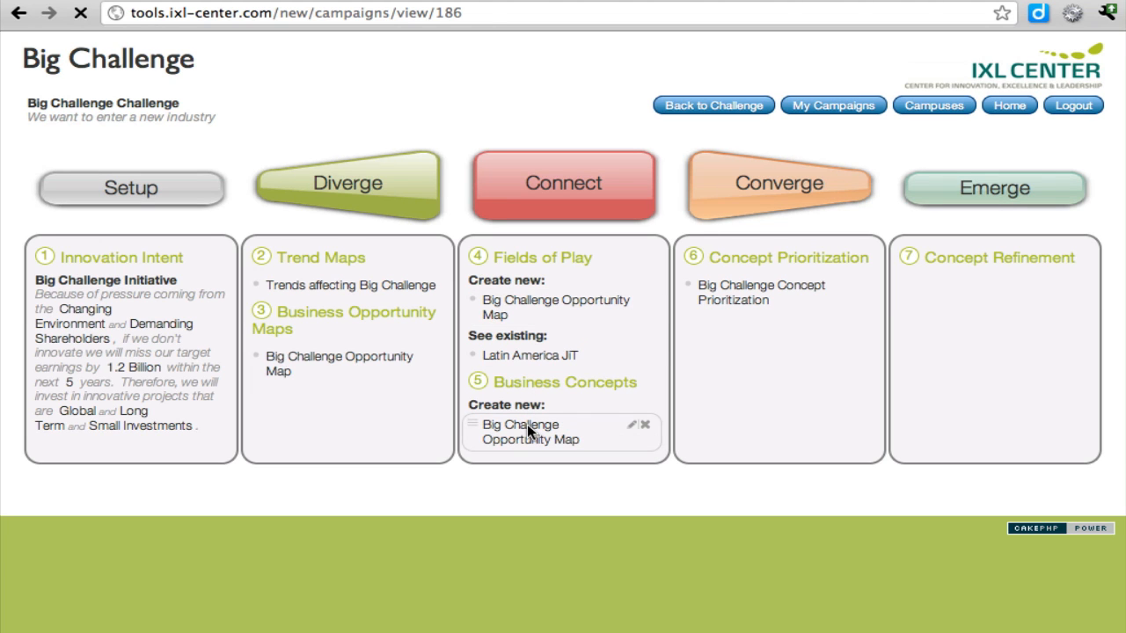
pyautogui.click(529, 432)
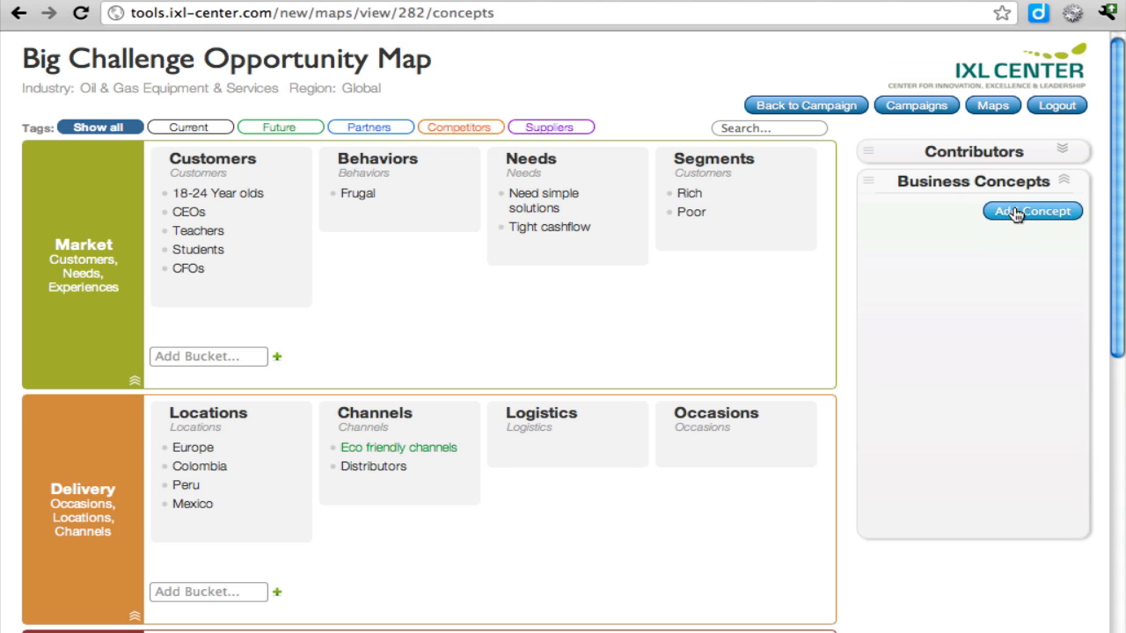
pyautogui.click(1032, 211)
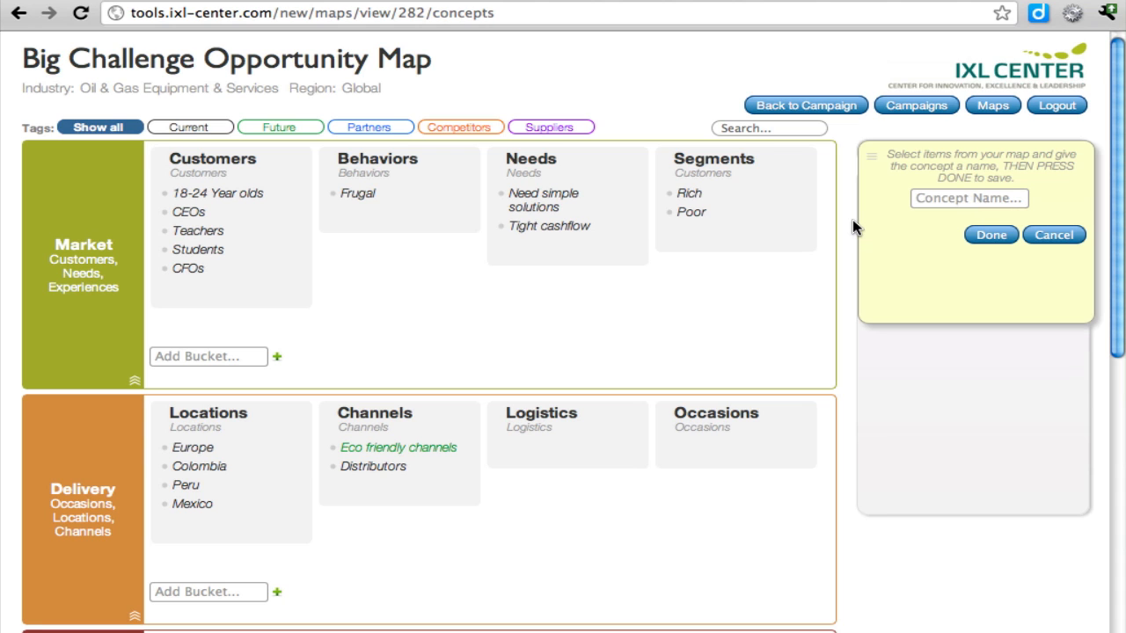
pyautogui.scroll(-3)
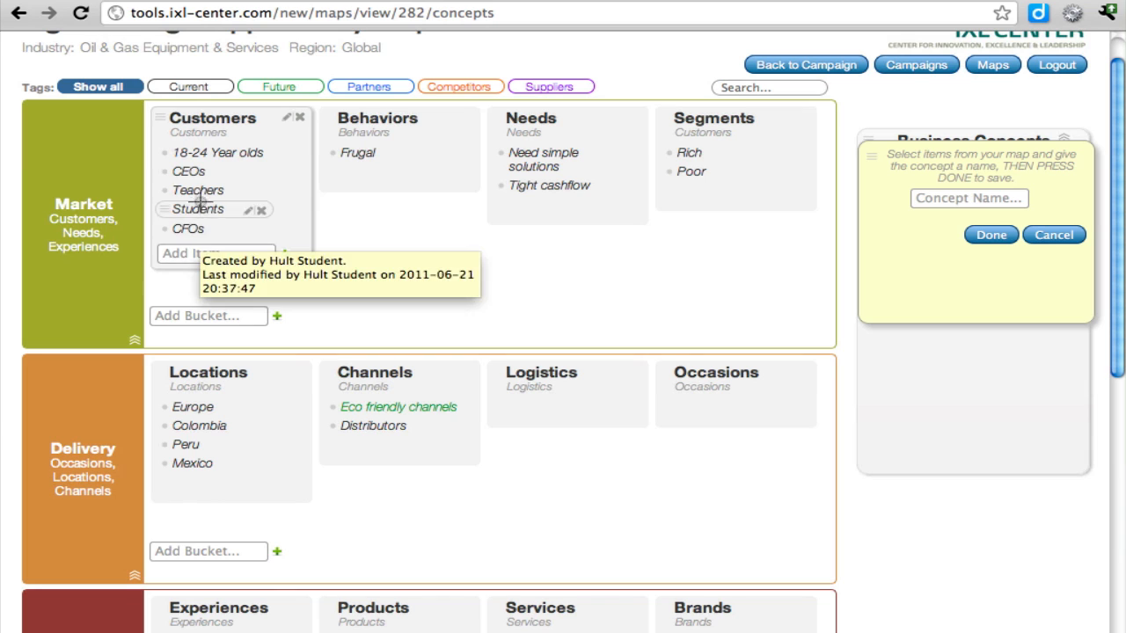
# Add Frugal, Tight cashflow, CFOs and Colombia to the new concept
pyautogui.click(358, 152)
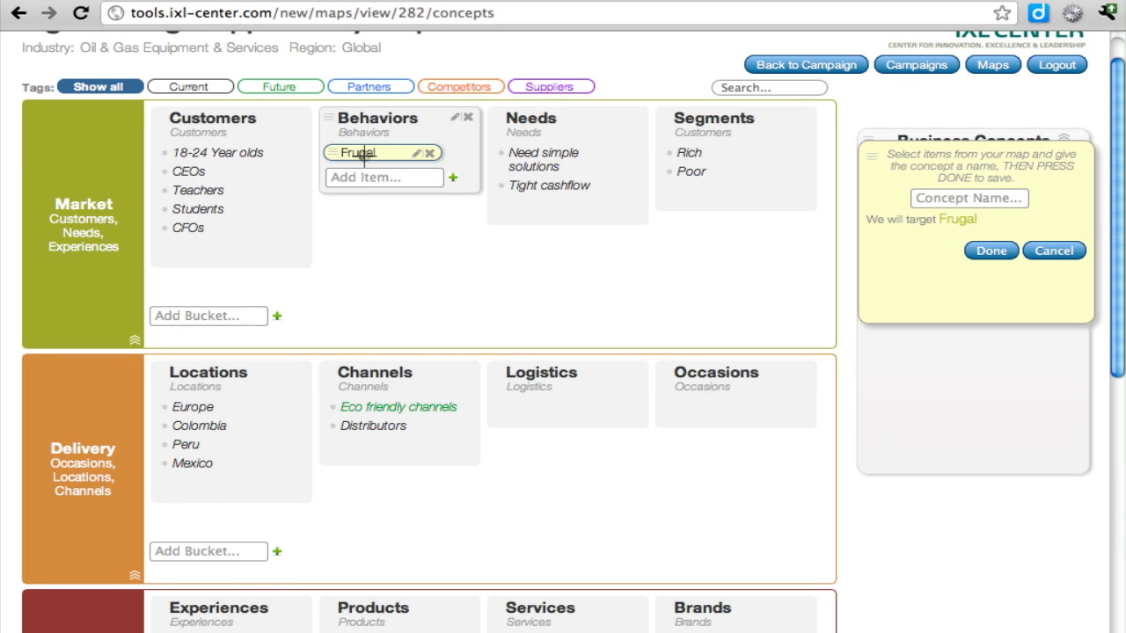
pyautogui.click(548, 184)
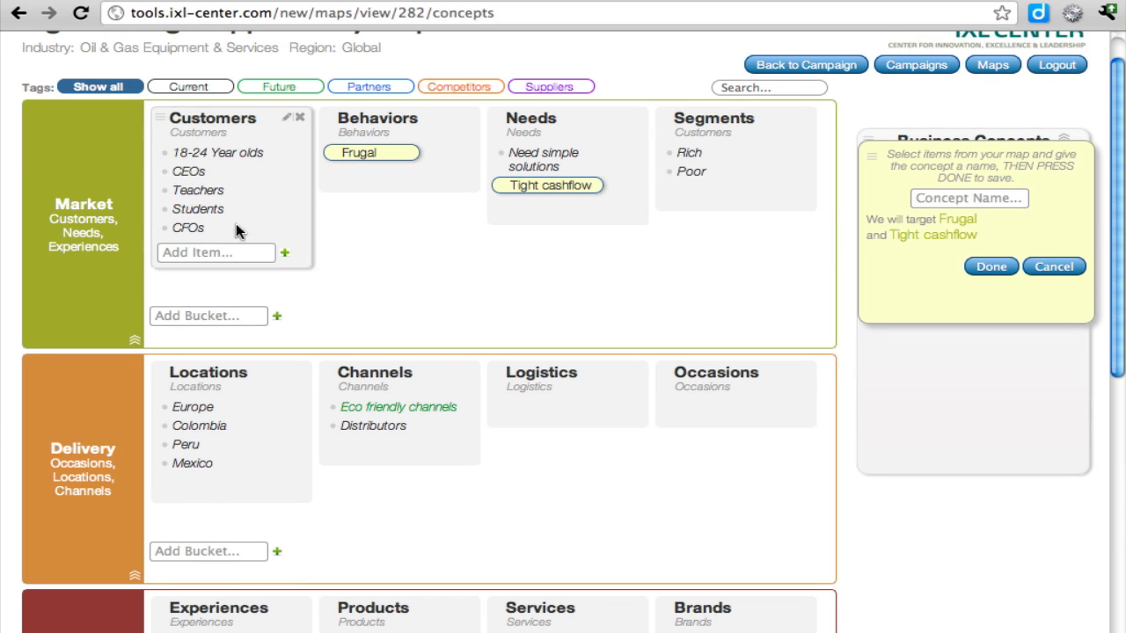
pyautogui.click(189, 228)
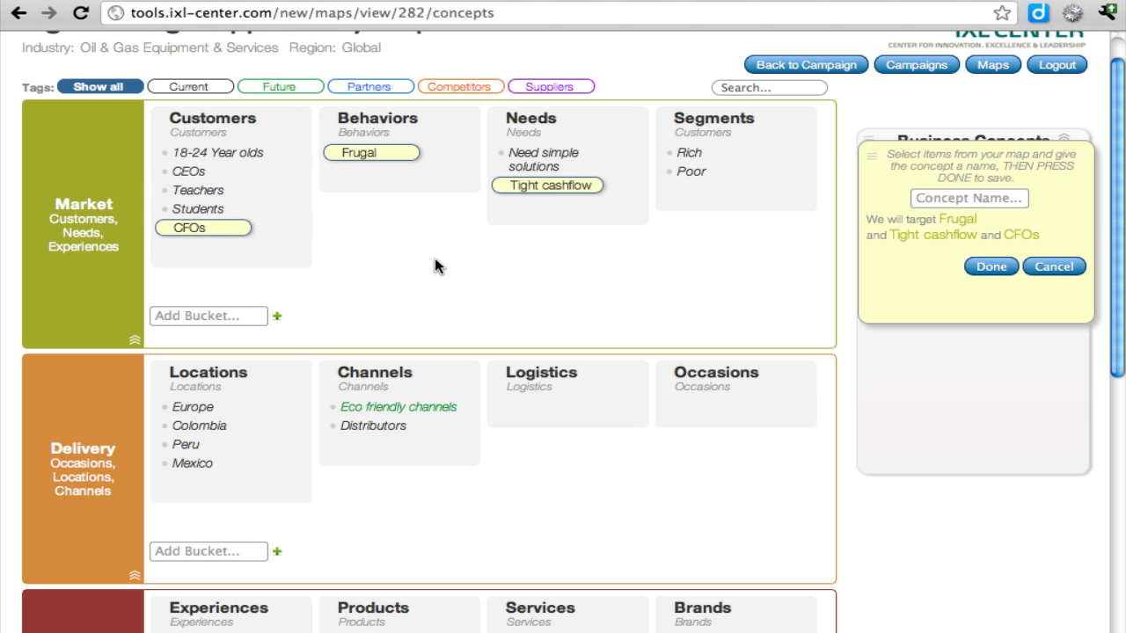
pyautogui.scroll(-3)
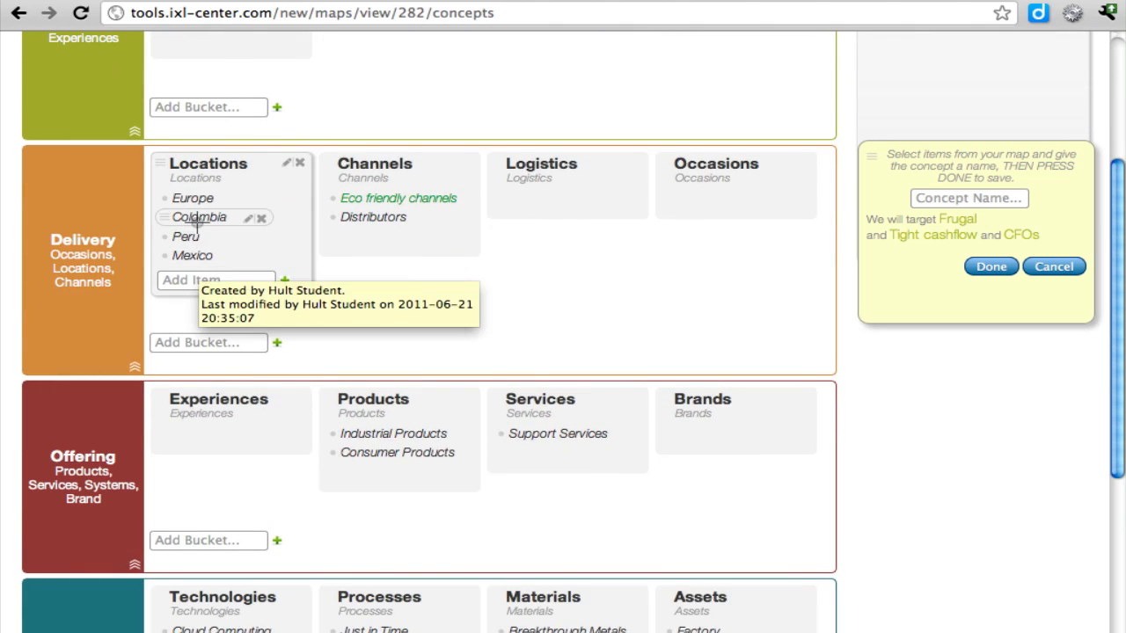
pyautogui.click(185, 234)
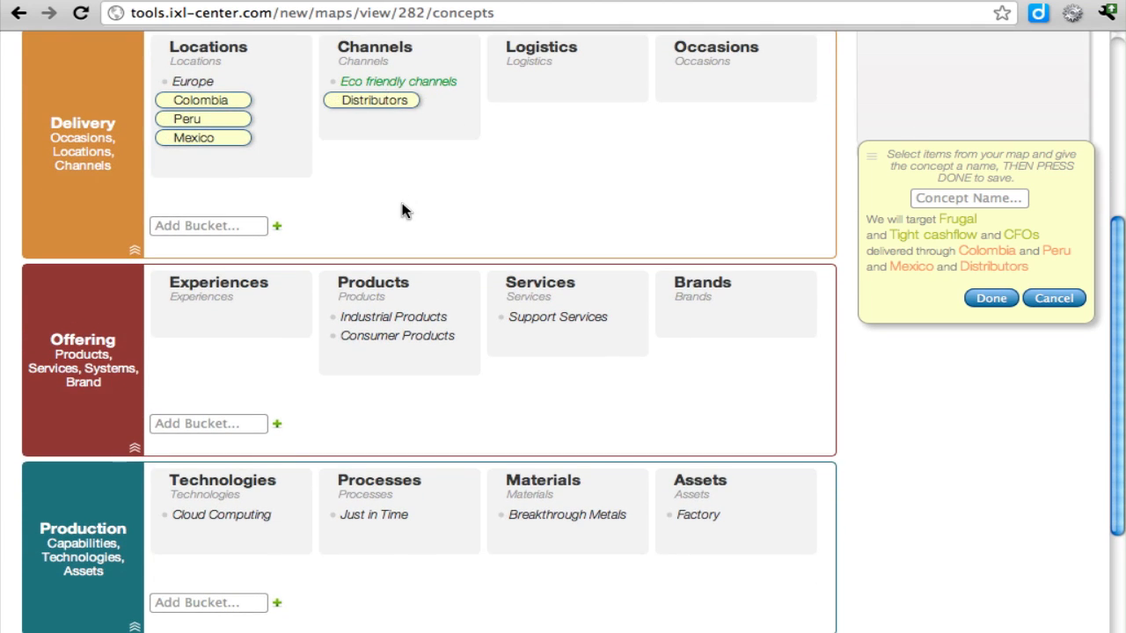
# Add Industrial Products, a Materials item and Product as a Service Pricing to the concept
pyautogui.scroll(-3)
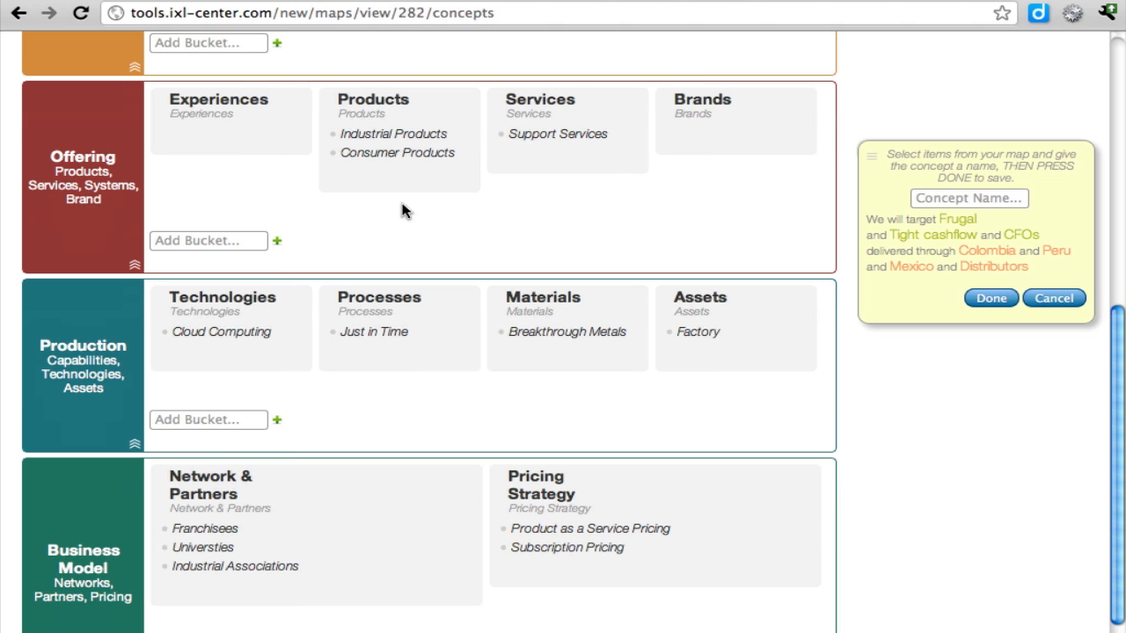
pyautogui.click(393, 133)
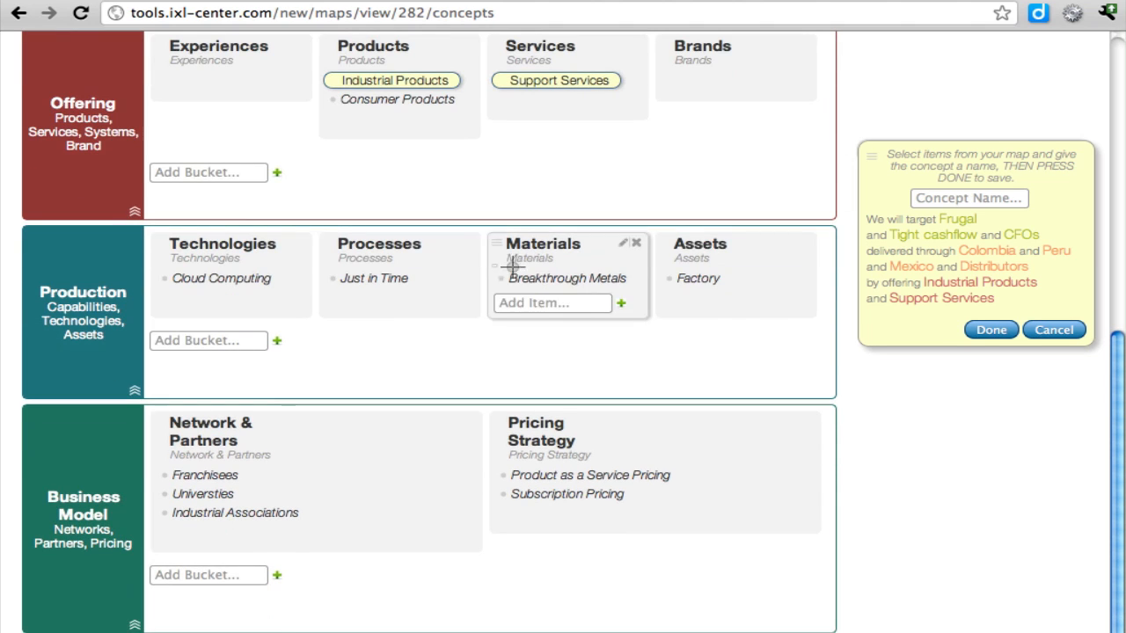
pyautogui.click(374, 278)
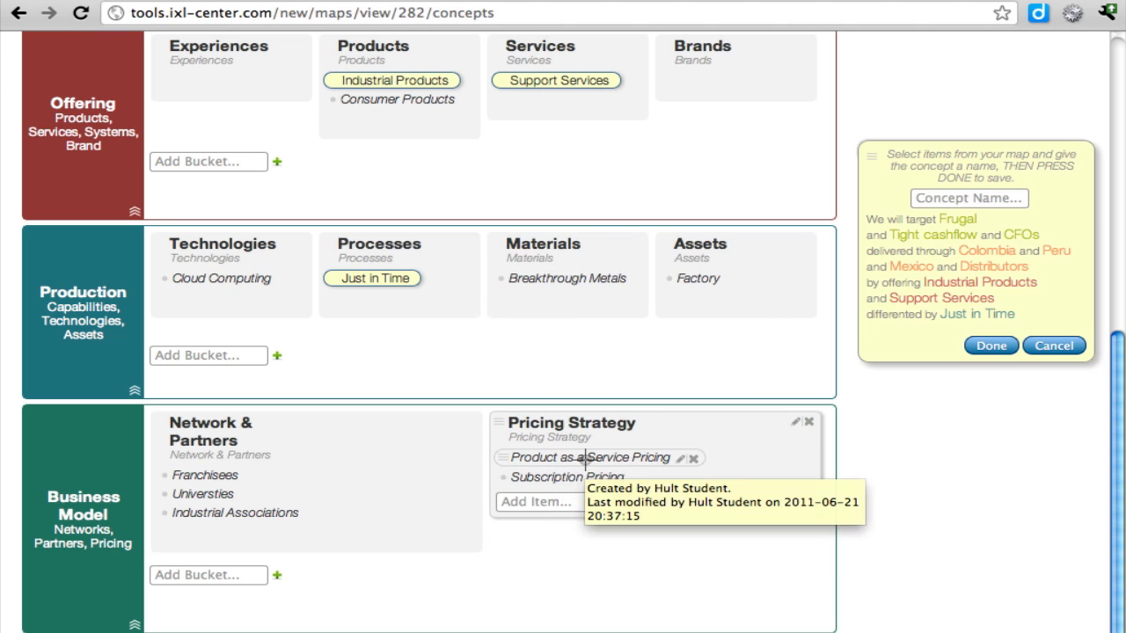
pyautogui.click(586, 457)
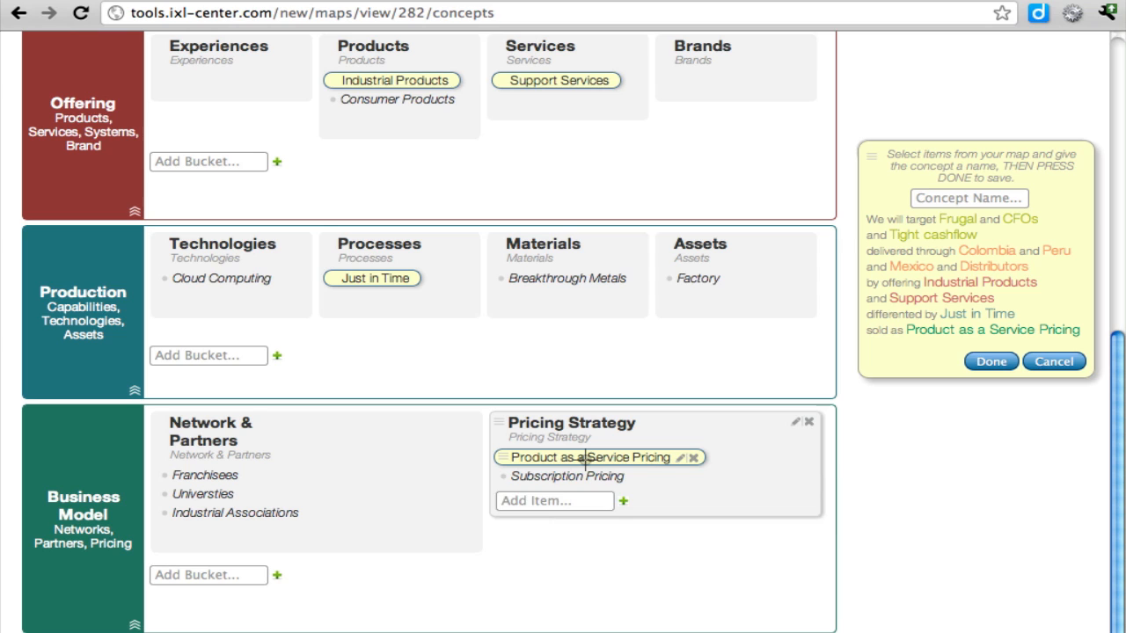
# Name the concept MonthlyEquipment and highlight its ingredients on the map
pyautogui.click(967, 197)
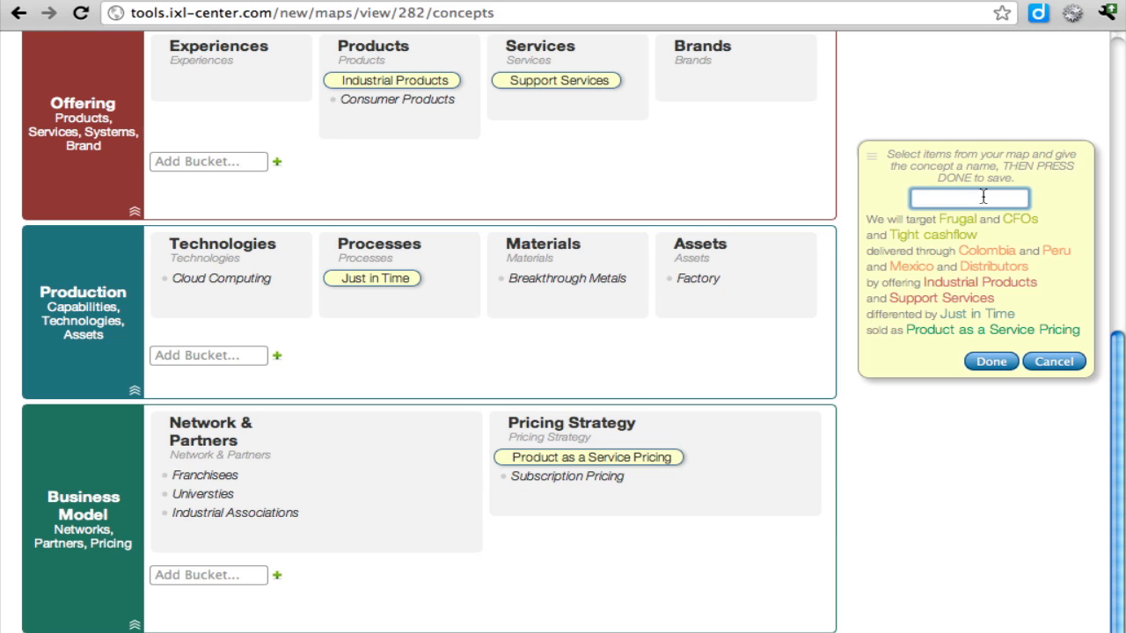
pyautogui.write('MonthlyE')
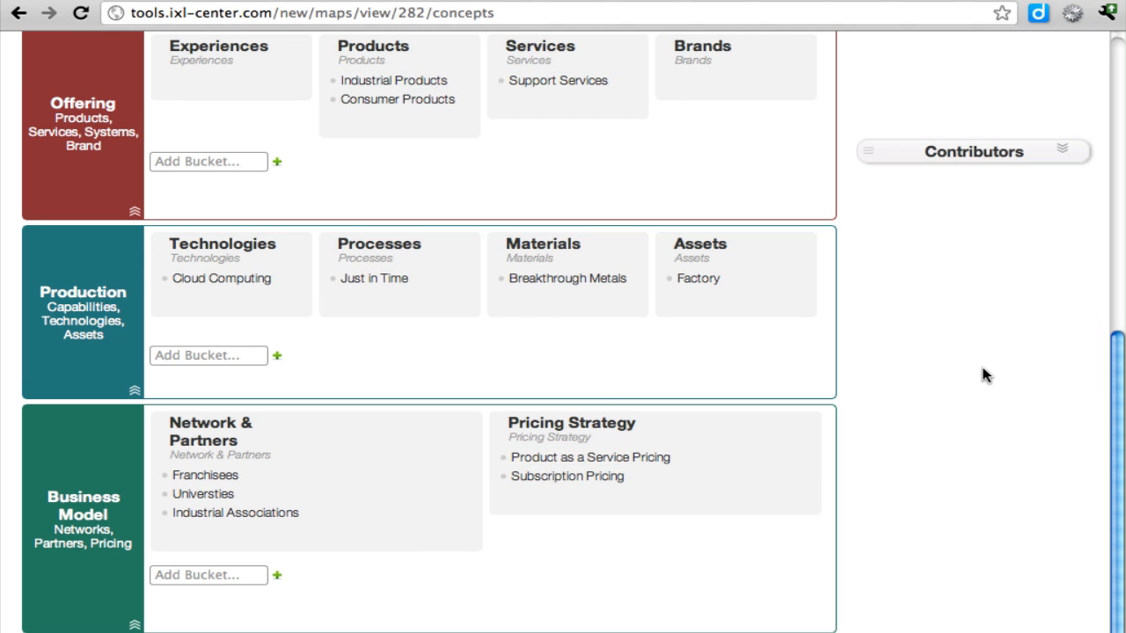
pyautogui.scroll(3)
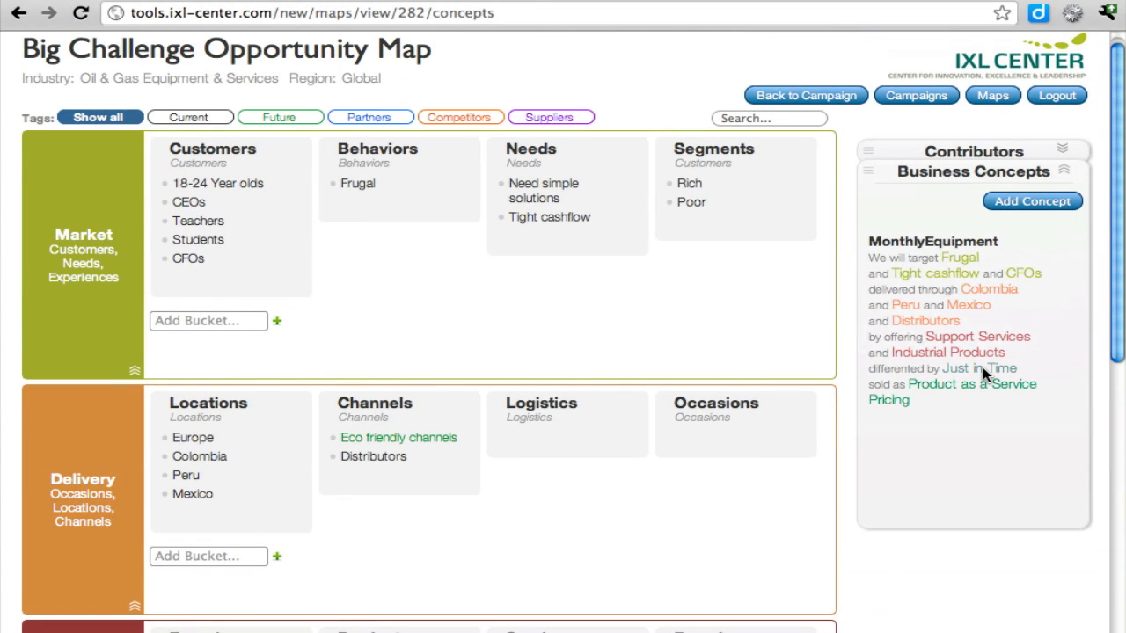
pyautogui.click(932, 241)
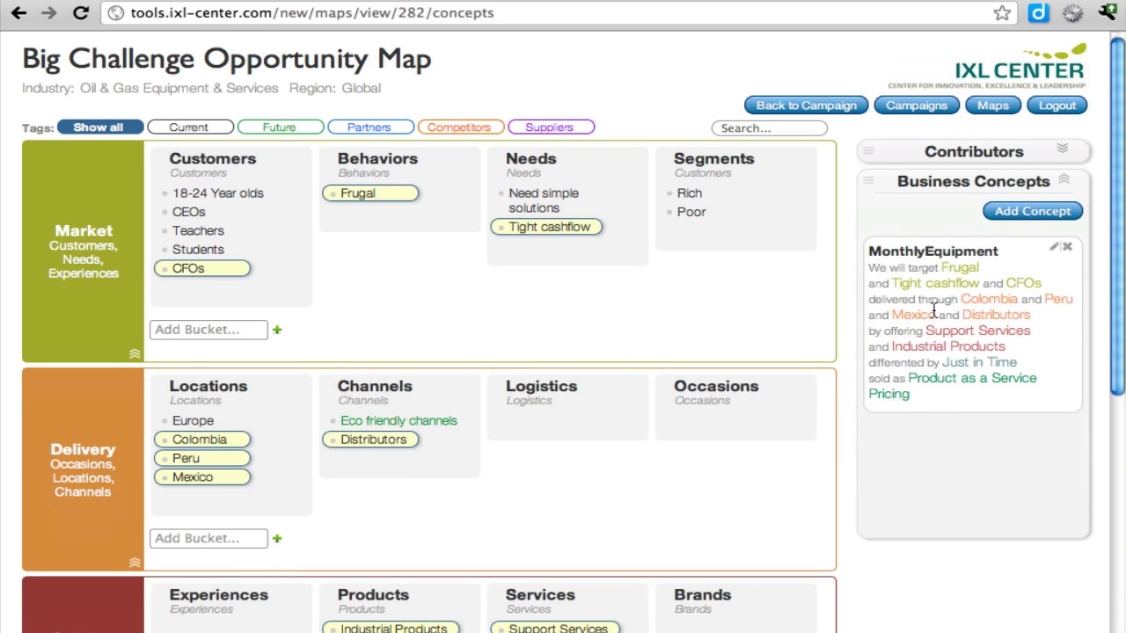
pyautogui.moveTo(991, 401)
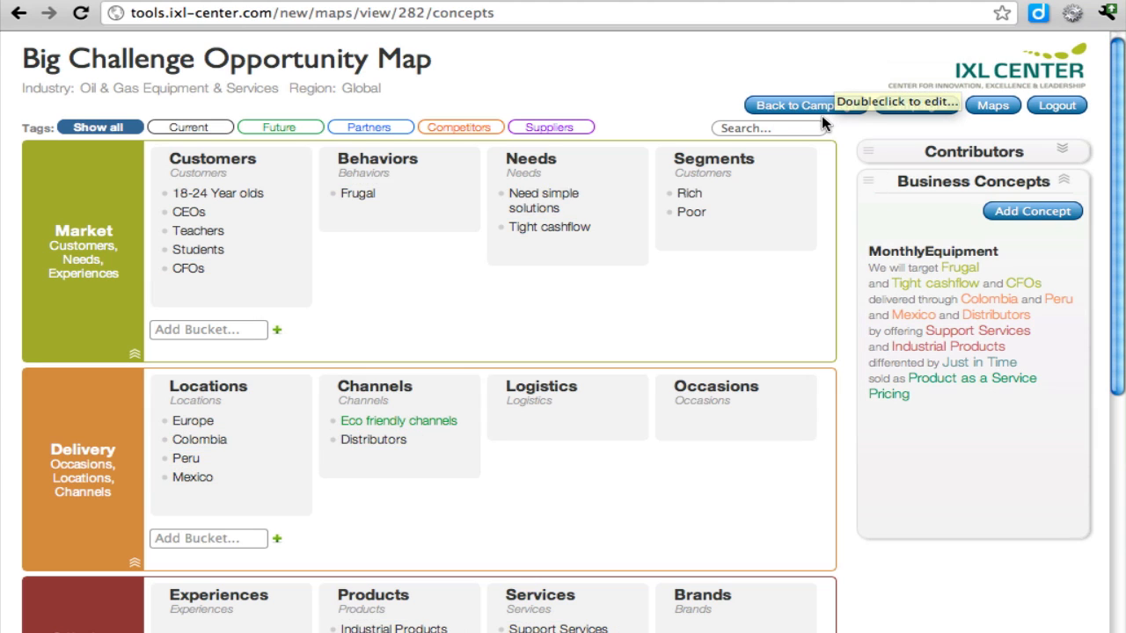
# Return to the Big Challenge campaign and expand its Connect stage showing Latin America JiT and MonthlyEquipment
pyautogui.click(790, 104)
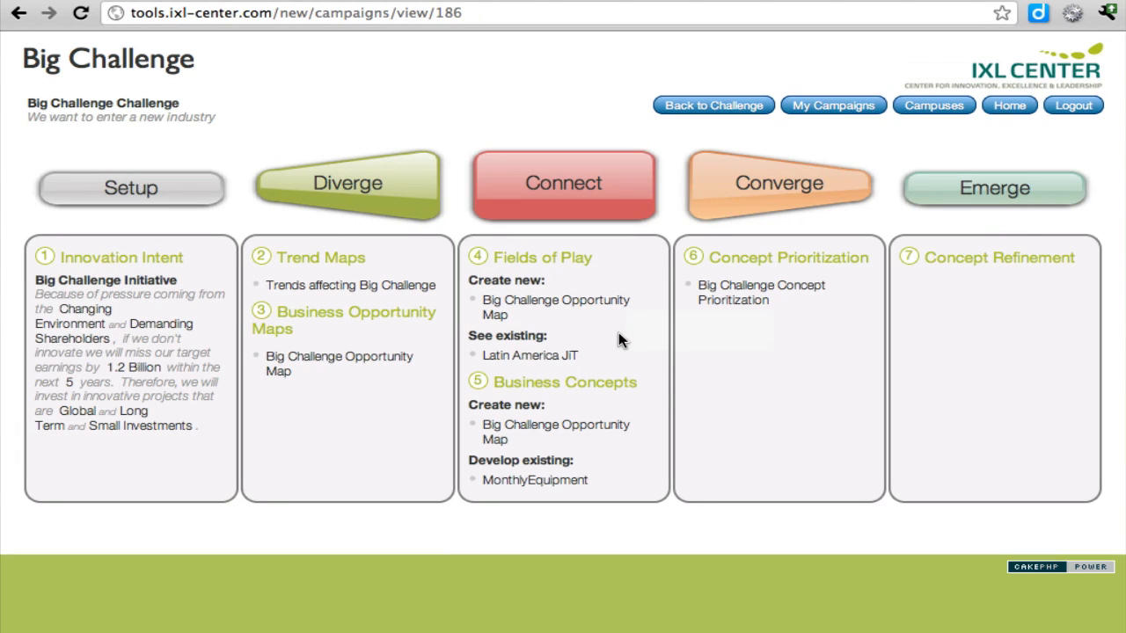
pyautogui.moveTo(589, 360)
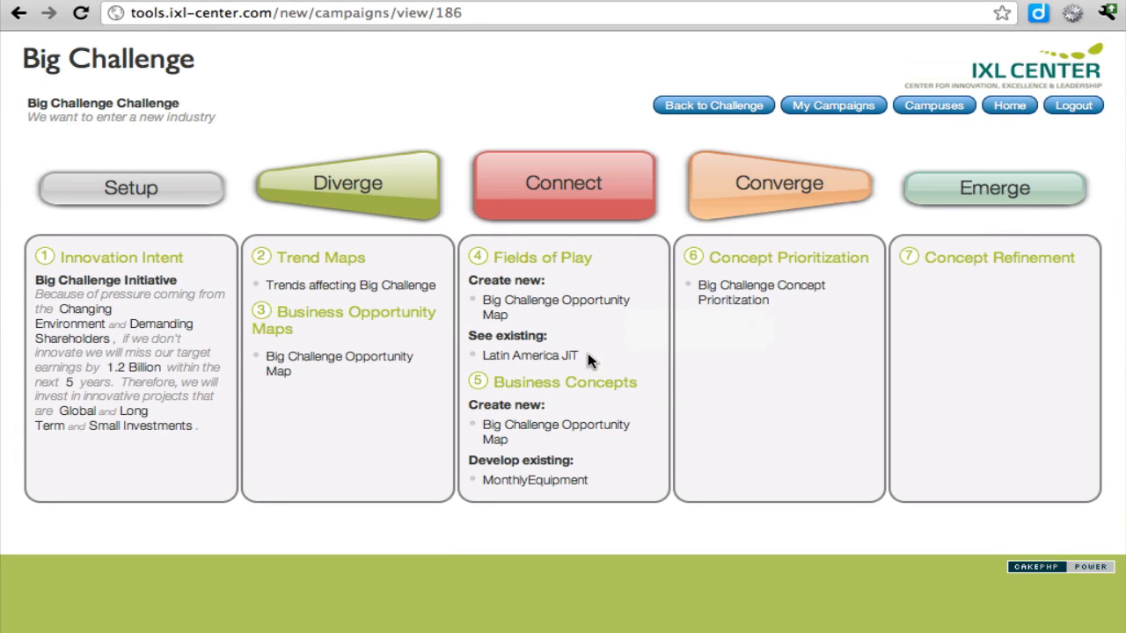
pyautogui.click(545, 185)
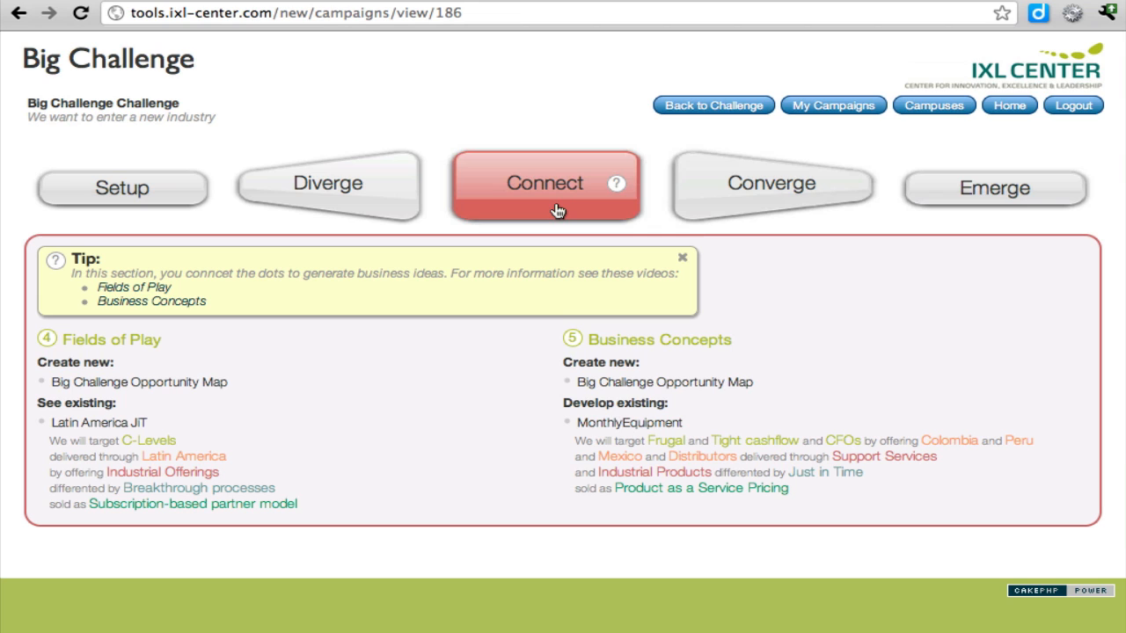
pyautogui.moveTo(439, 432)
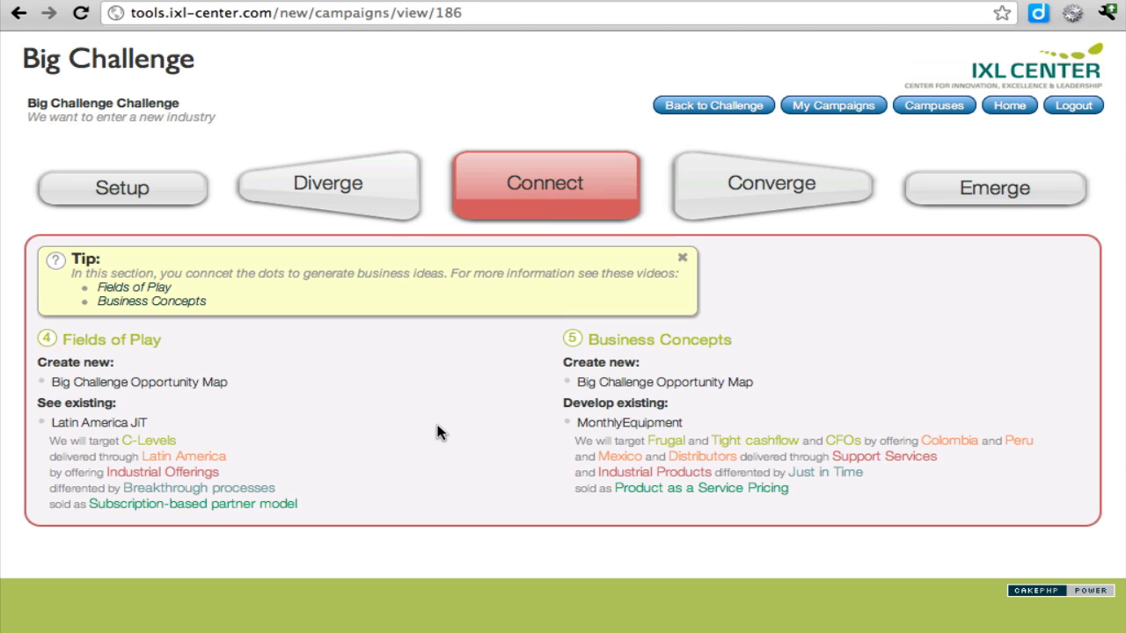
pyautogui.click(628, 422)
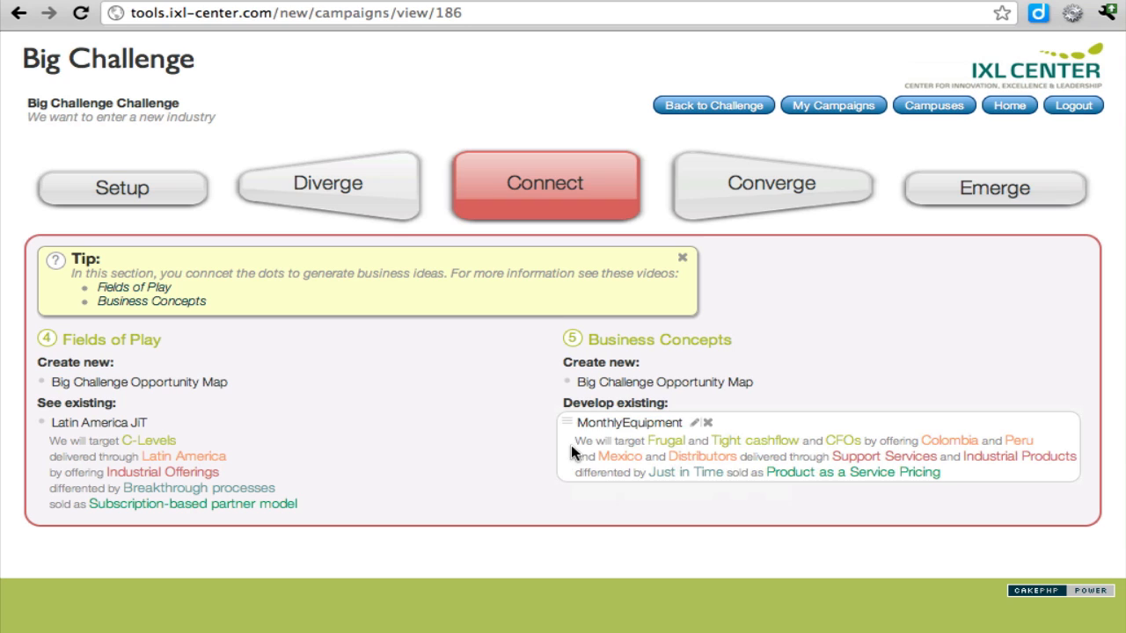
pyautogui.moveTo(635, 431)
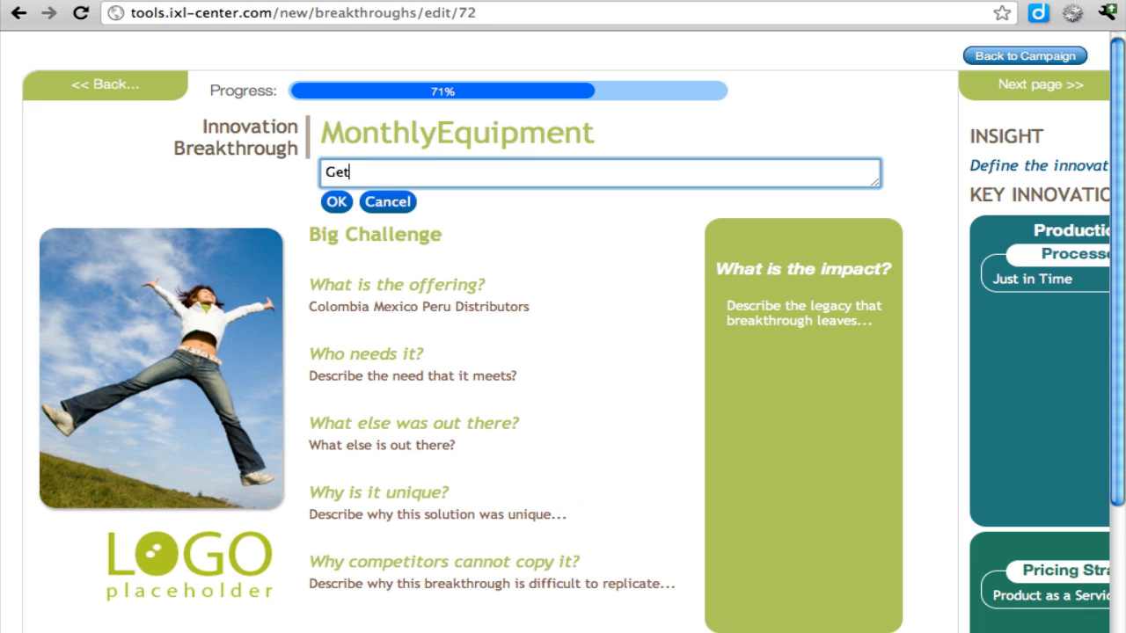
# Enter the insight 'Getting all benefits without the heavy initial investment' and save it with OK
pyautogui.write('ting all')
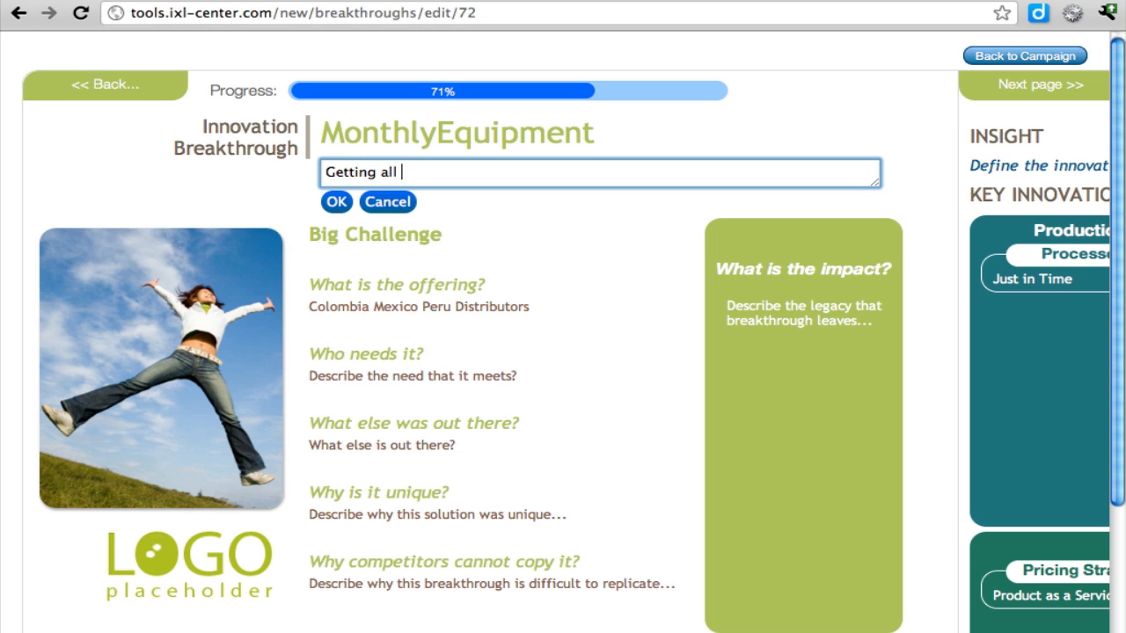
pyautogui.write('benefits iwt')
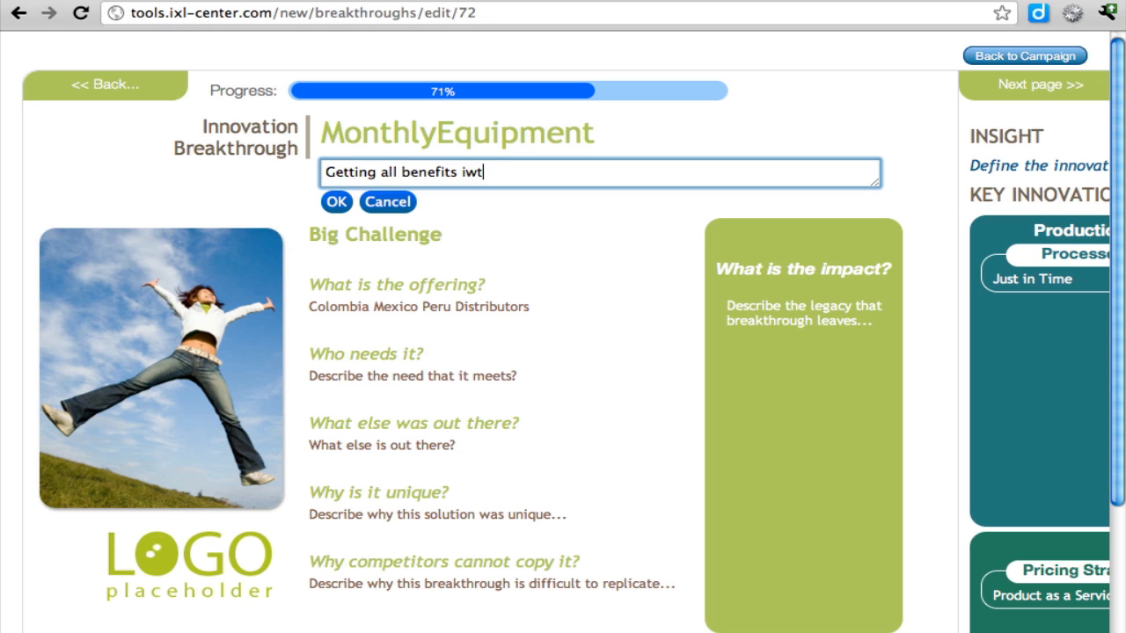
pyautogui.write('without the heavy init')
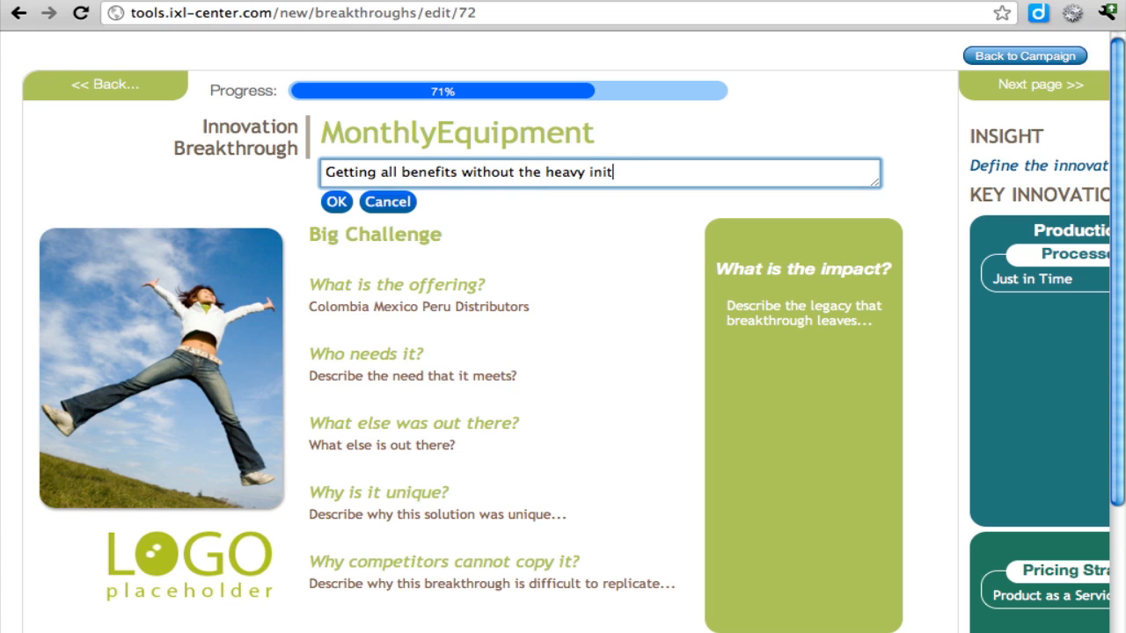
pyautogui.write('ial invesm')
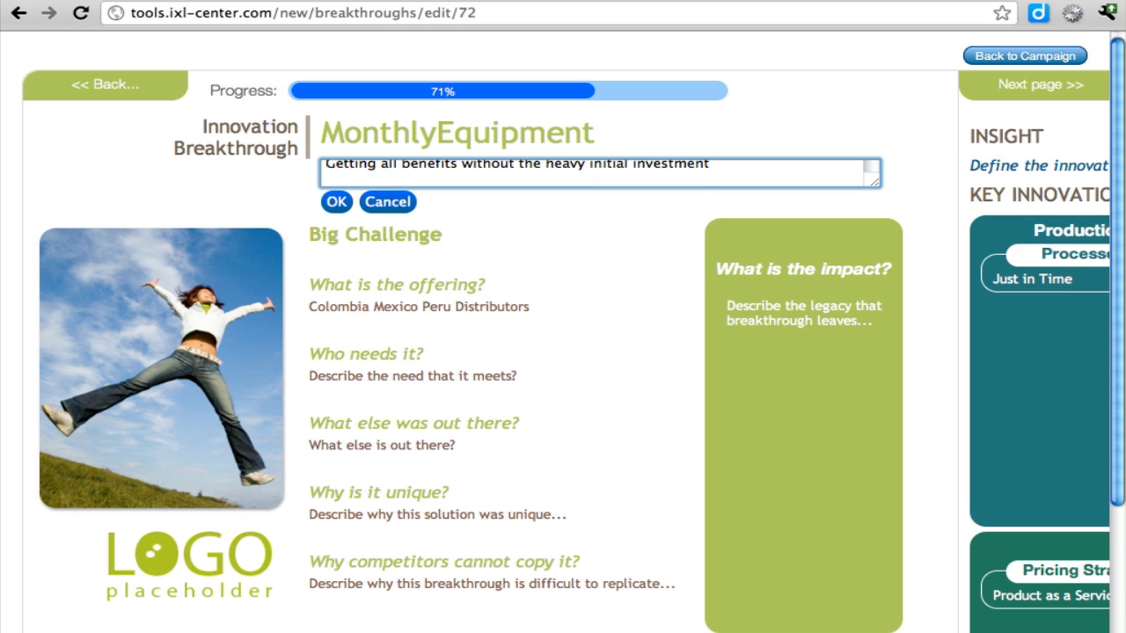
pyautogui.click(335, 202)
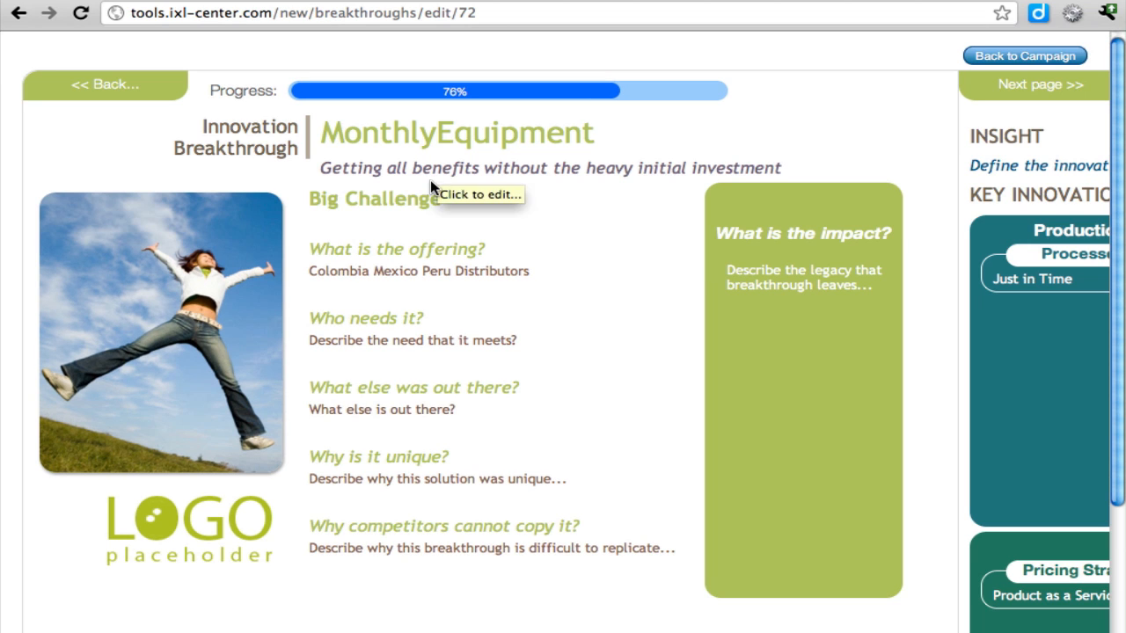
pyautogui.moveTo(390, 253)
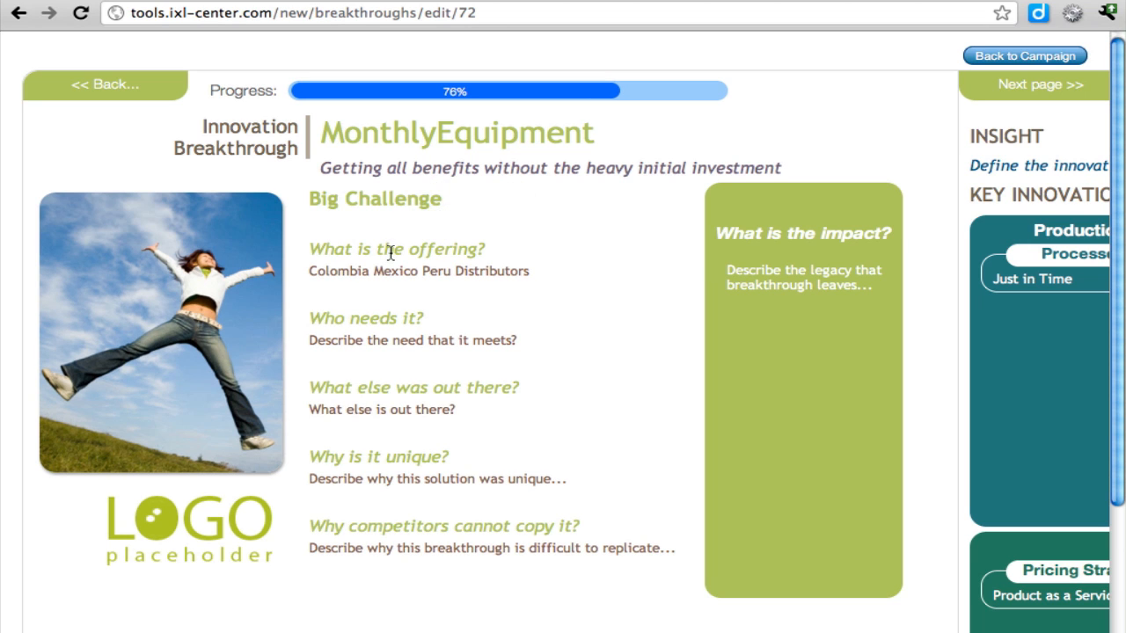
pyautogui.moveTo(391, 271)
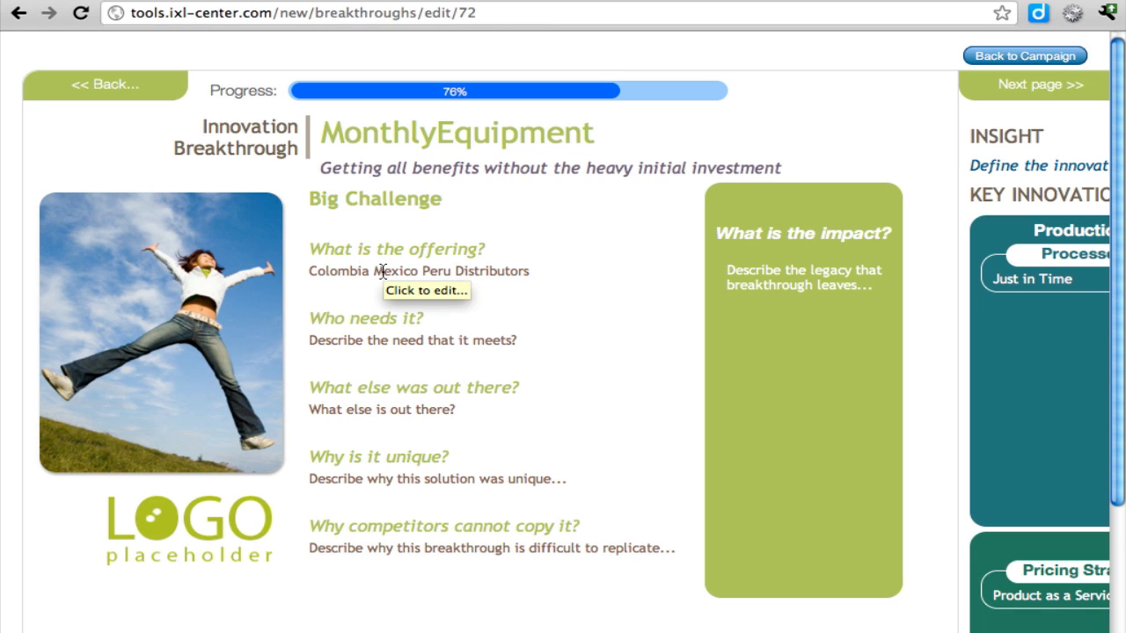
pyautogui.moveTo(380, 343)
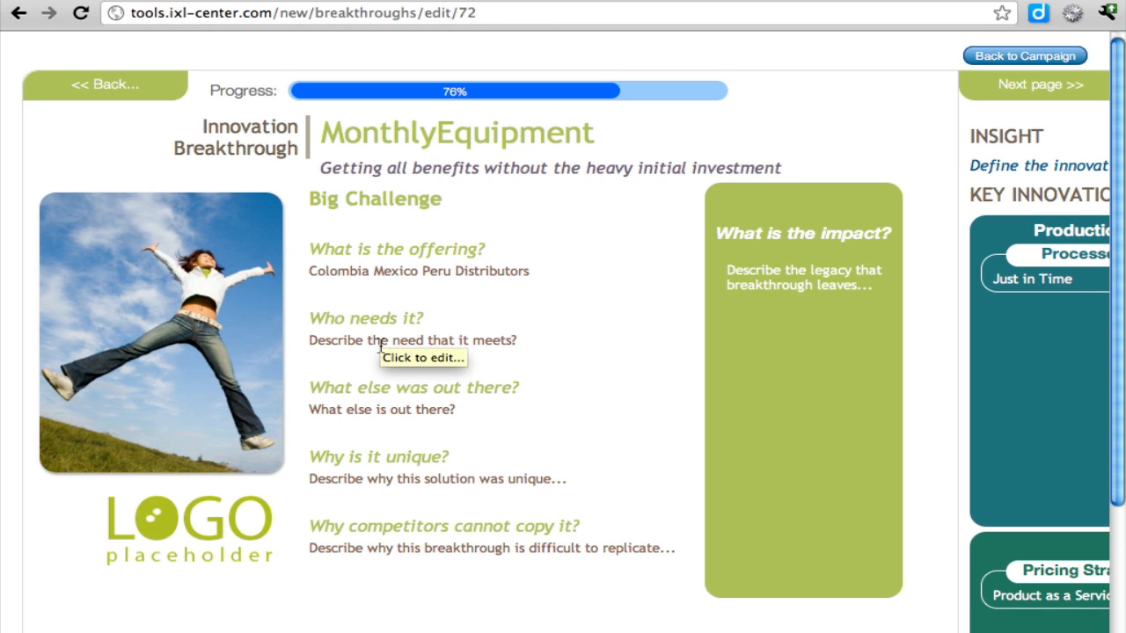
pyautogui.click(411, 340)
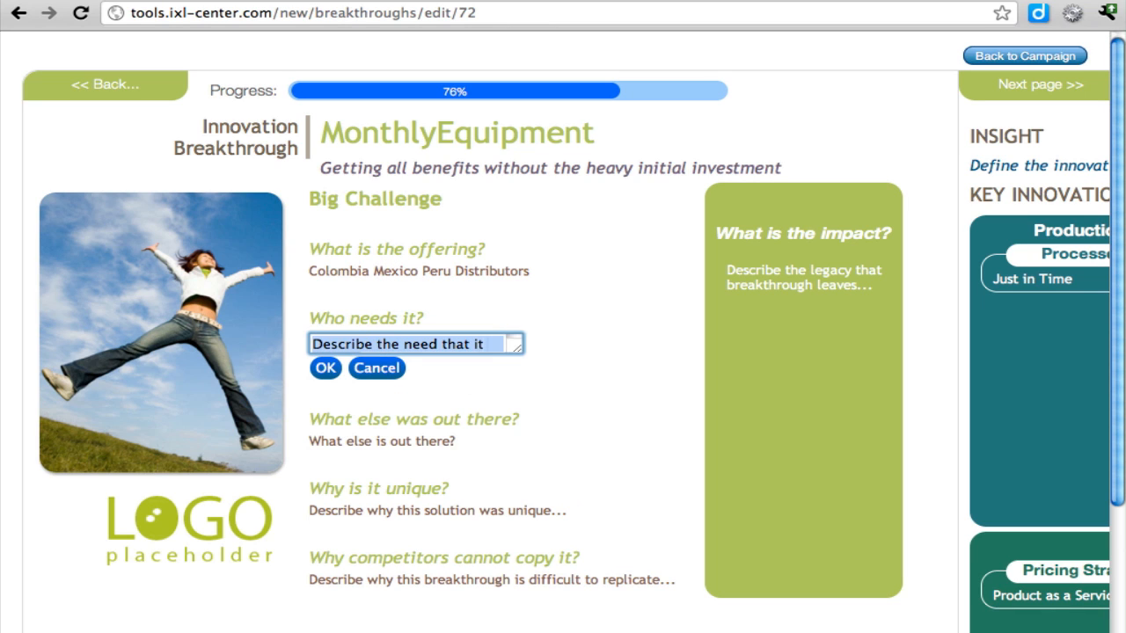
pyautogui.write('CFOs')
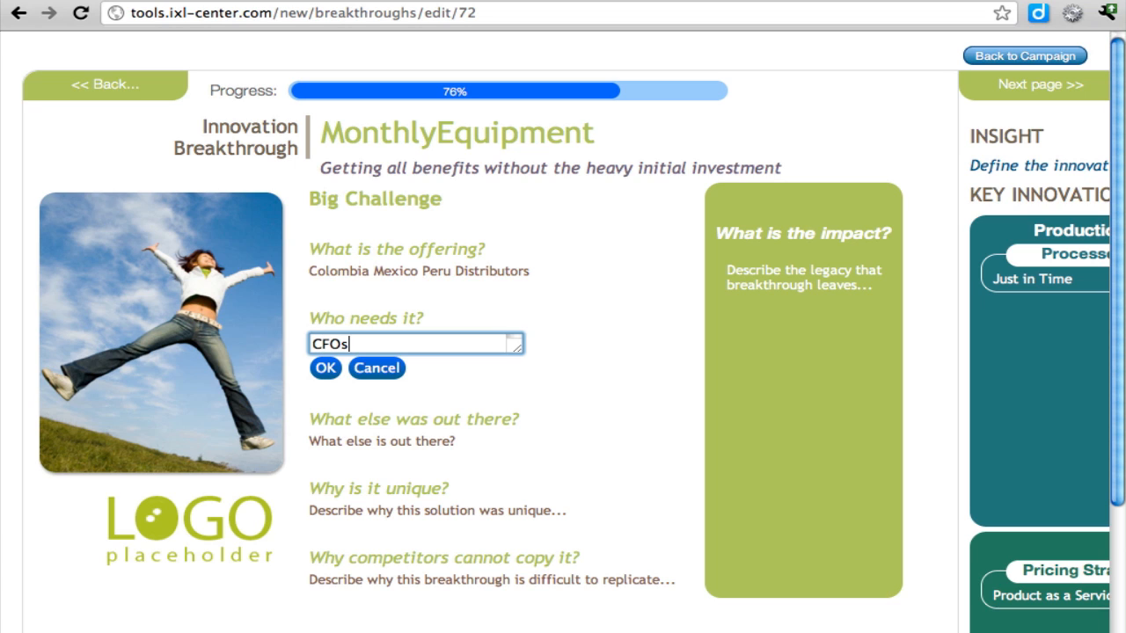
pyautogui.write('with a tight b')
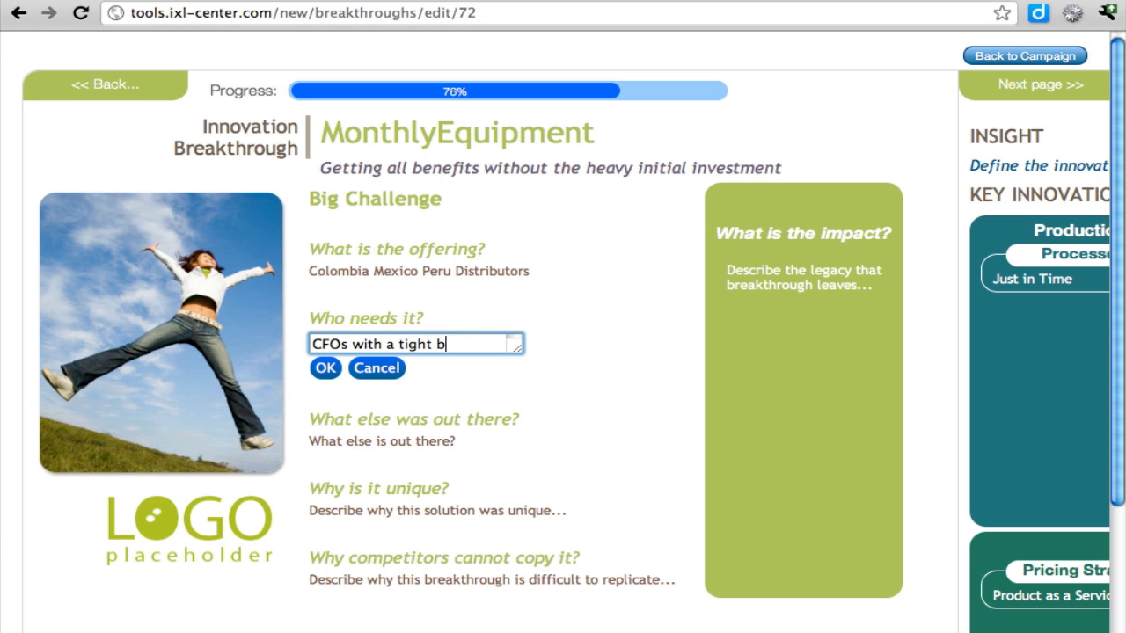
pyautogui.write('udget')
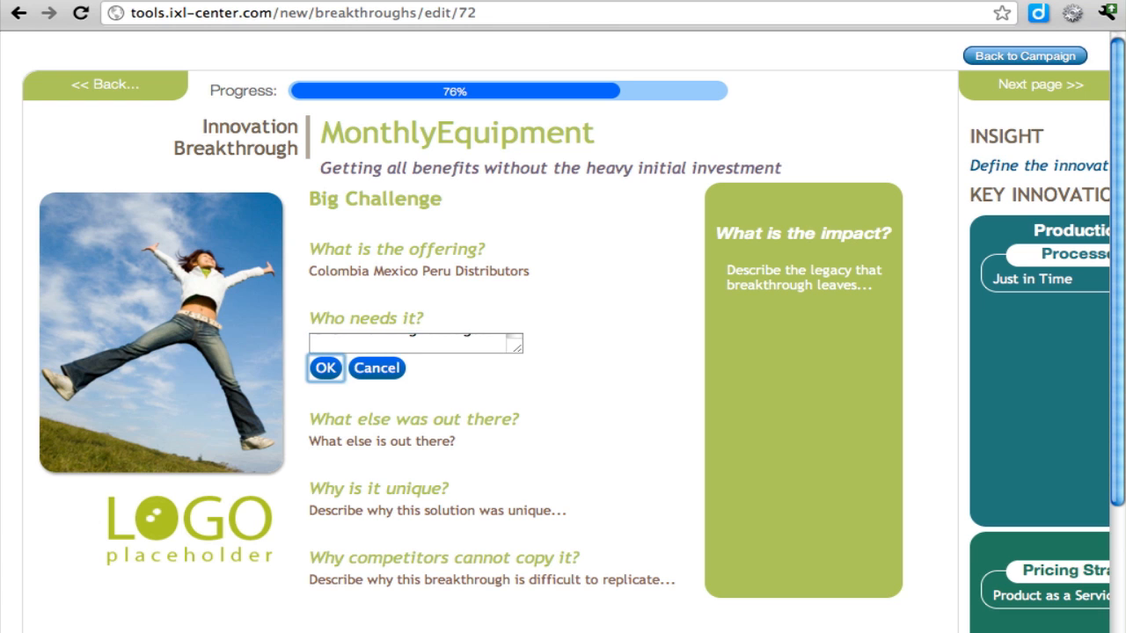
pyautogui.click(325, 368)
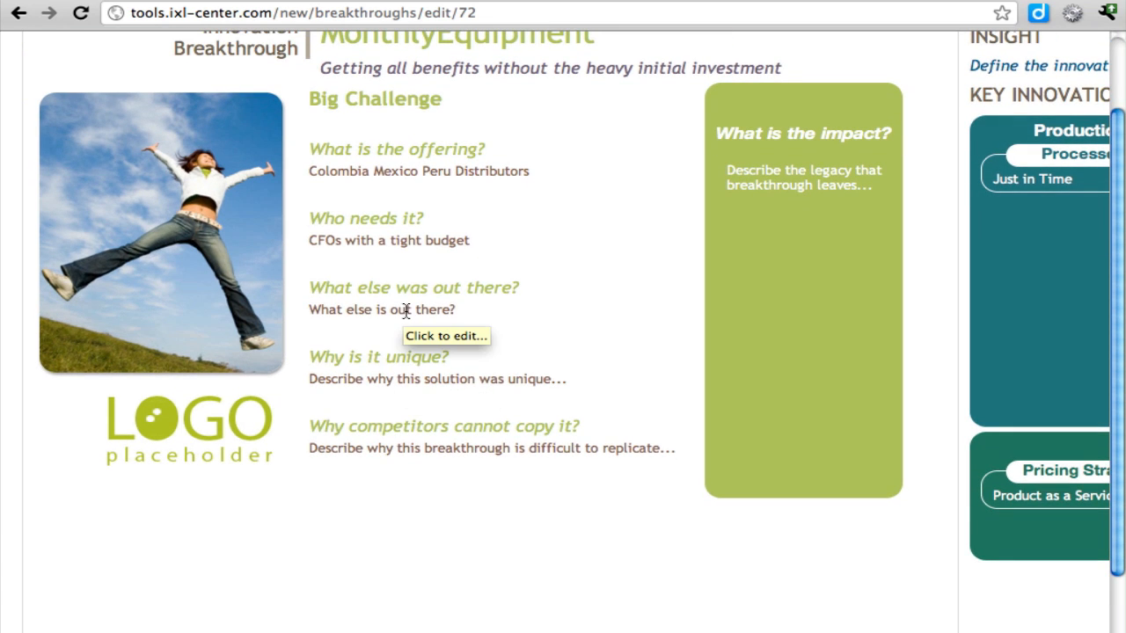
pyautogui.moveTo(391, 374)
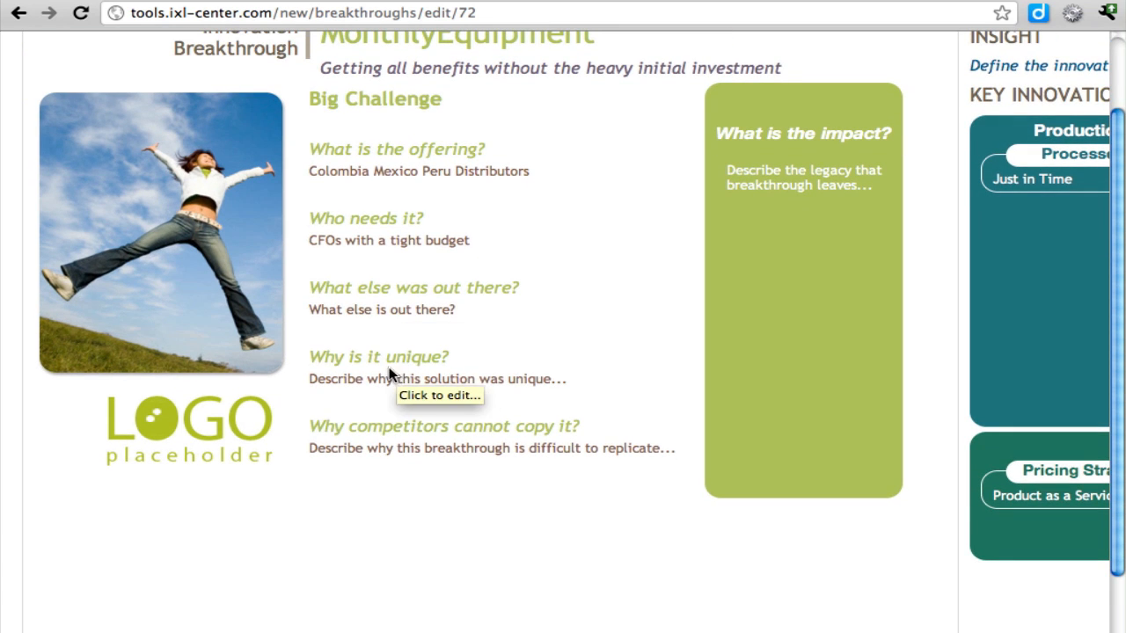
pyautogui.moveTo(448, 444)
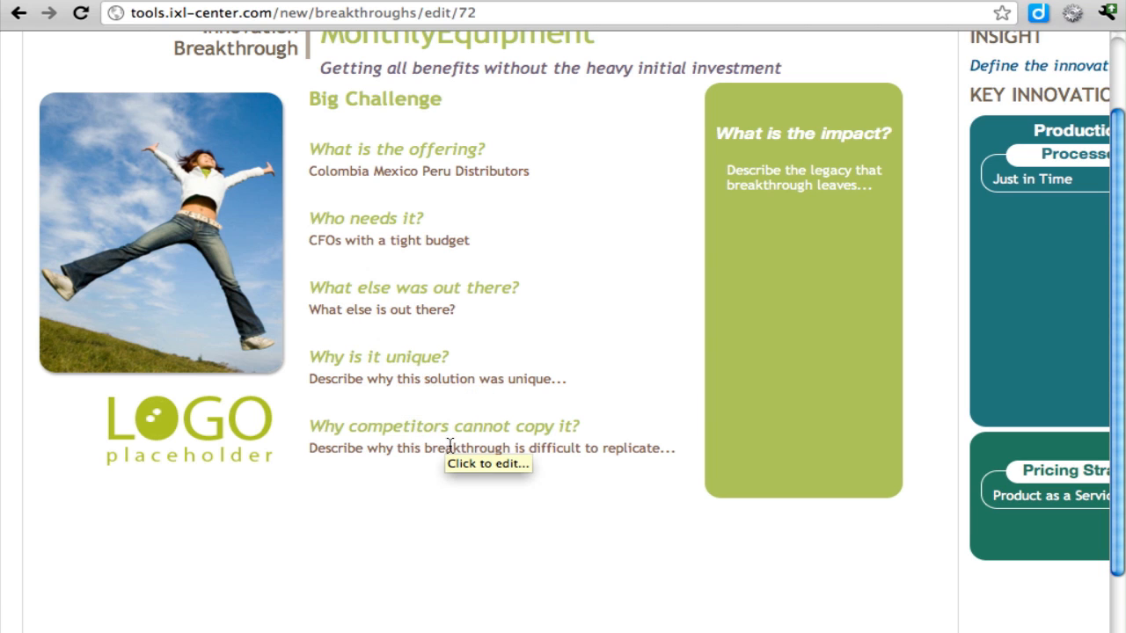
pyautogui.scroll(3)
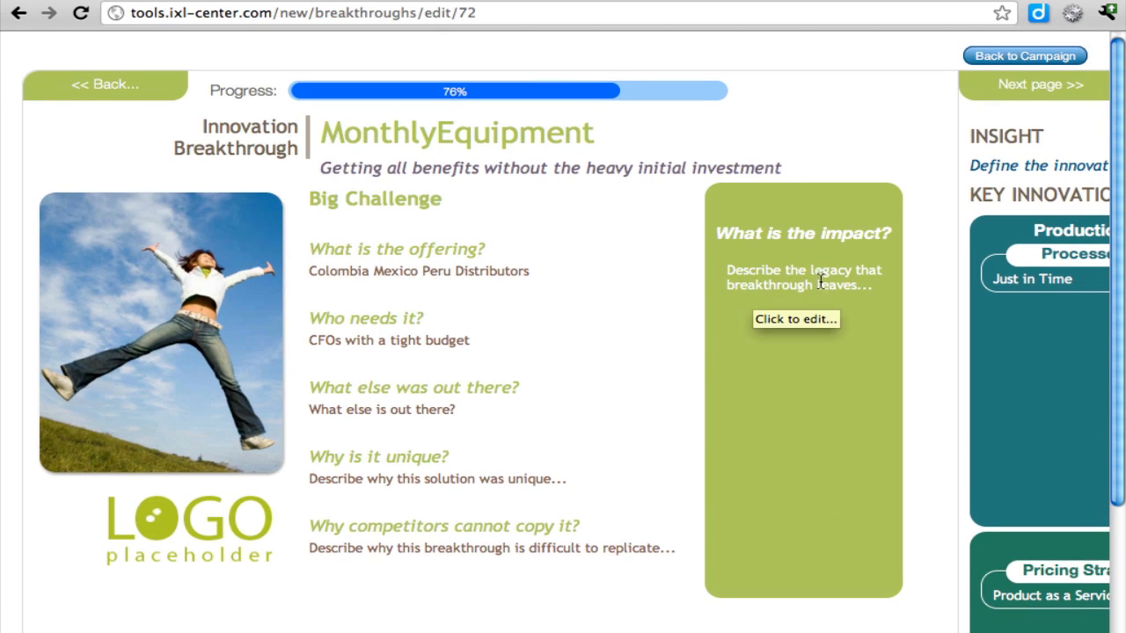
# On the template's next page, set the insight to 'You can offer Equipment as a Service..' and save it
pyautogui.click(1041, 84)
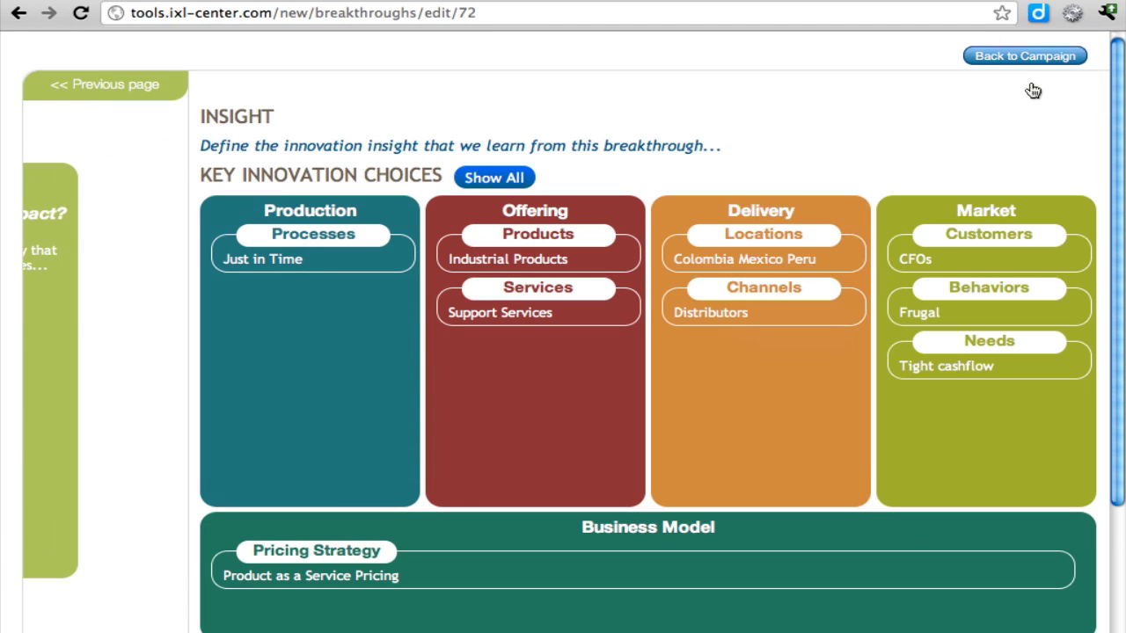
pyautogui.moveTo(862, 119)
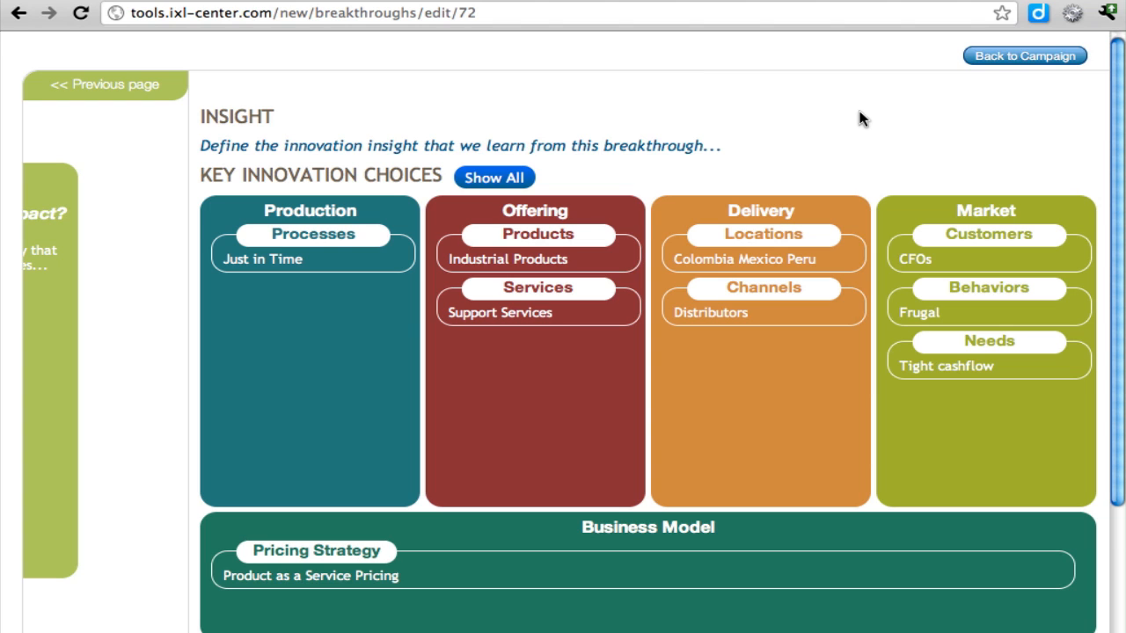
pyautogui.moveTo(668, 156)
pyautogui.write('You')
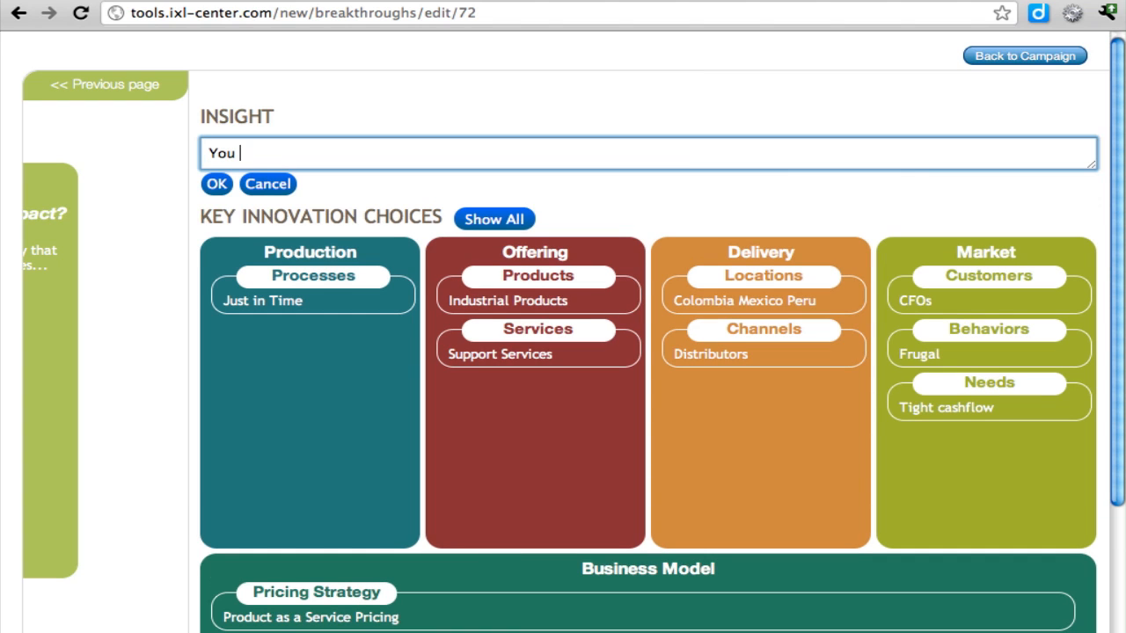
pyautogui.write('can offer')
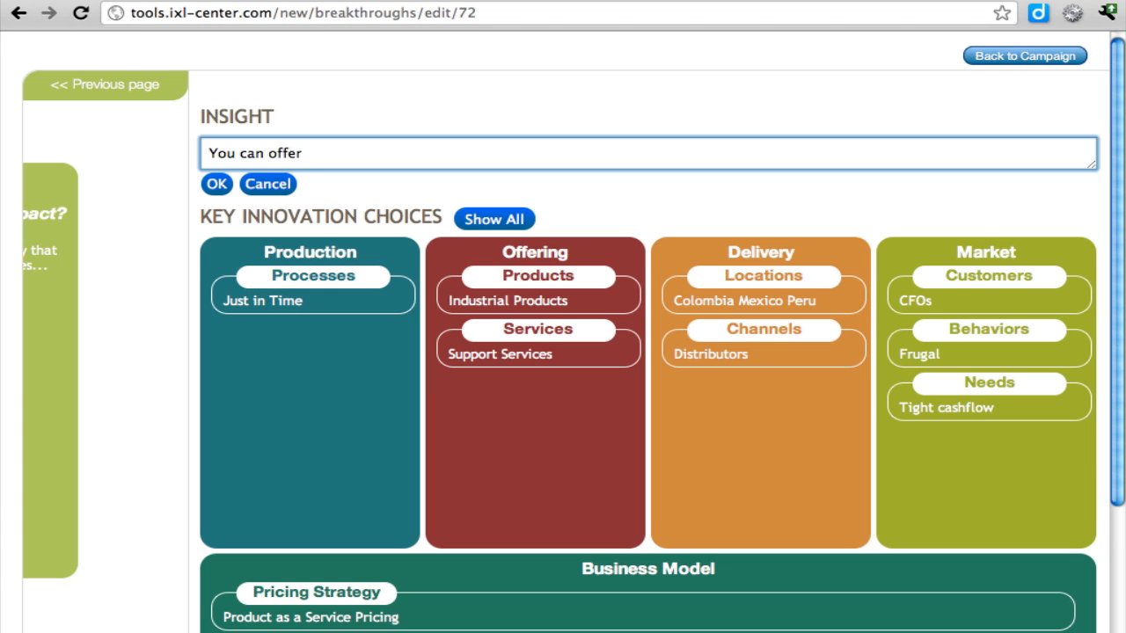
pyautogui.write('Equipment as a')
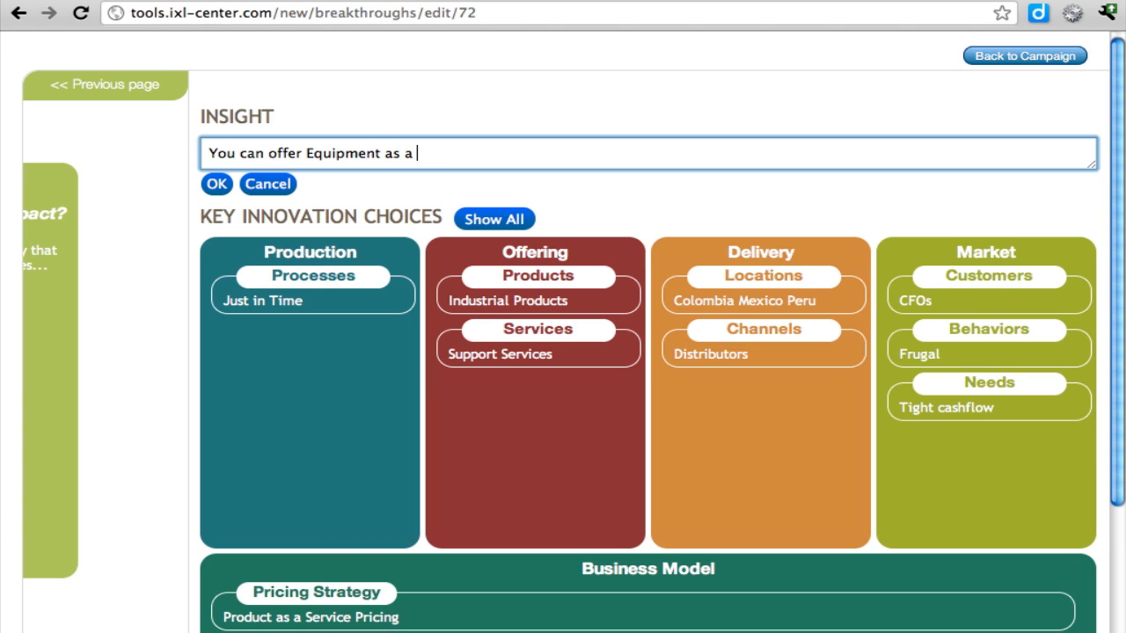
pyautogui.write('Service...')
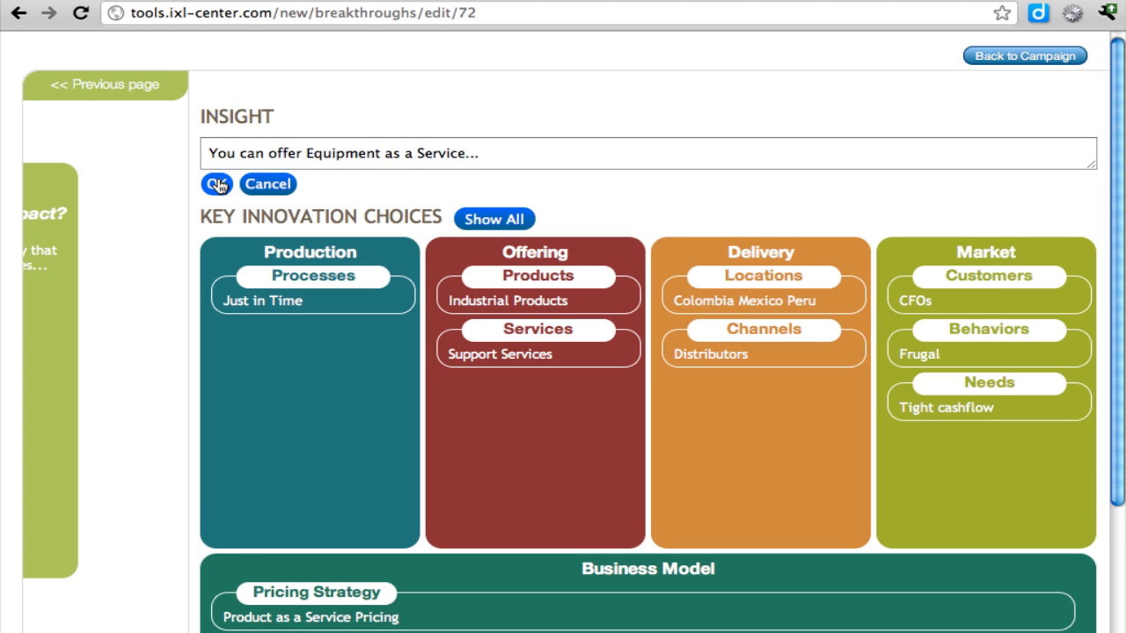
pyautogui.click(216, 184)
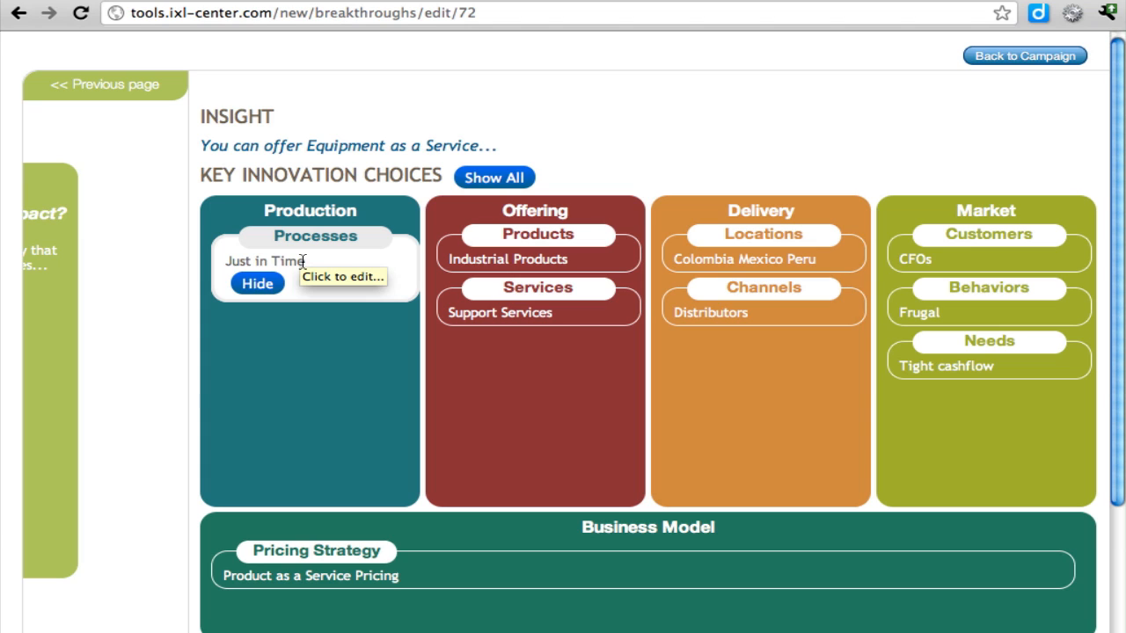
pyautogui.moveTo(369, 268)
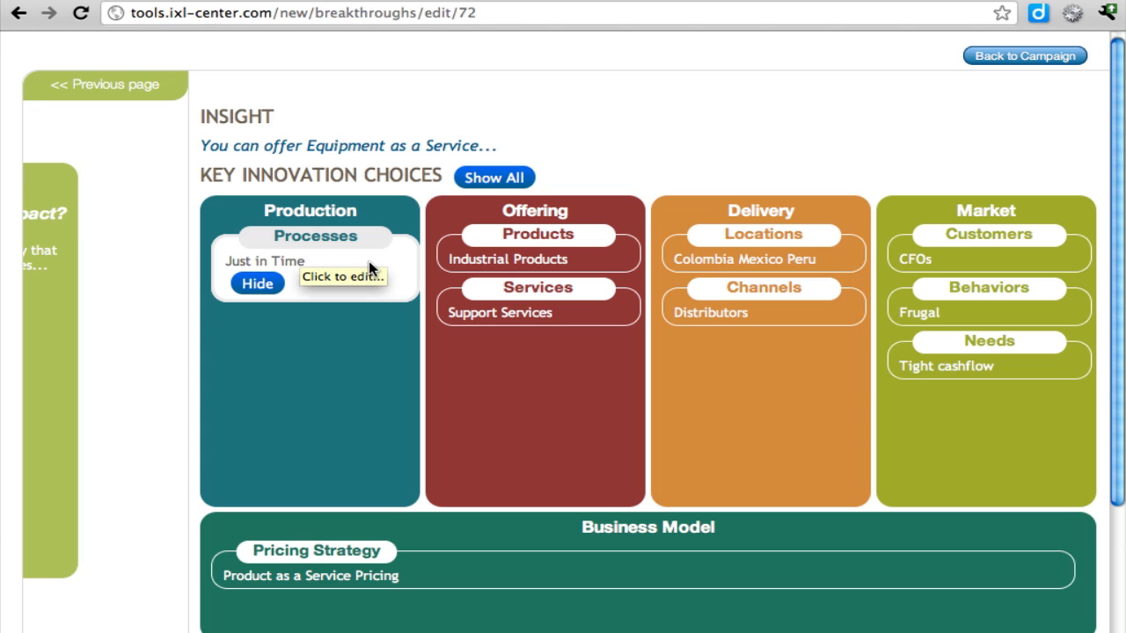
pyautogui.moveTo(371, 268)
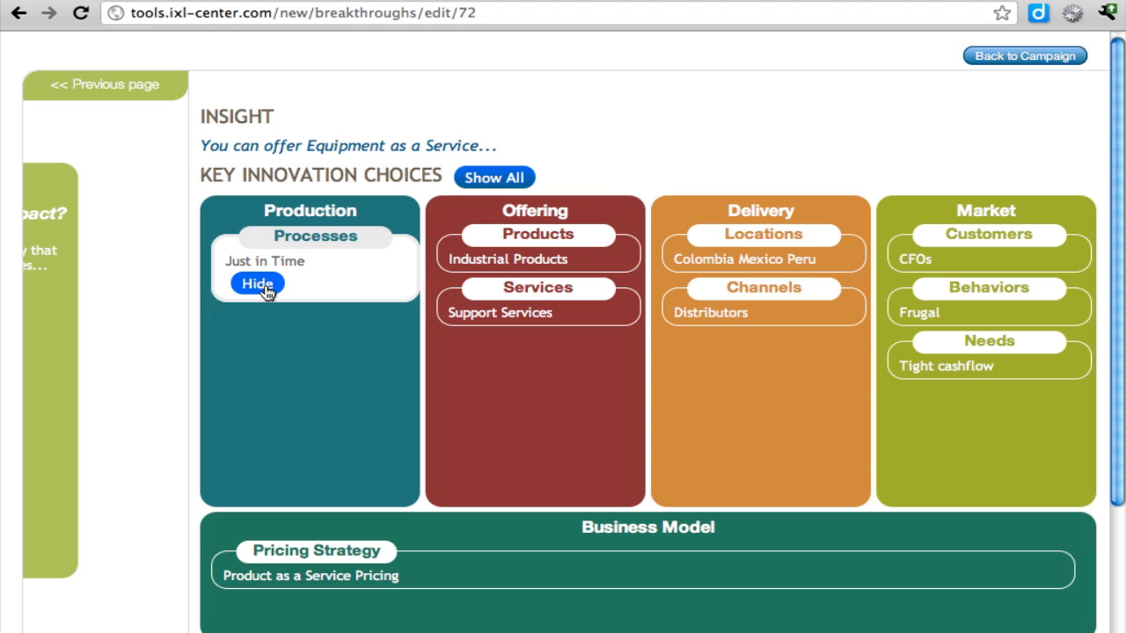
# Collapse the Production choices and extend Pricing Strategy to 'Product as a Service Pricing : .....'
pyautogui.click(258, 283)
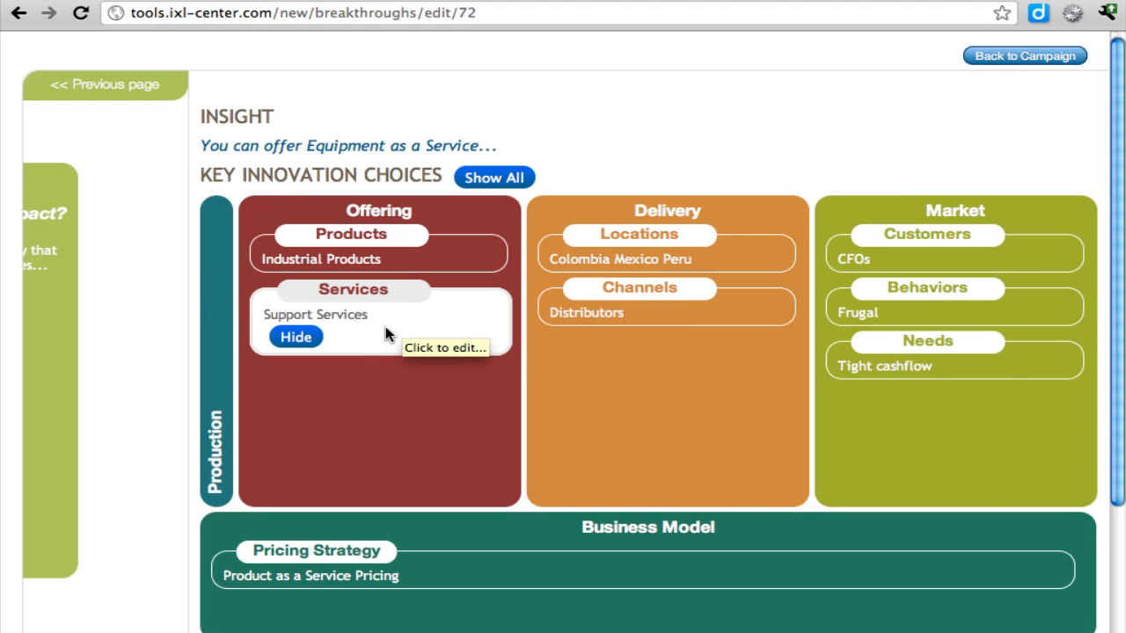
pyautogui.click(296, 337)
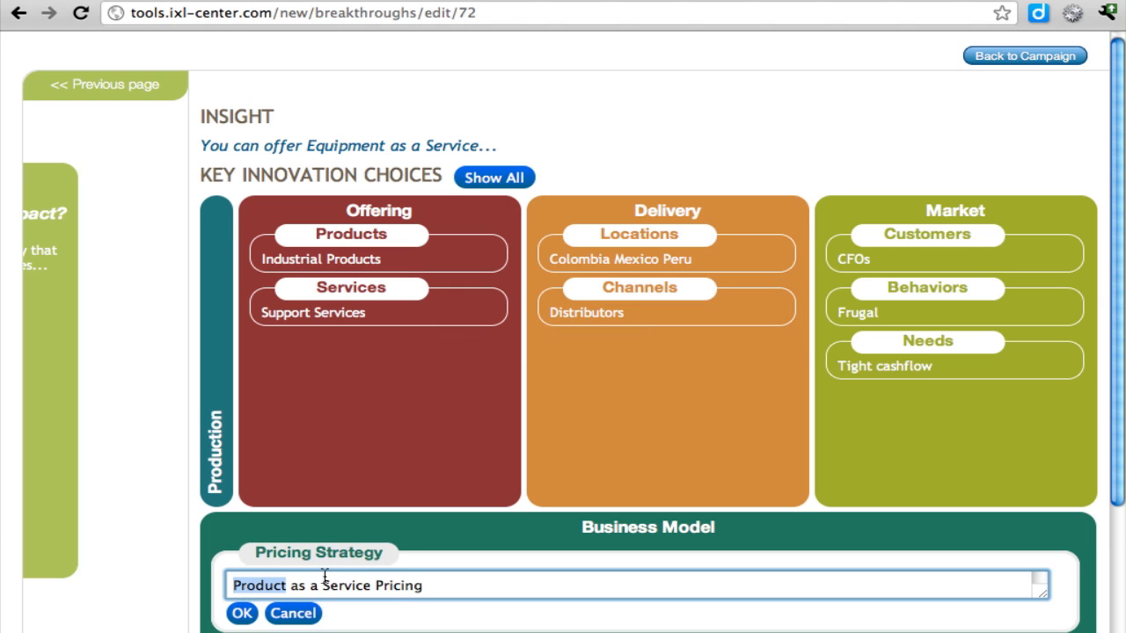
pyautogui.moveTo(380, 591)
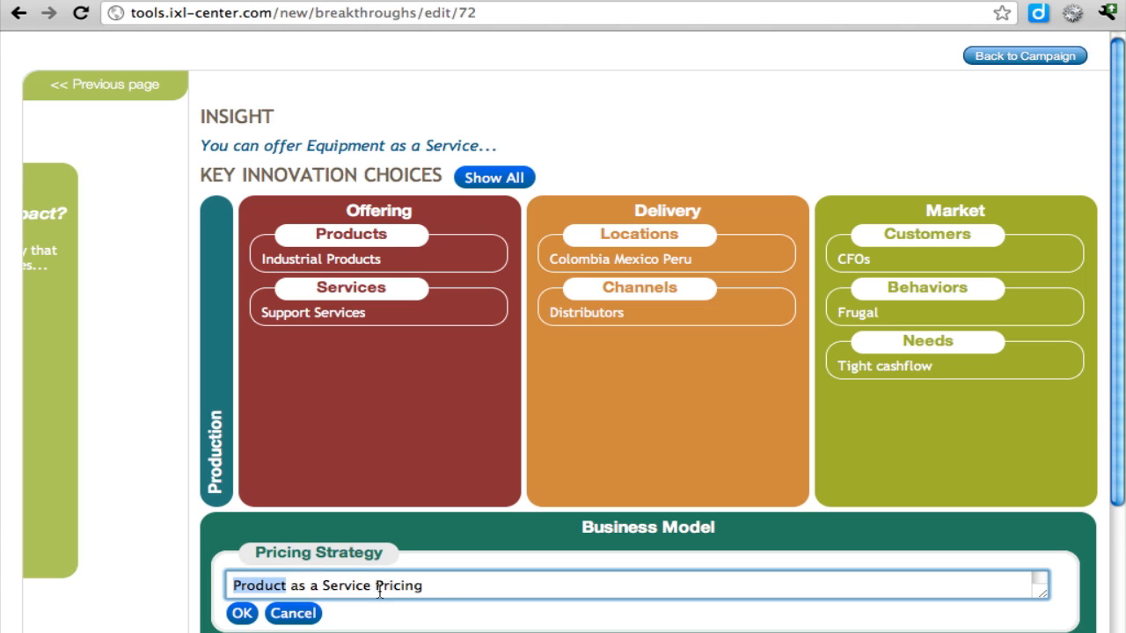
pyautogui.write(': .')
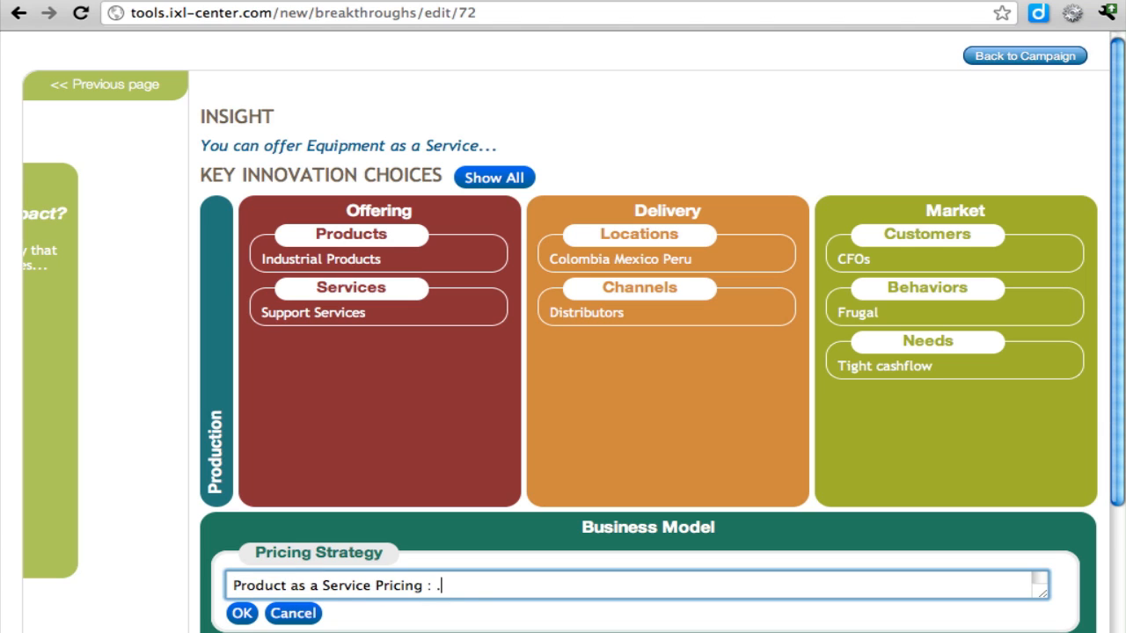
pyautogui.write('....')
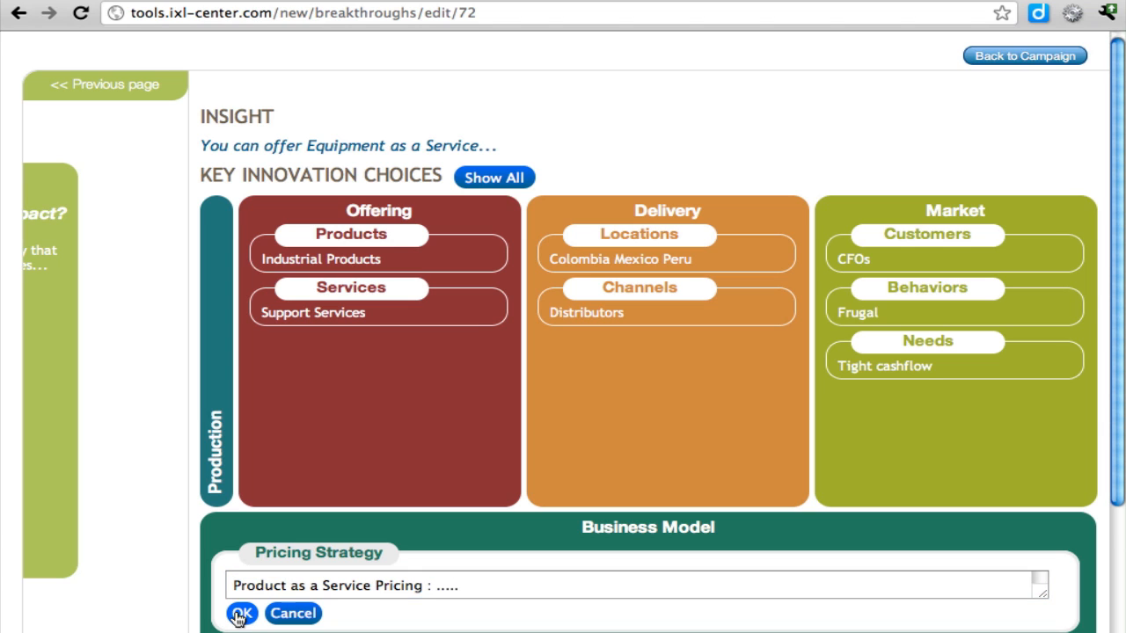
pyautogui.click(242, 612)
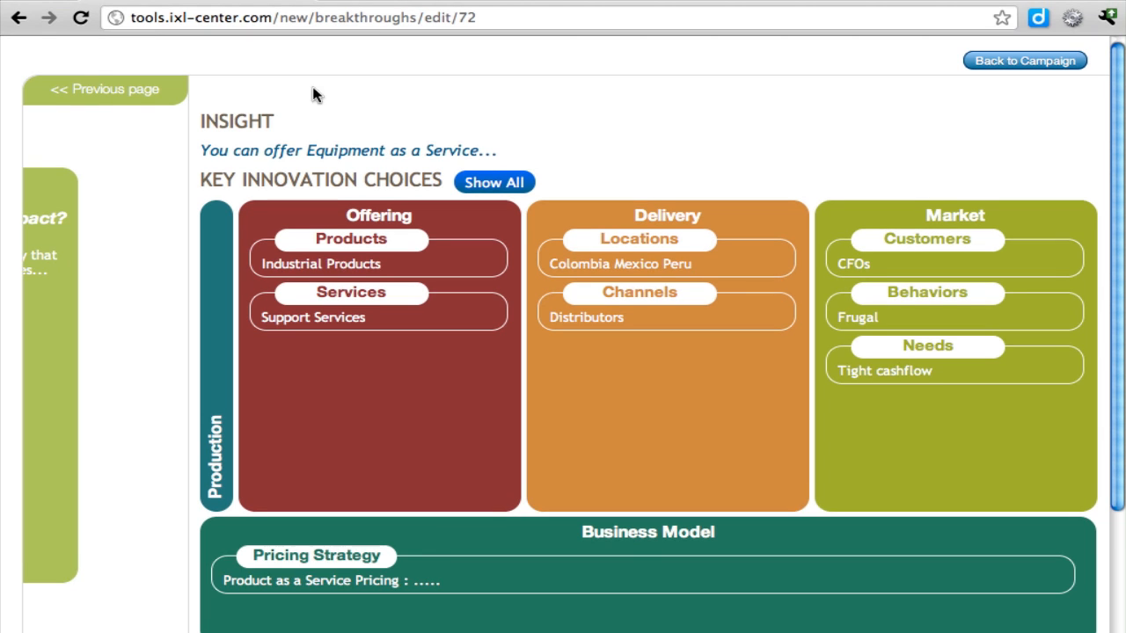
# Go back to the previous template page and upload a stopwatch picture as the breakthrough image
pyautogui.click(104, 88)
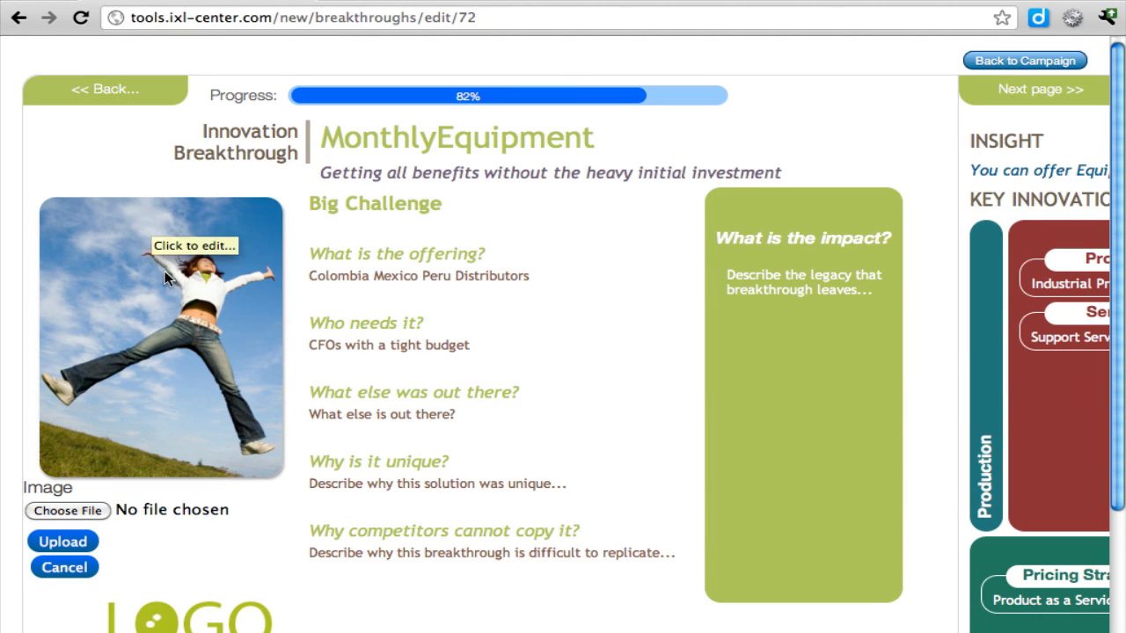
pyautogui.click(67, 510)
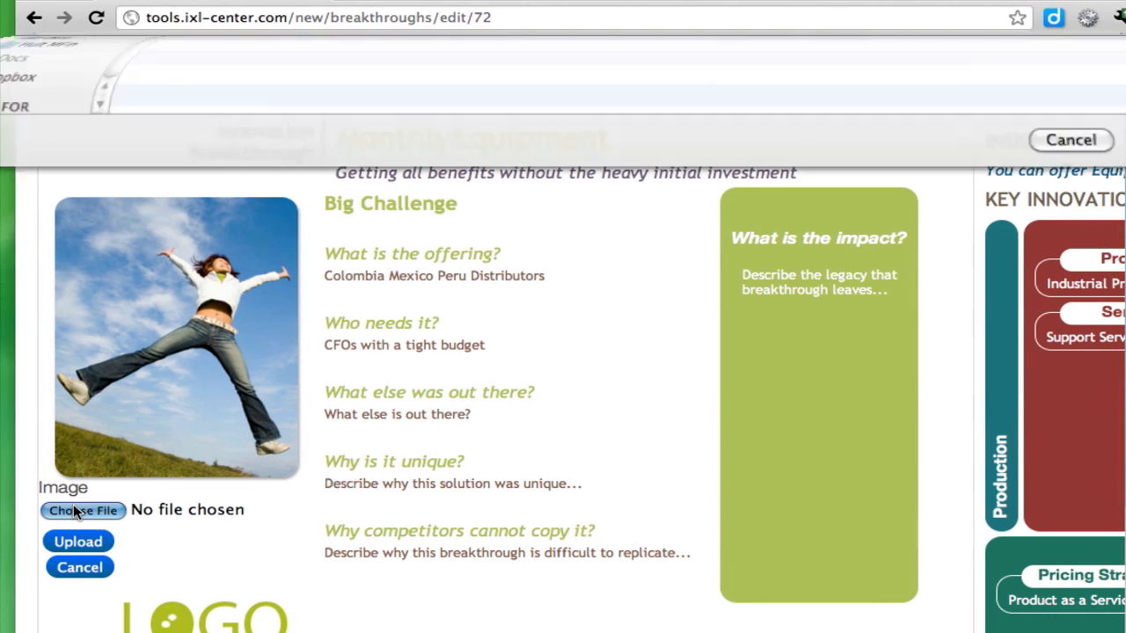
pyautogui.click(82, 510)
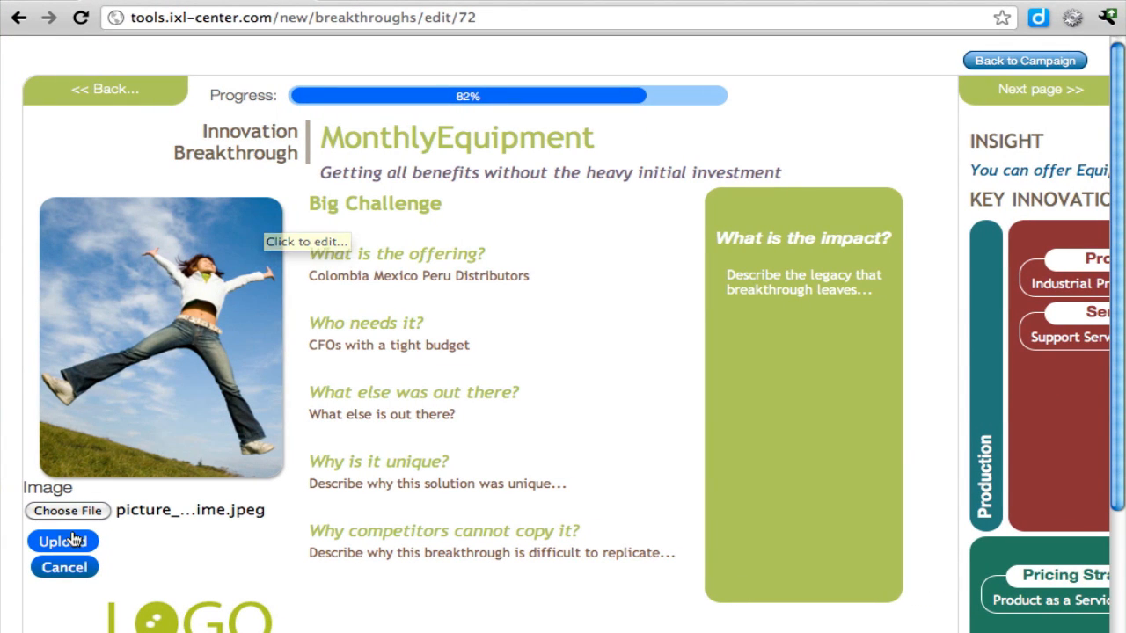
pyautogui.click(62, 541)
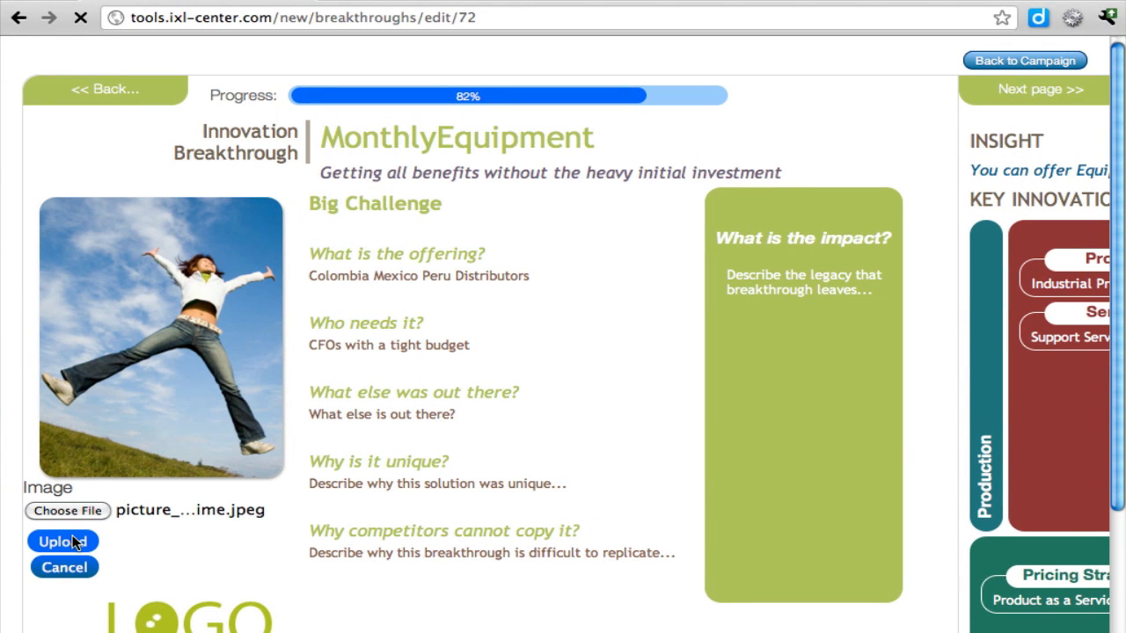
pyautogui.click(61, 541)
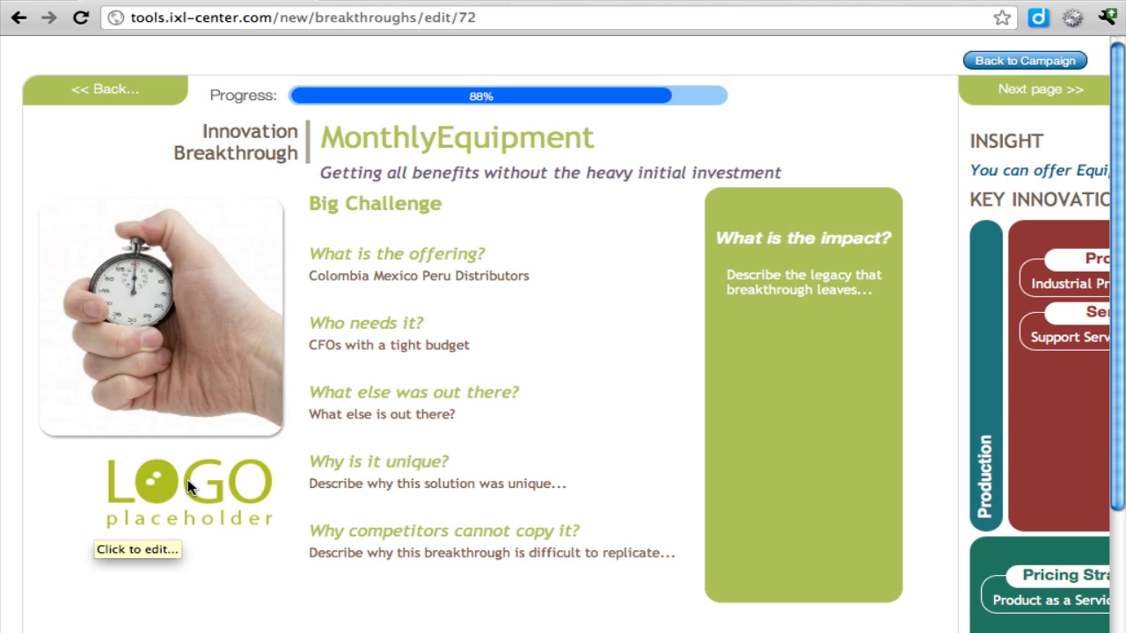
# Replace the logo placeholder by uploading the company logo file
pyautogui.click(137, 549)
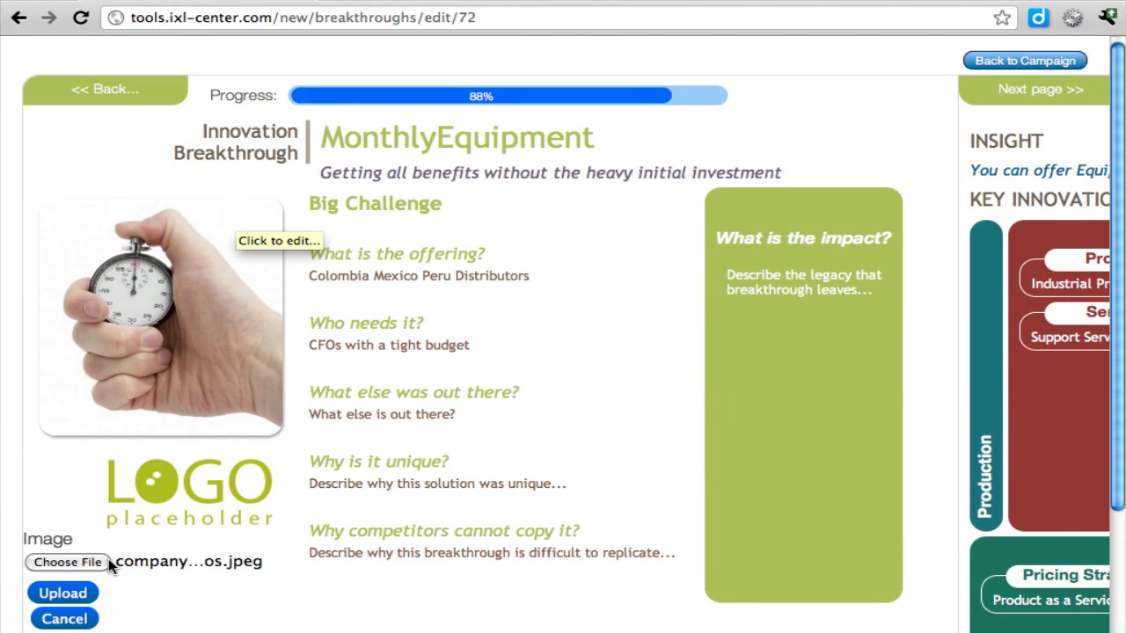
pyautogui.click(62, 593)
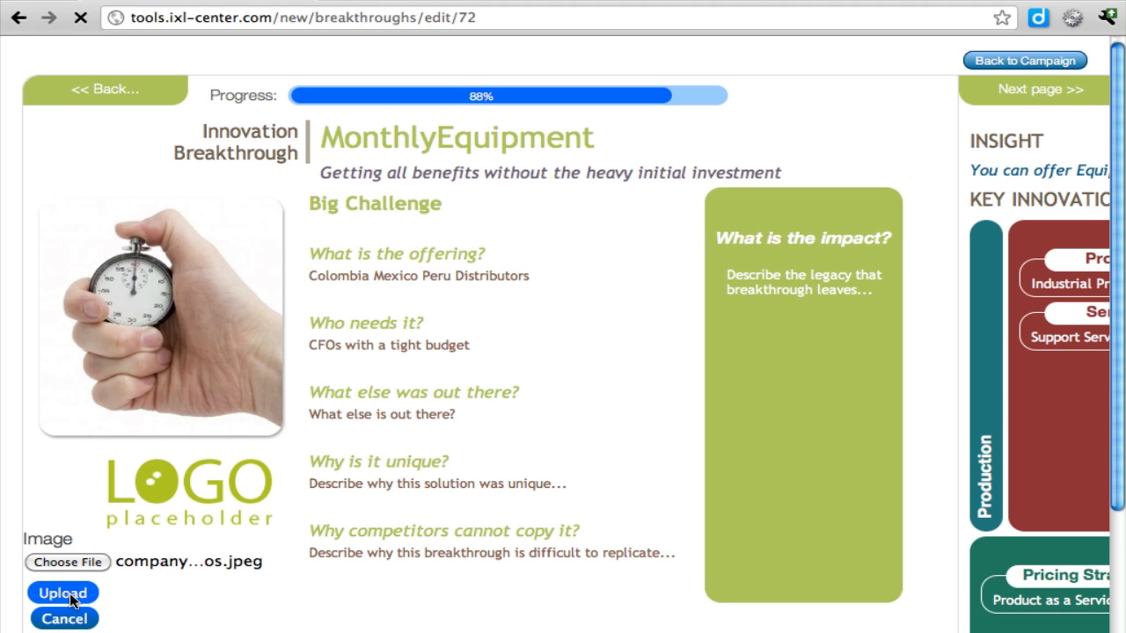
pyautogui.click(62, 592)
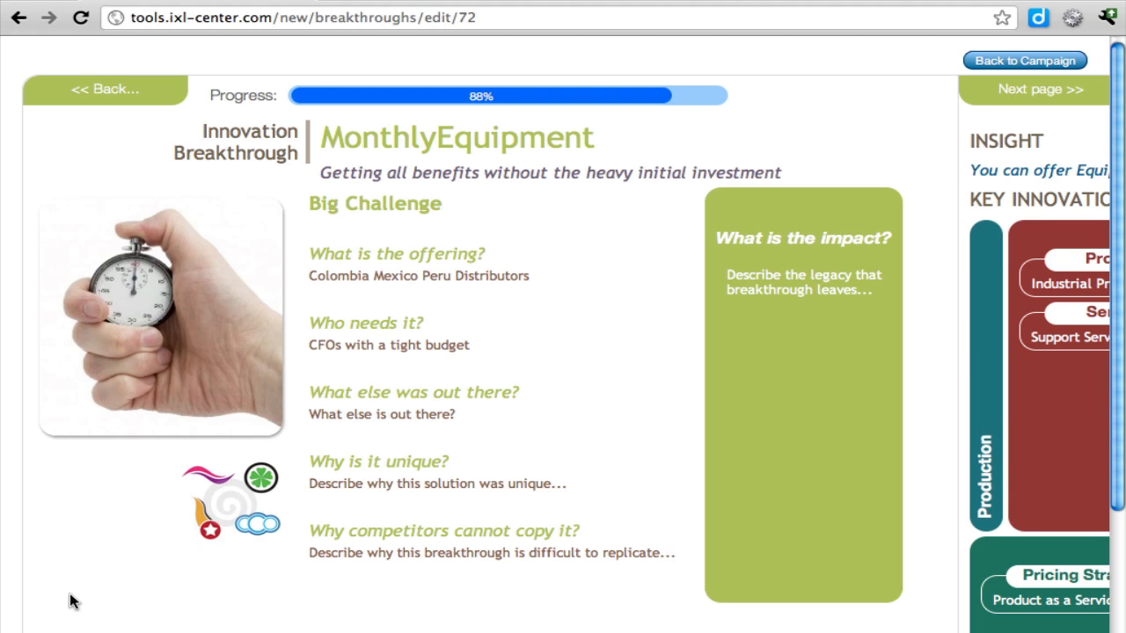
pyautogui.moveTo(698, 158)
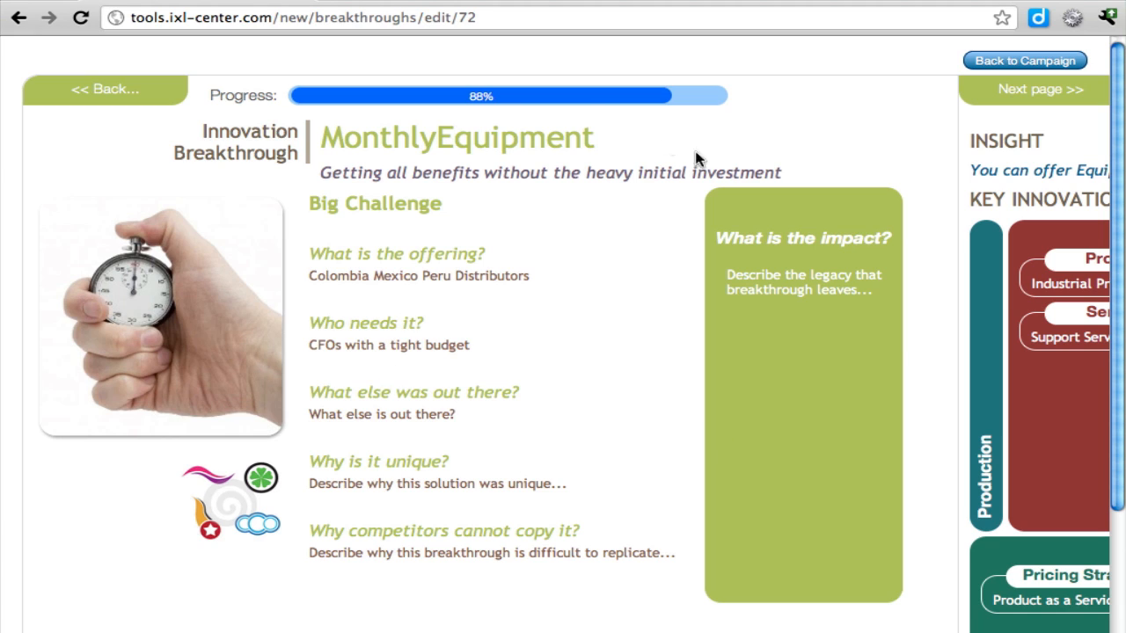
pyautogui.moveTo(698, 103)
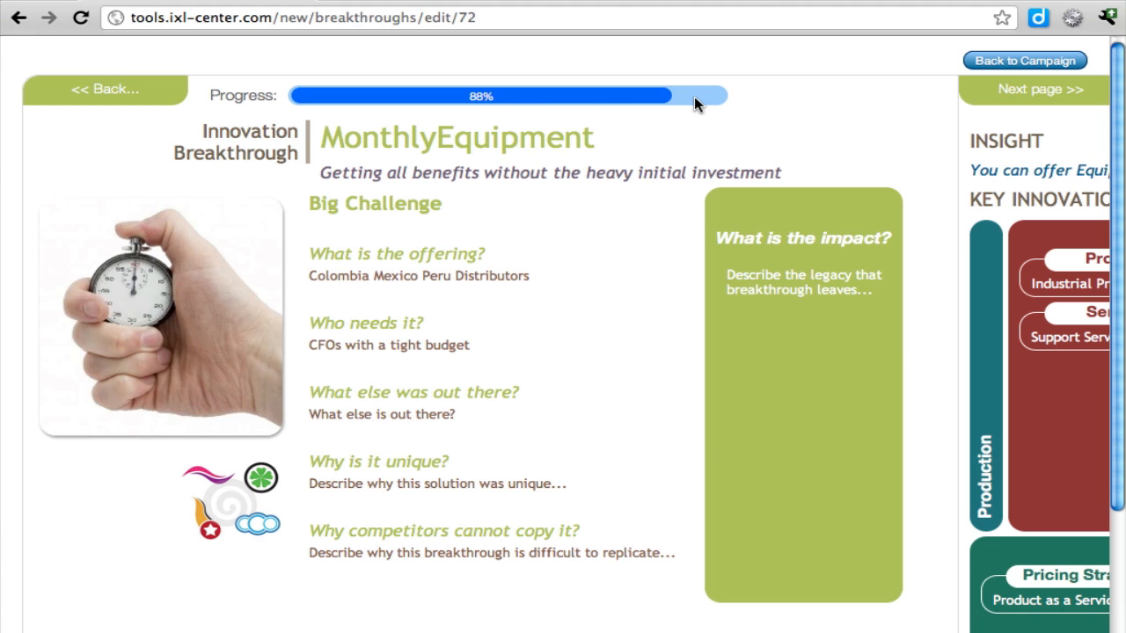
pyautogui.moveTo(639, 172)
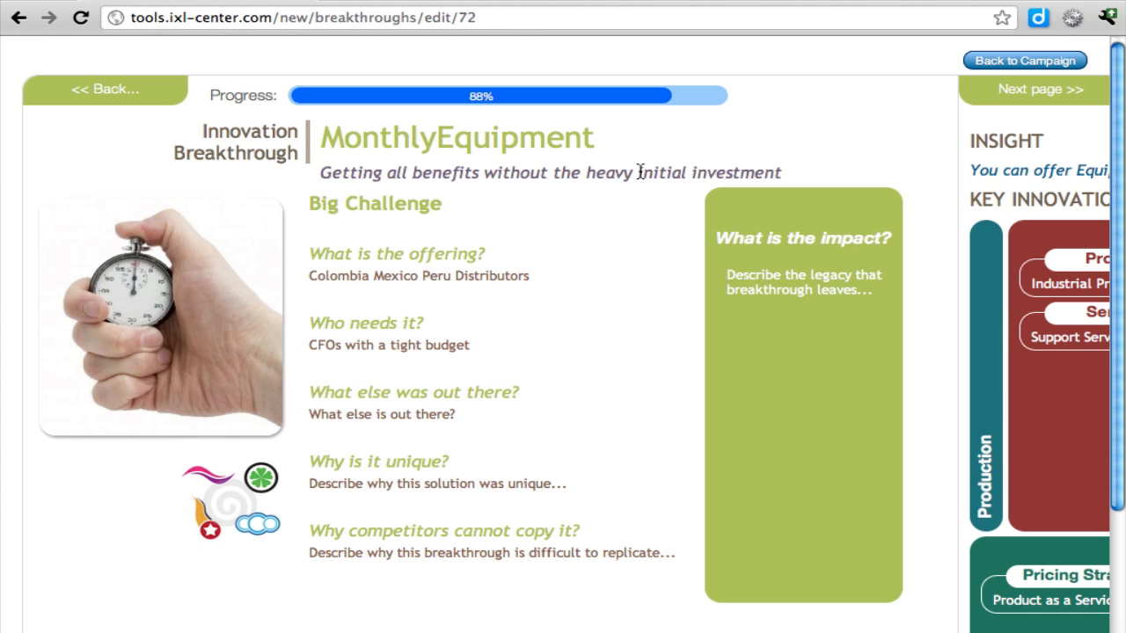
pyautogui.moveTo(604, 172)
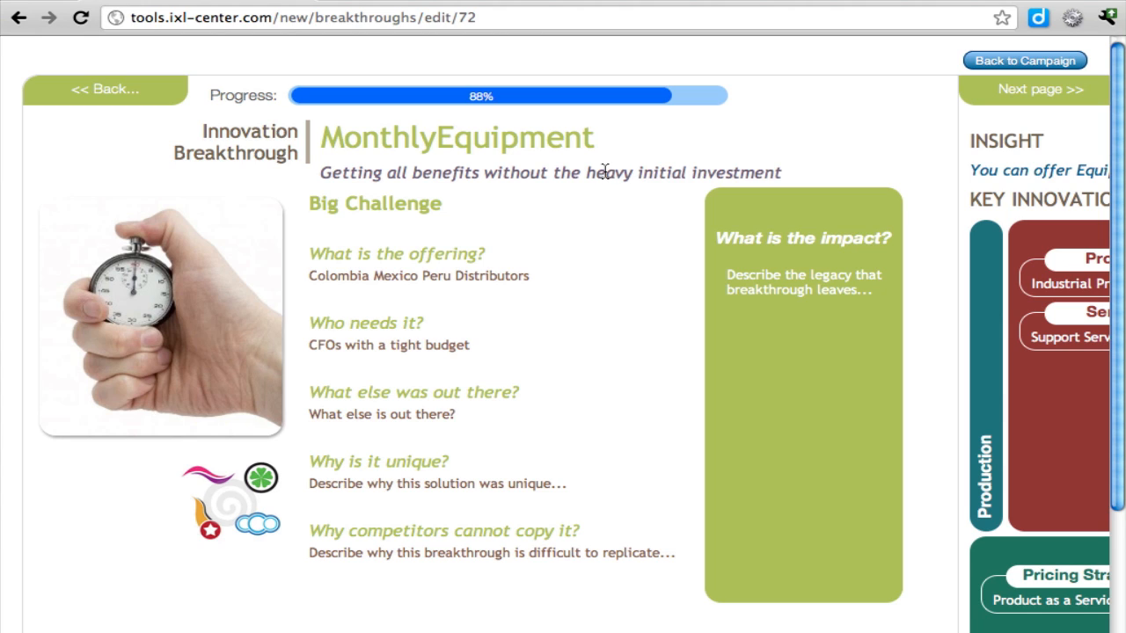
pyautogui.moveTo(457, 143)
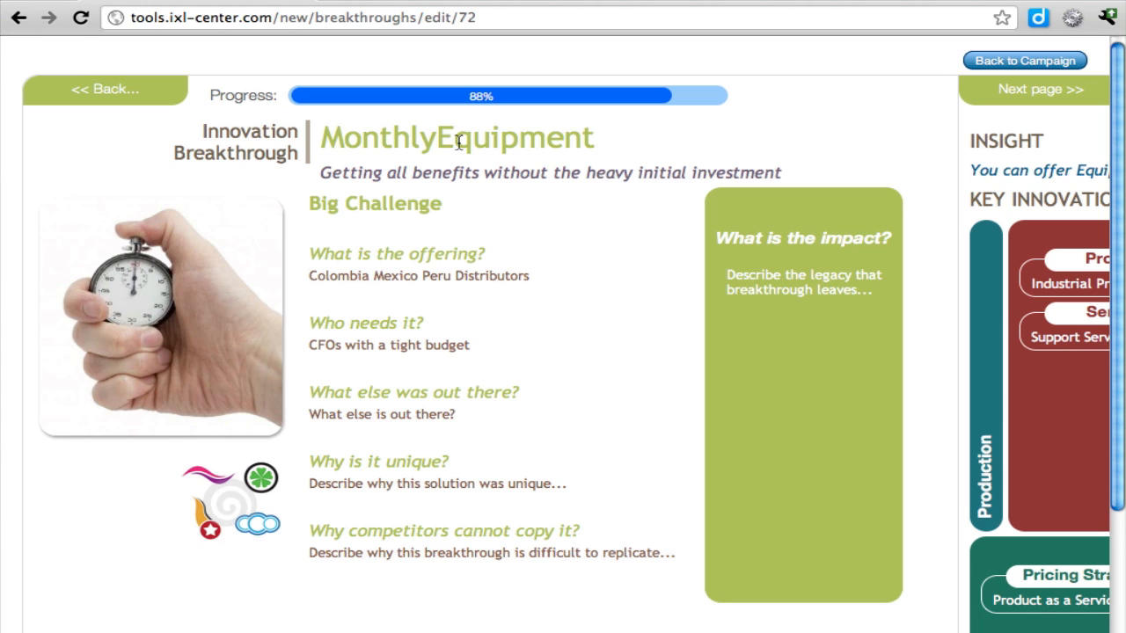
pyautogui.moveTo(242, 121)
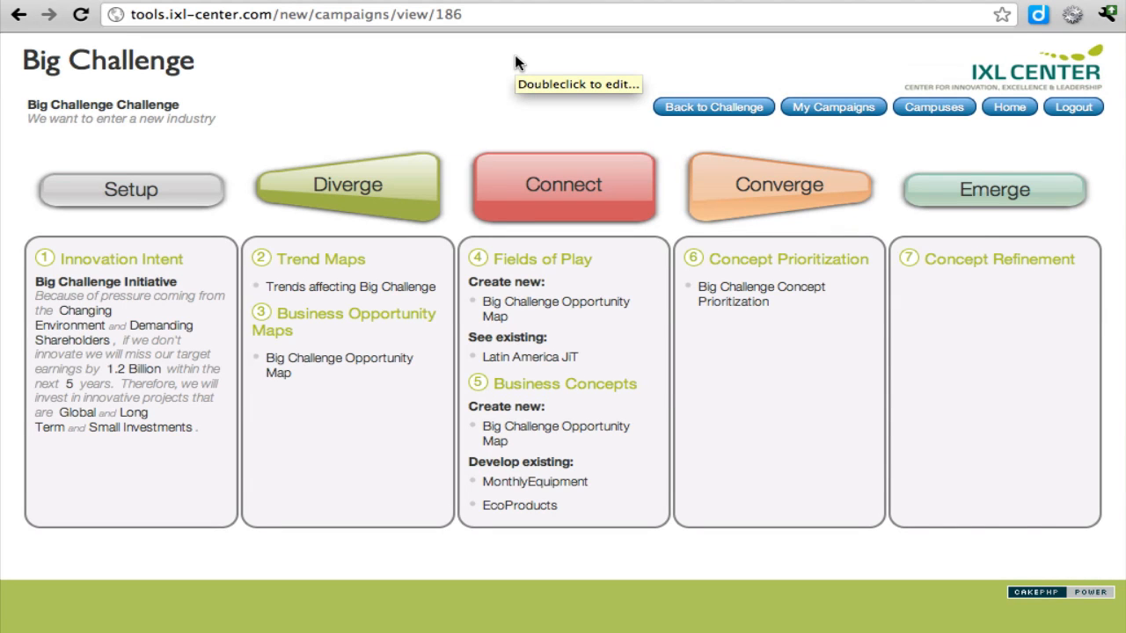
pyautogui.moveTo(521, 68)
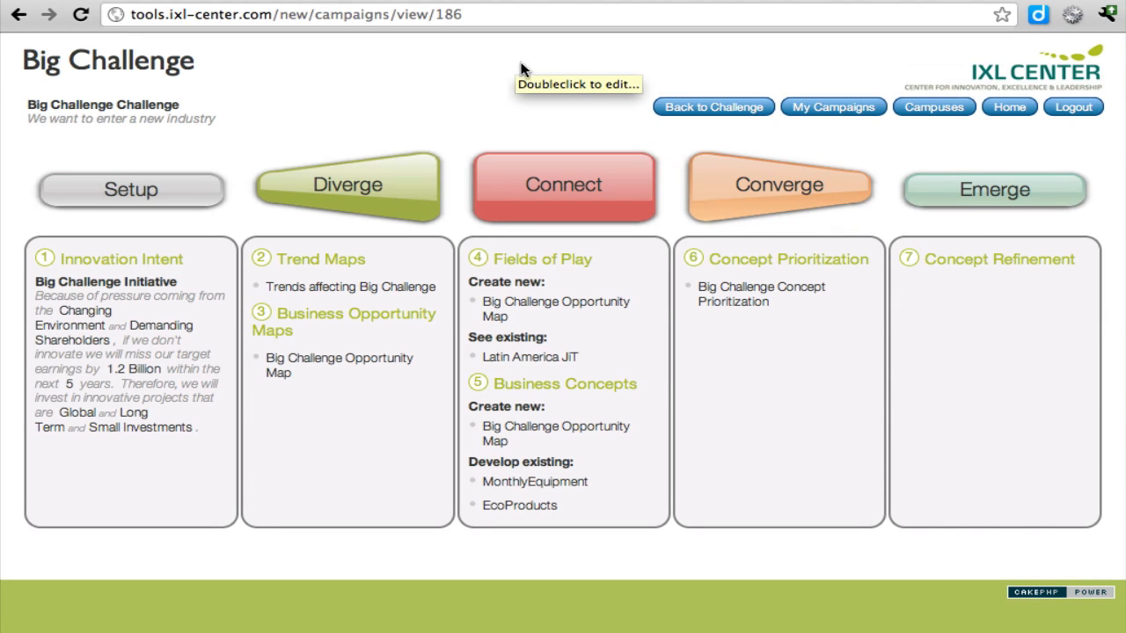
pyautogui.moveTo(769, 200)
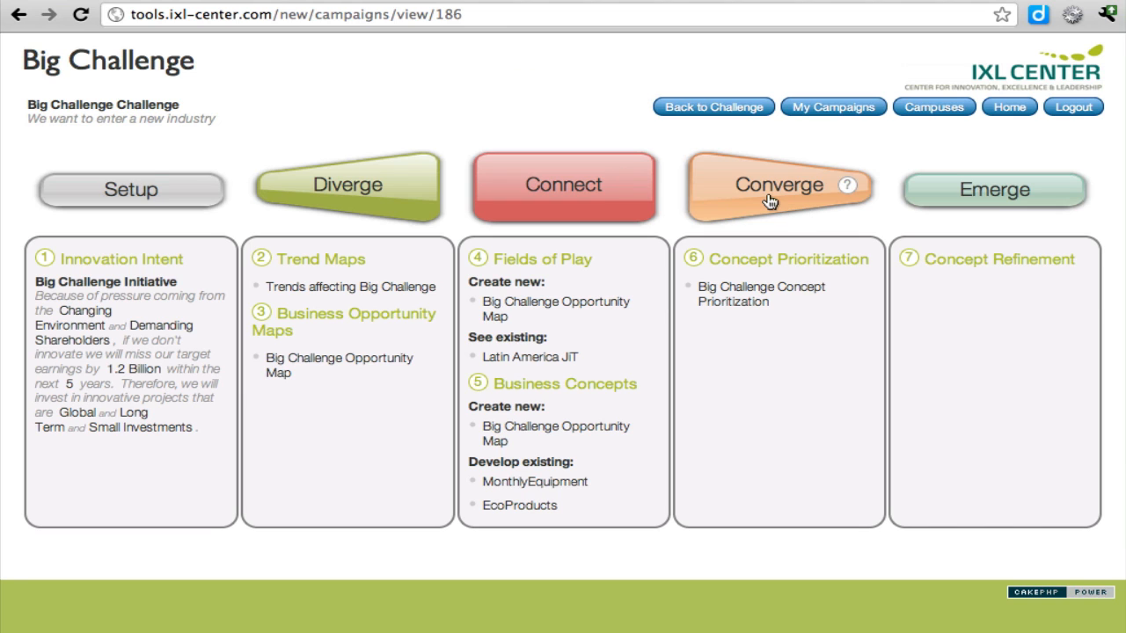
# Go to the Big Challenge Concept Prioritization map from the campaign overview
pyautogui.click(778, 185)
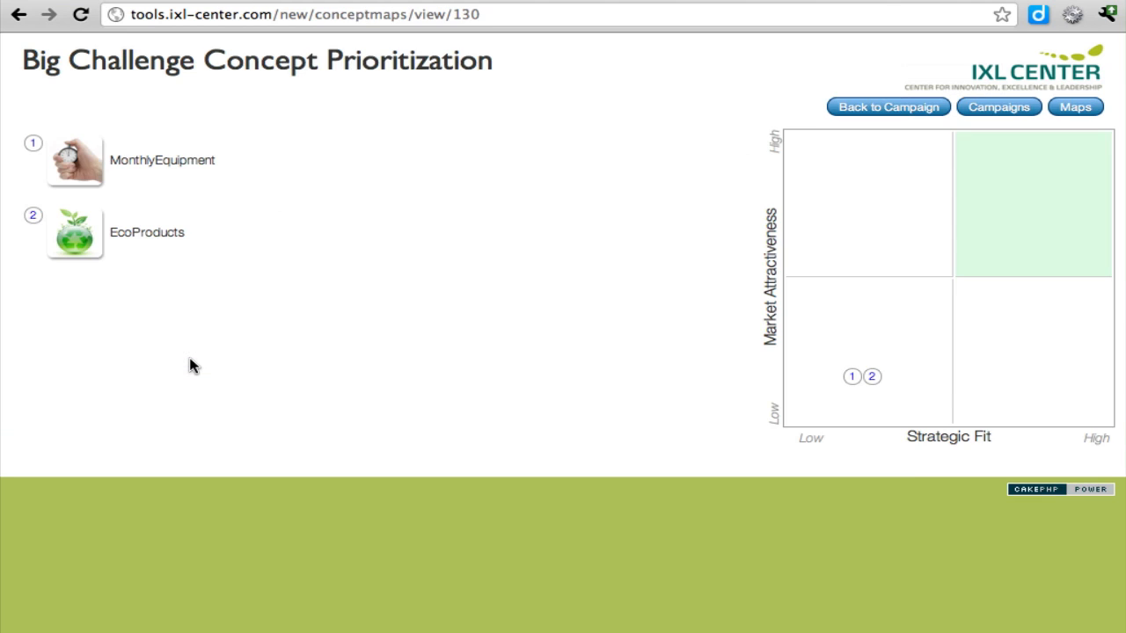
pyautogui.moveTo(277, 302)
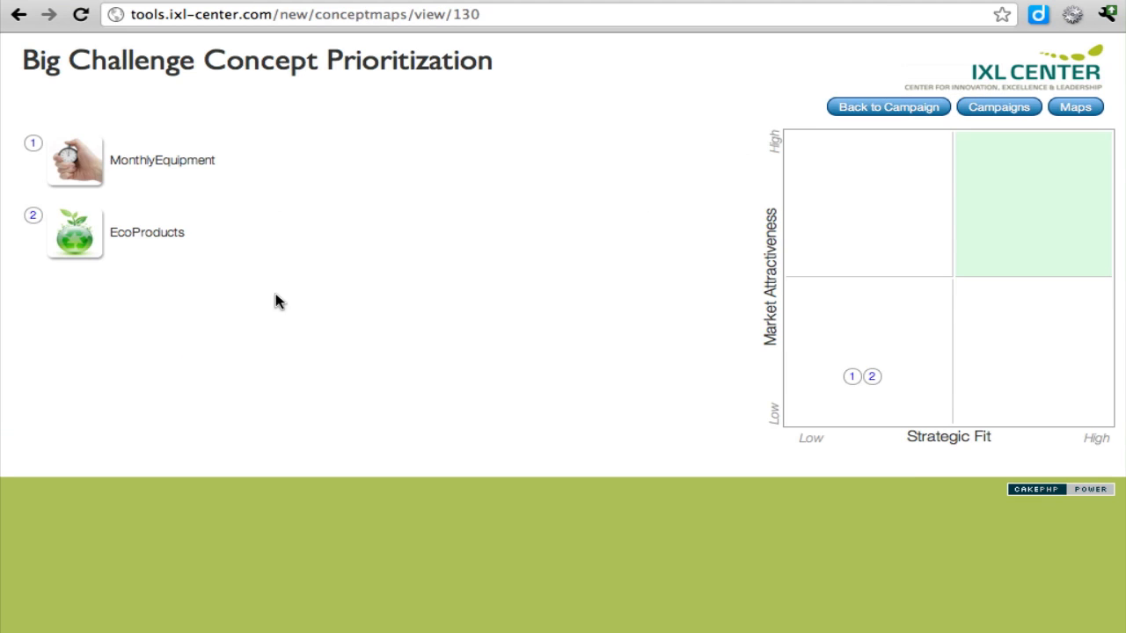
# Rate MonthlyEquipment high on market attractiveness and strategic fit
pyautogui.click(161, 160)
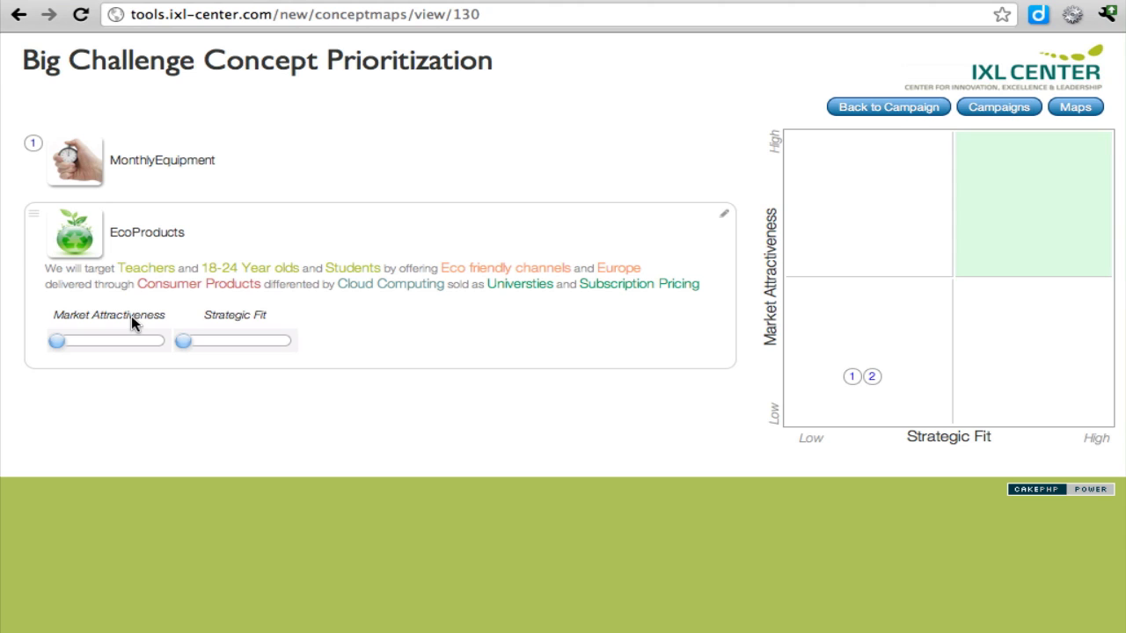
pyautogui.moveTo(147, 208)
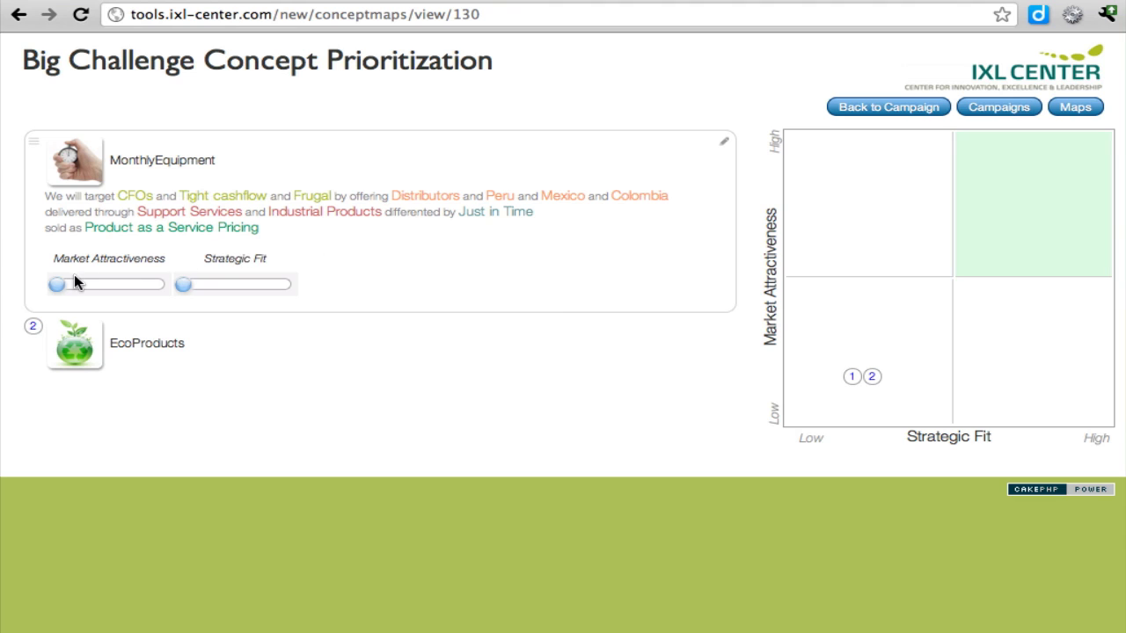
pyautogui.moveTo(60, 283); pyautogui.dragTo(138, 283)
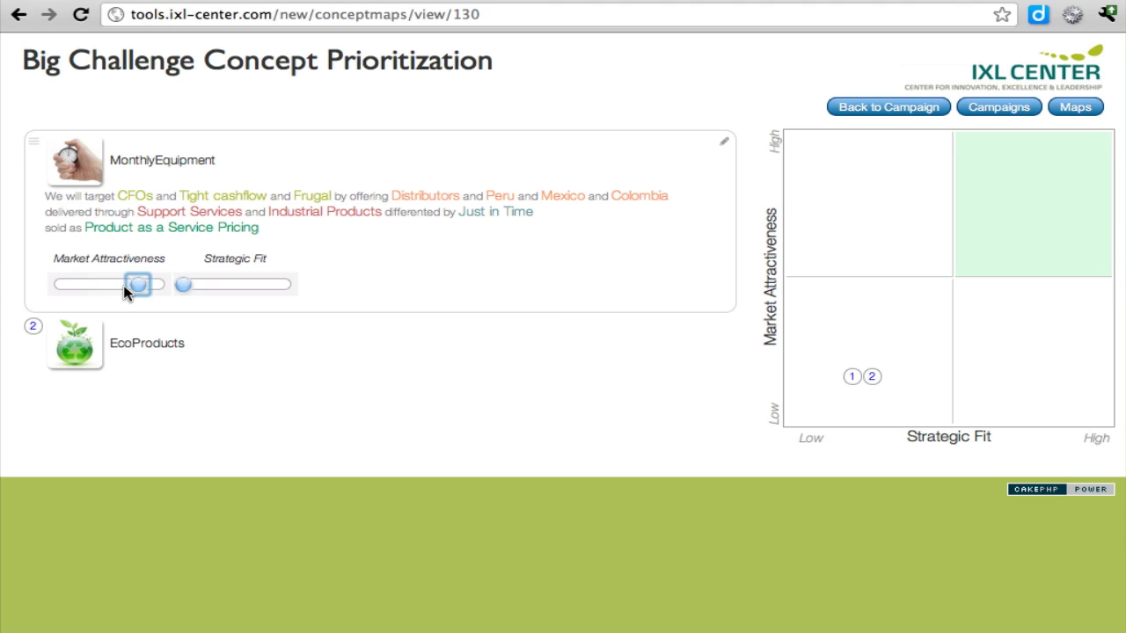
pyautogui.moveTo(182, 283); pyautogui.dragTo(235, 283)
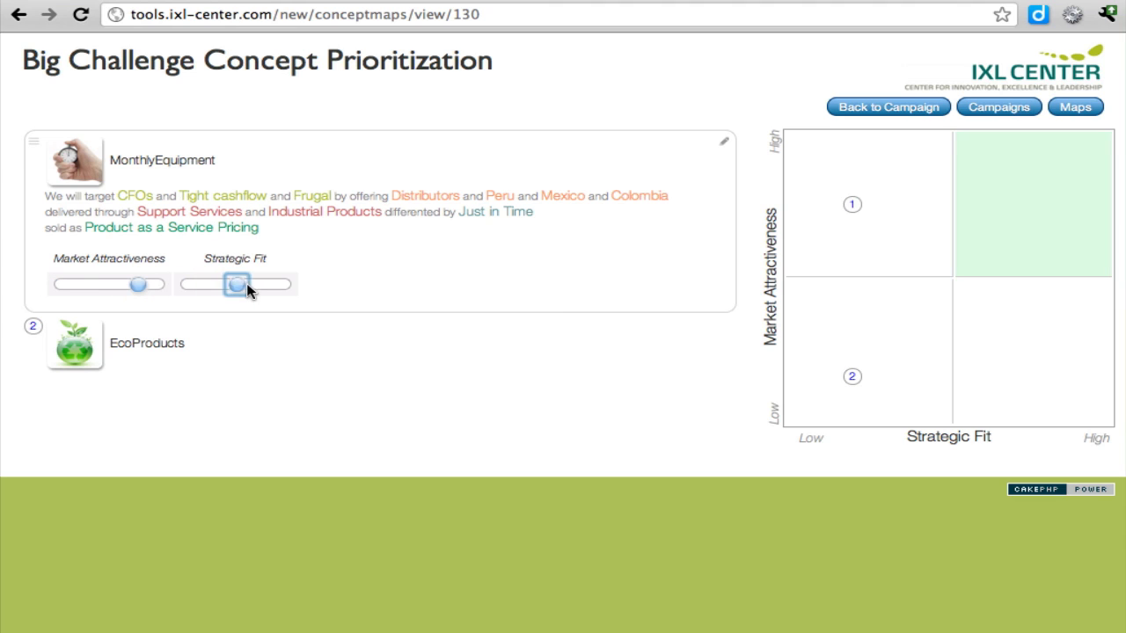
# Rate EcoProducts high on attractiveness and fit, above MonthlyEquipment, and return to the campaign overview
pyautogui.click(146, 343)
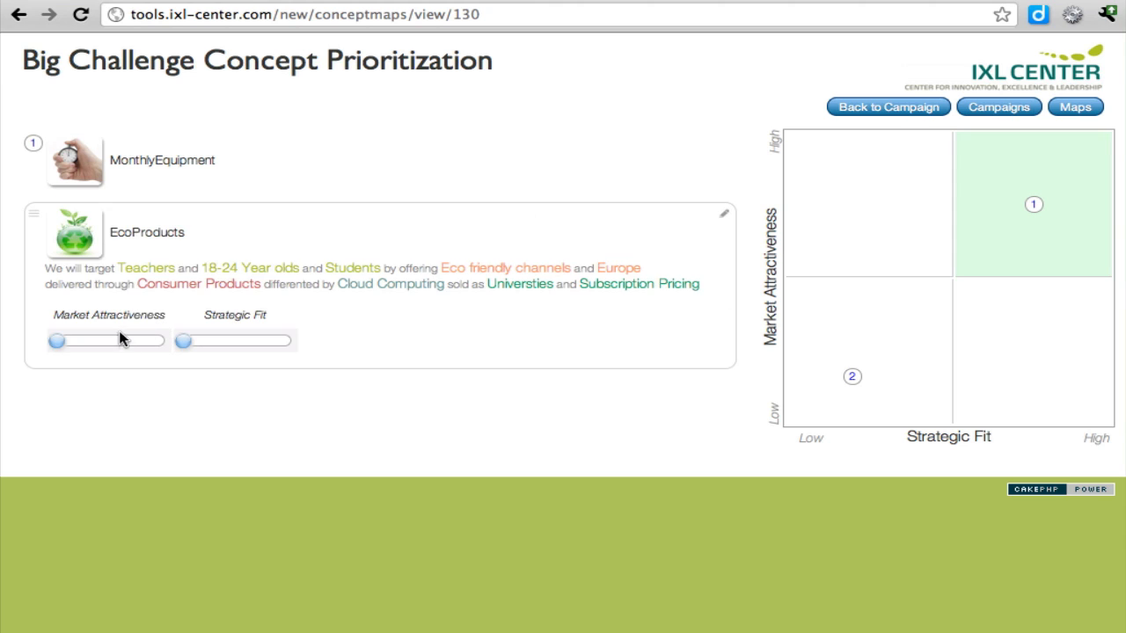
pyautogui.moveTo(60, 340); pyautogui.dragTo(141, 340)
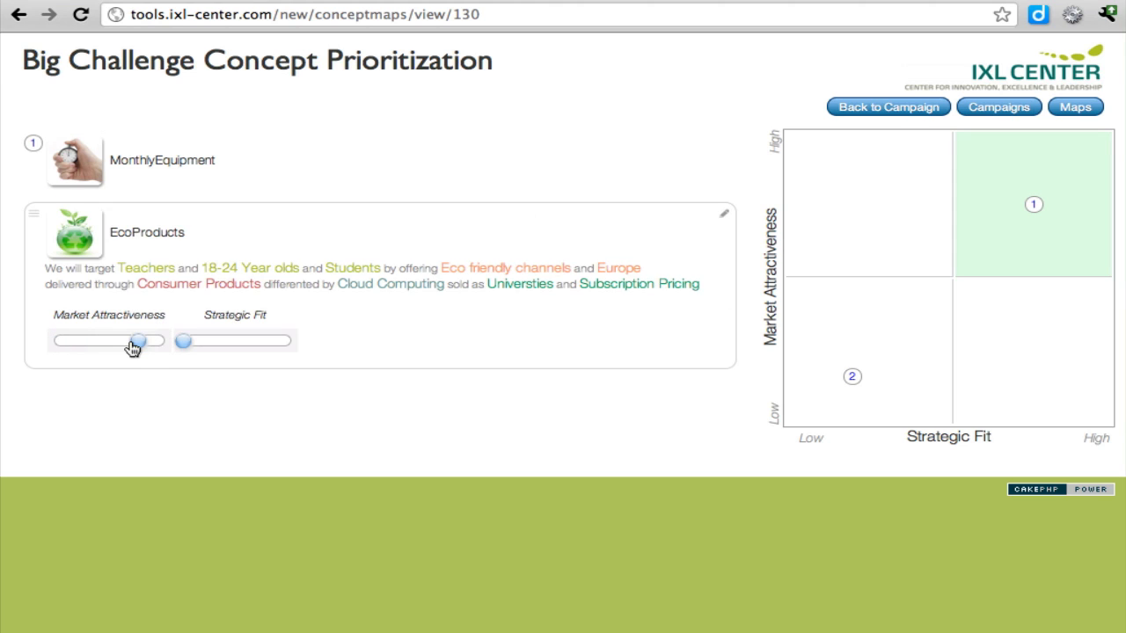
pyautogui.moveTo(183, 340); pyautogui.dragTo(237, 340)
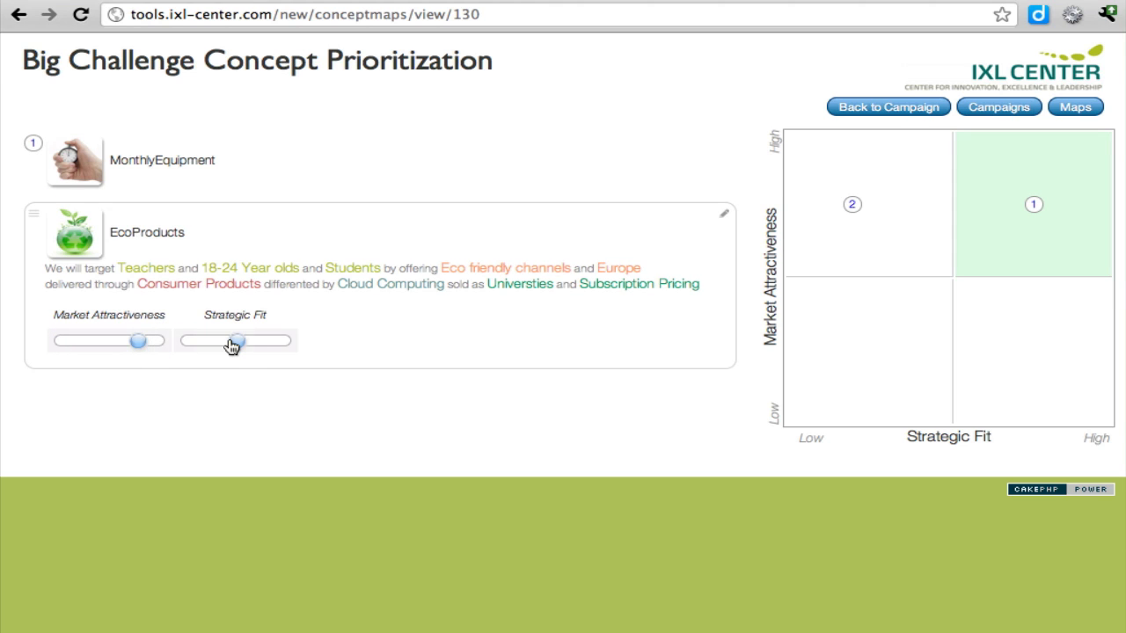
pyautogui.moveTo(240, 340); pyautogui.dragTo(233, 341)
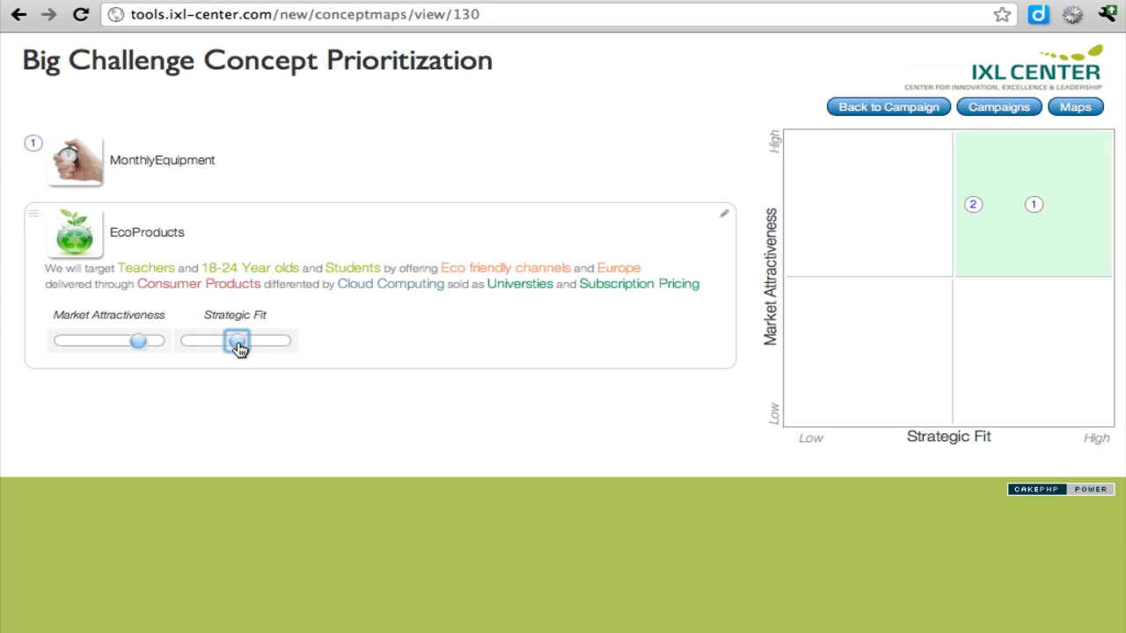
pyautogui.moveTo(236, 340); pyautogui.dragTo(264, 340)
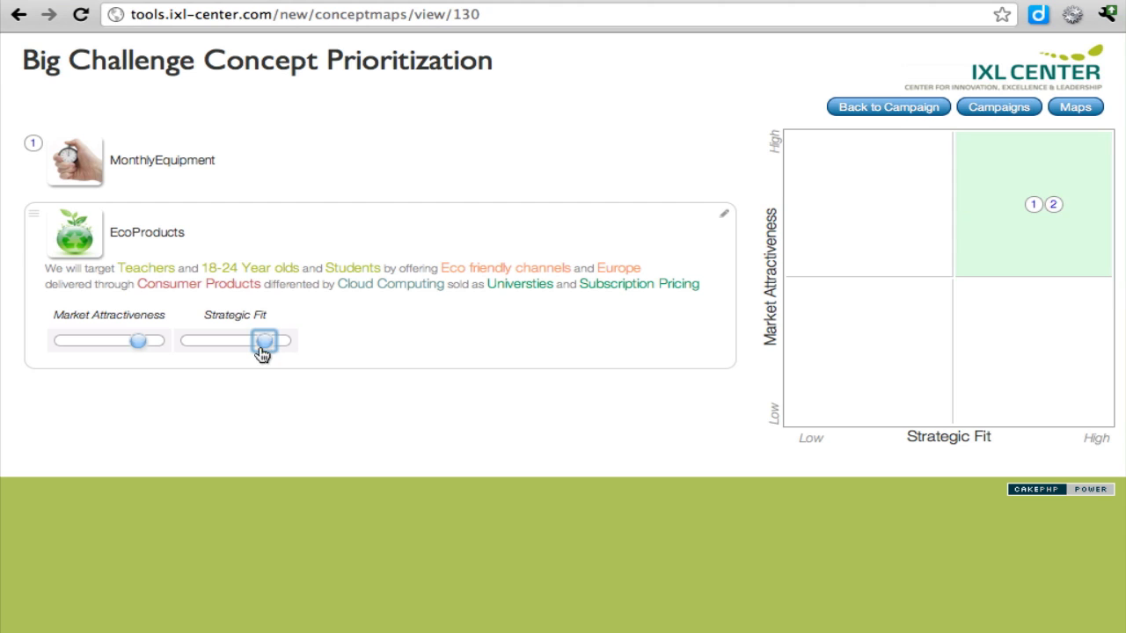
pyautogui.moveTo(265, 363)
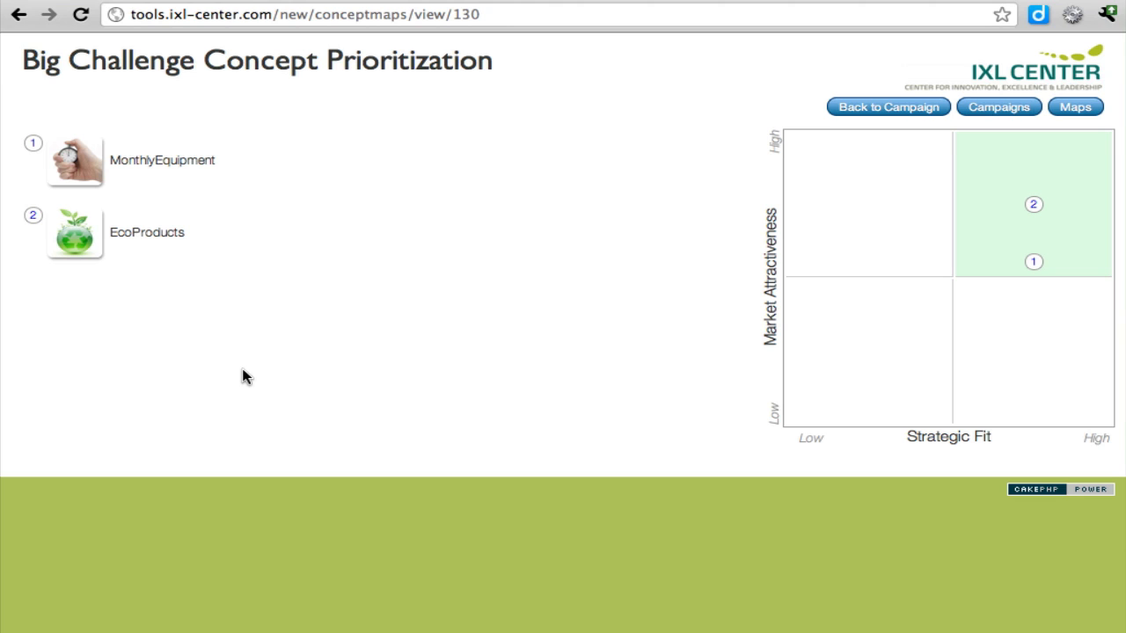
pyautogui.moveTo(1060, 211)
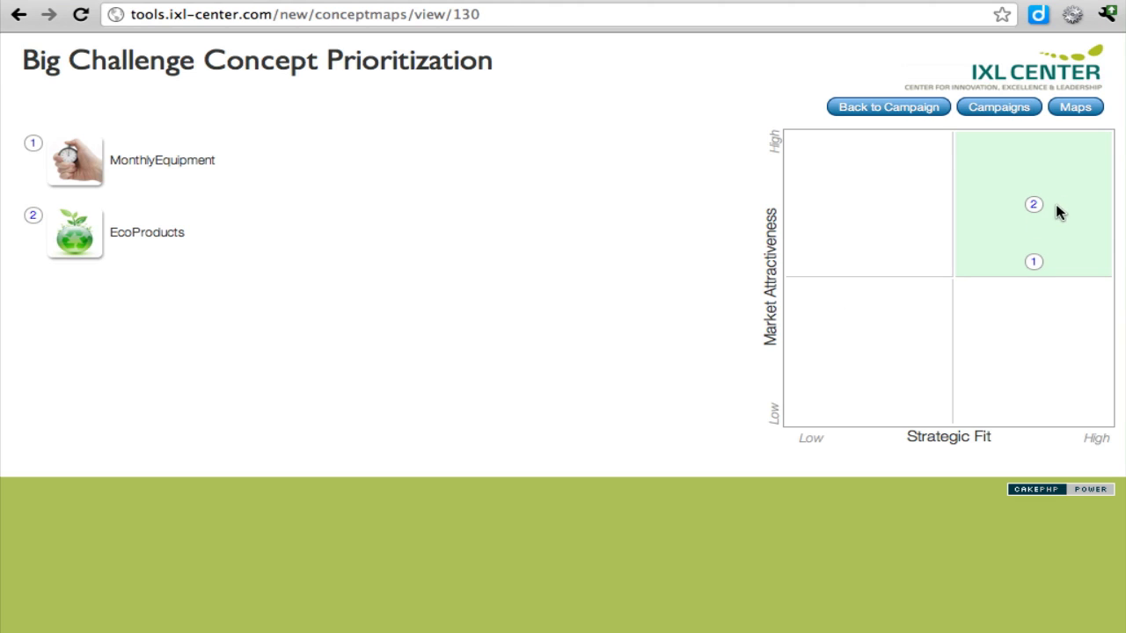
pyautogui.moveTo(1035, 210)
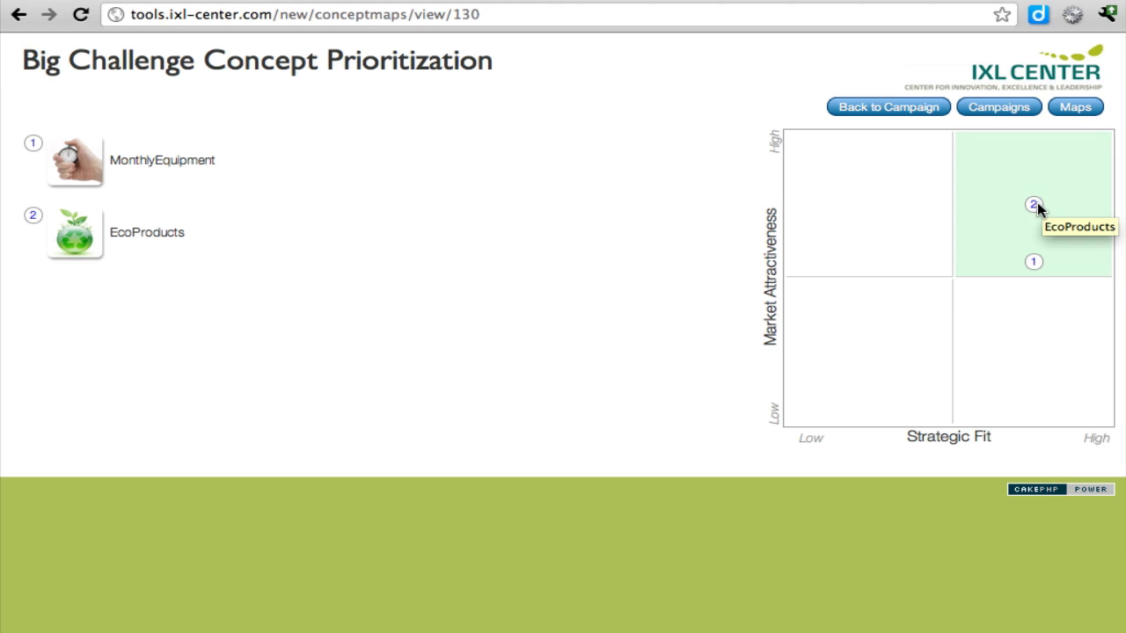
pyautogui.moveTo(1033, 262)
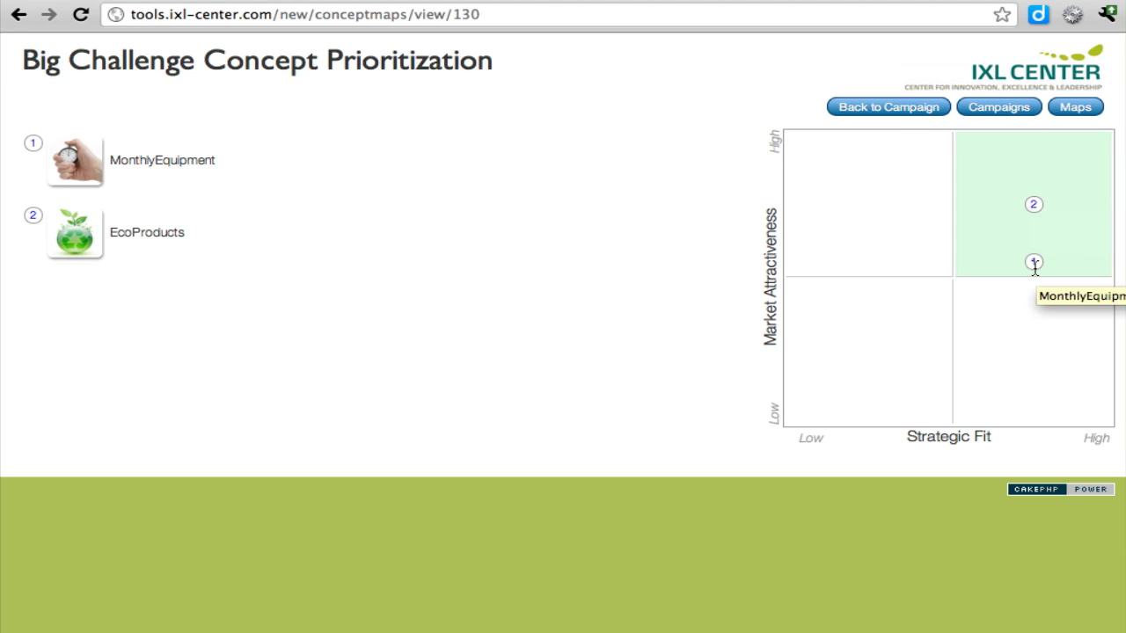
pyautogui.moveTo(888, 106)
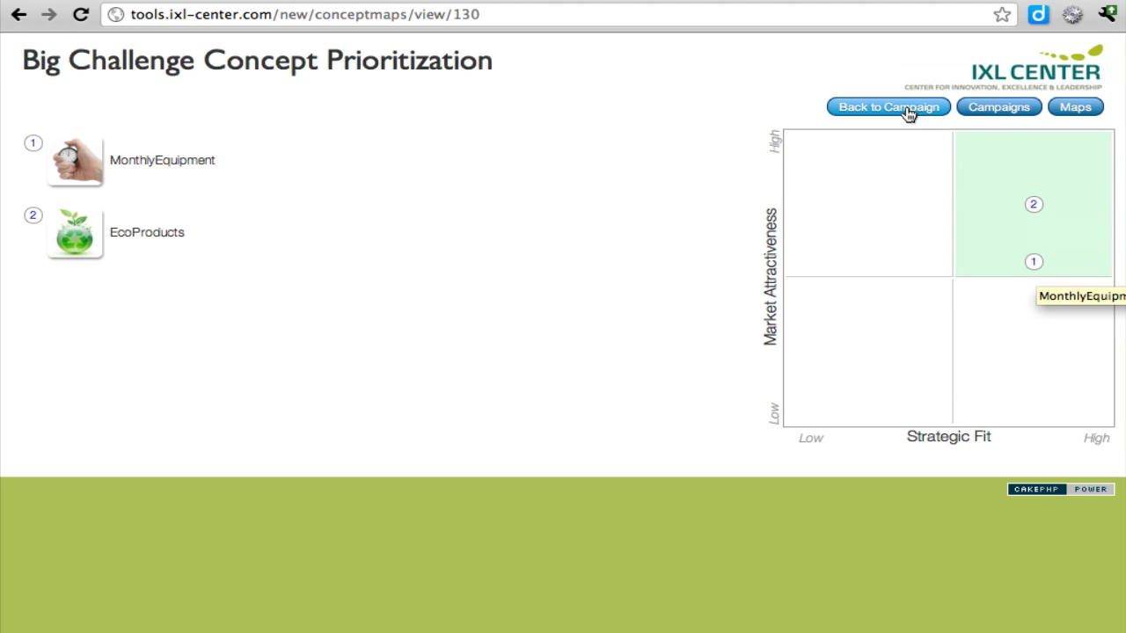
pyautogui.click(887, 106)
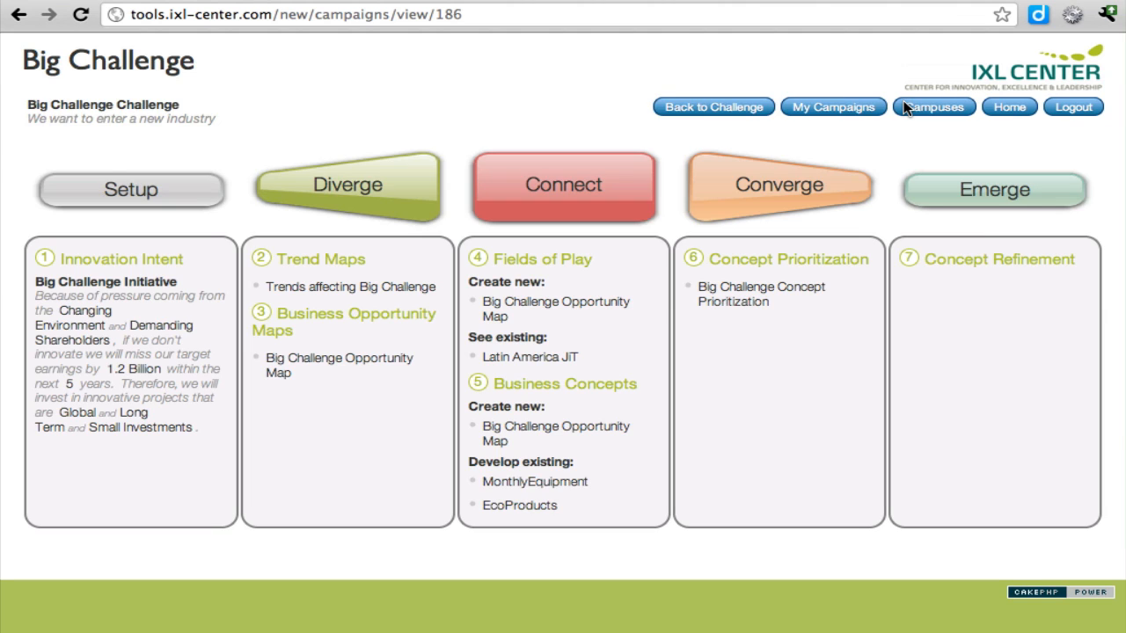